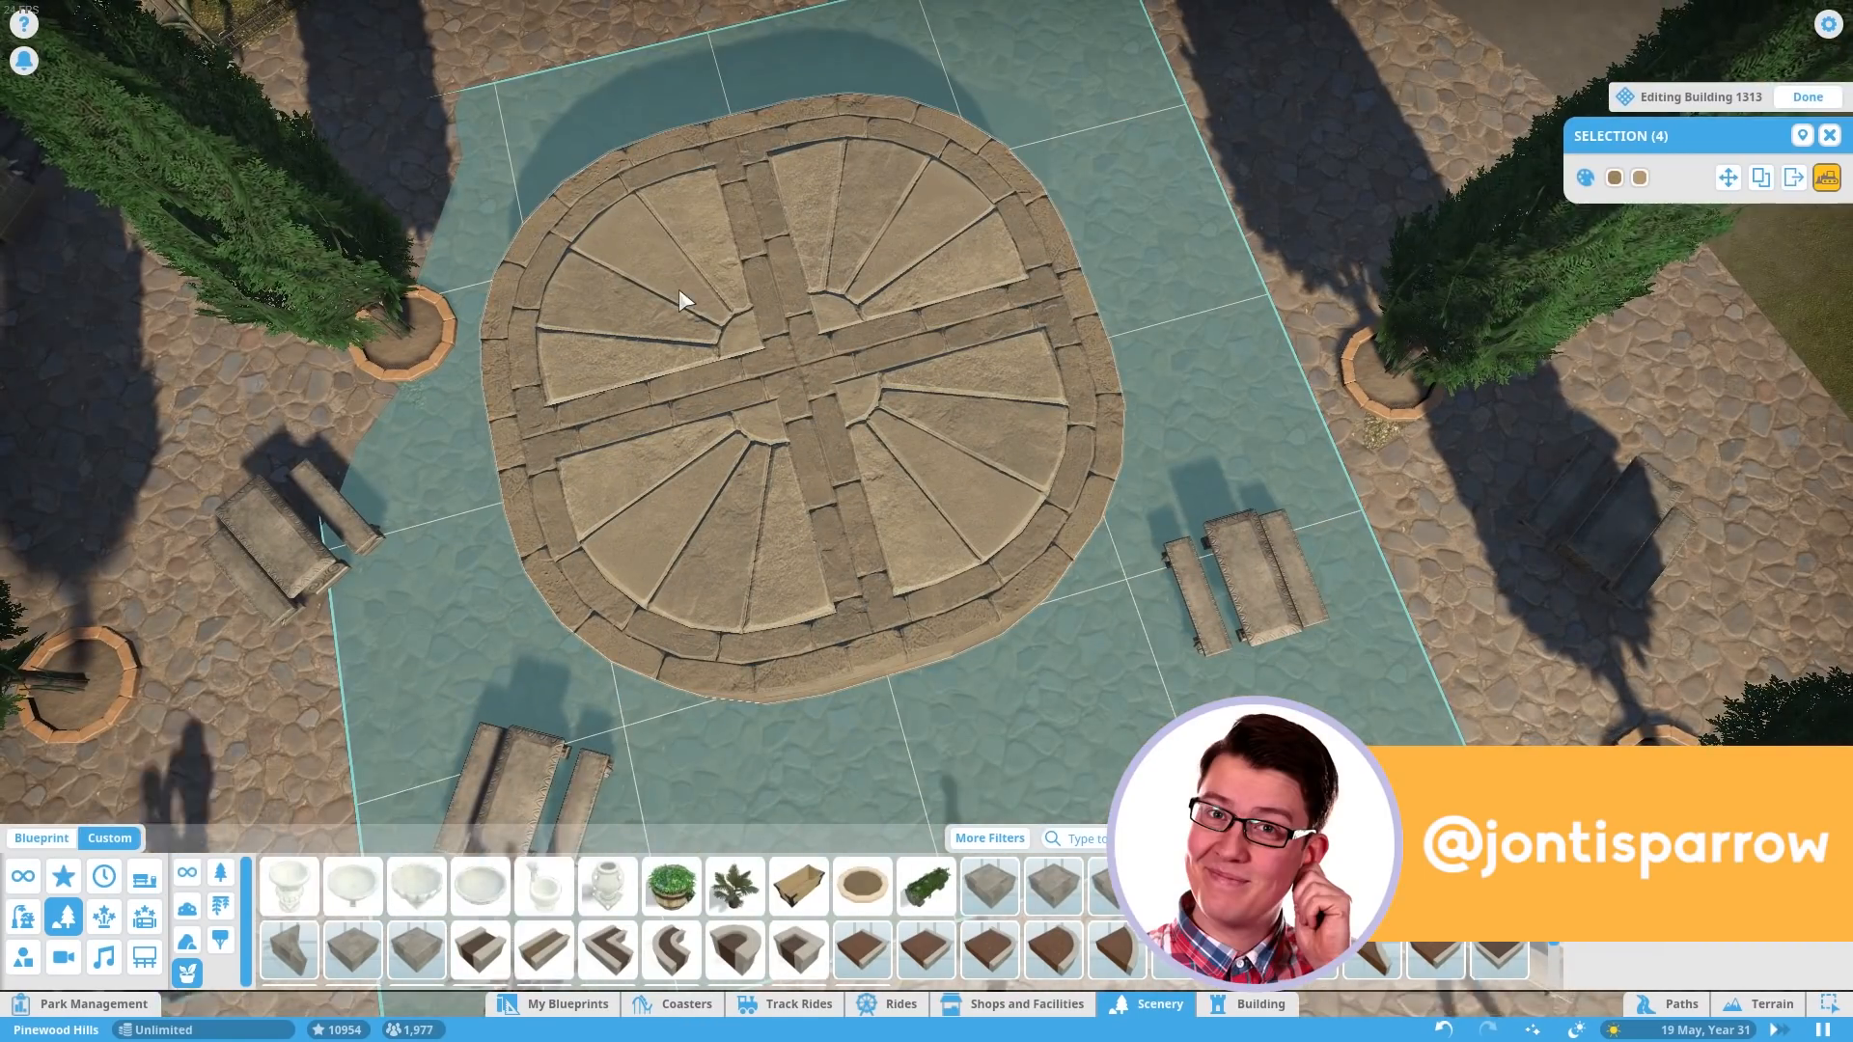
- Confirm the round stone paving centrepiece on the plaza and begin a second paved platform
click(1586, 175)
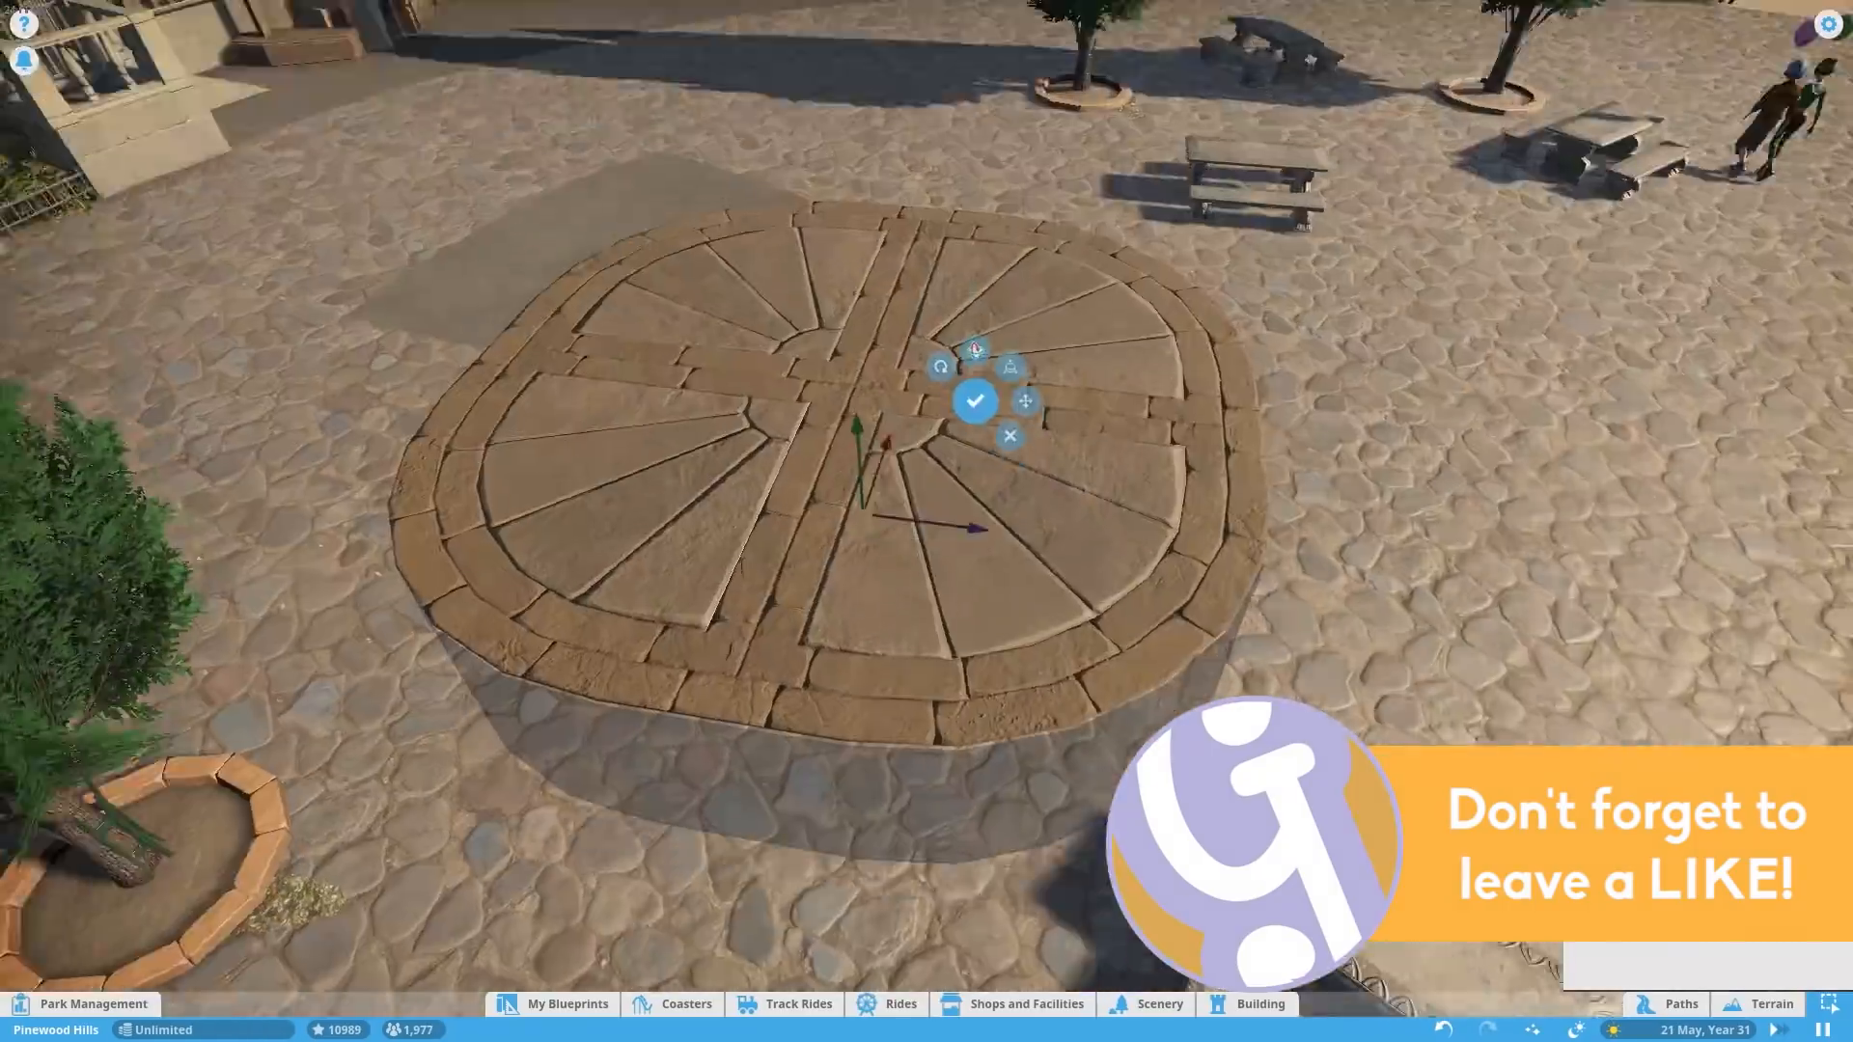
click(1158, 1031)
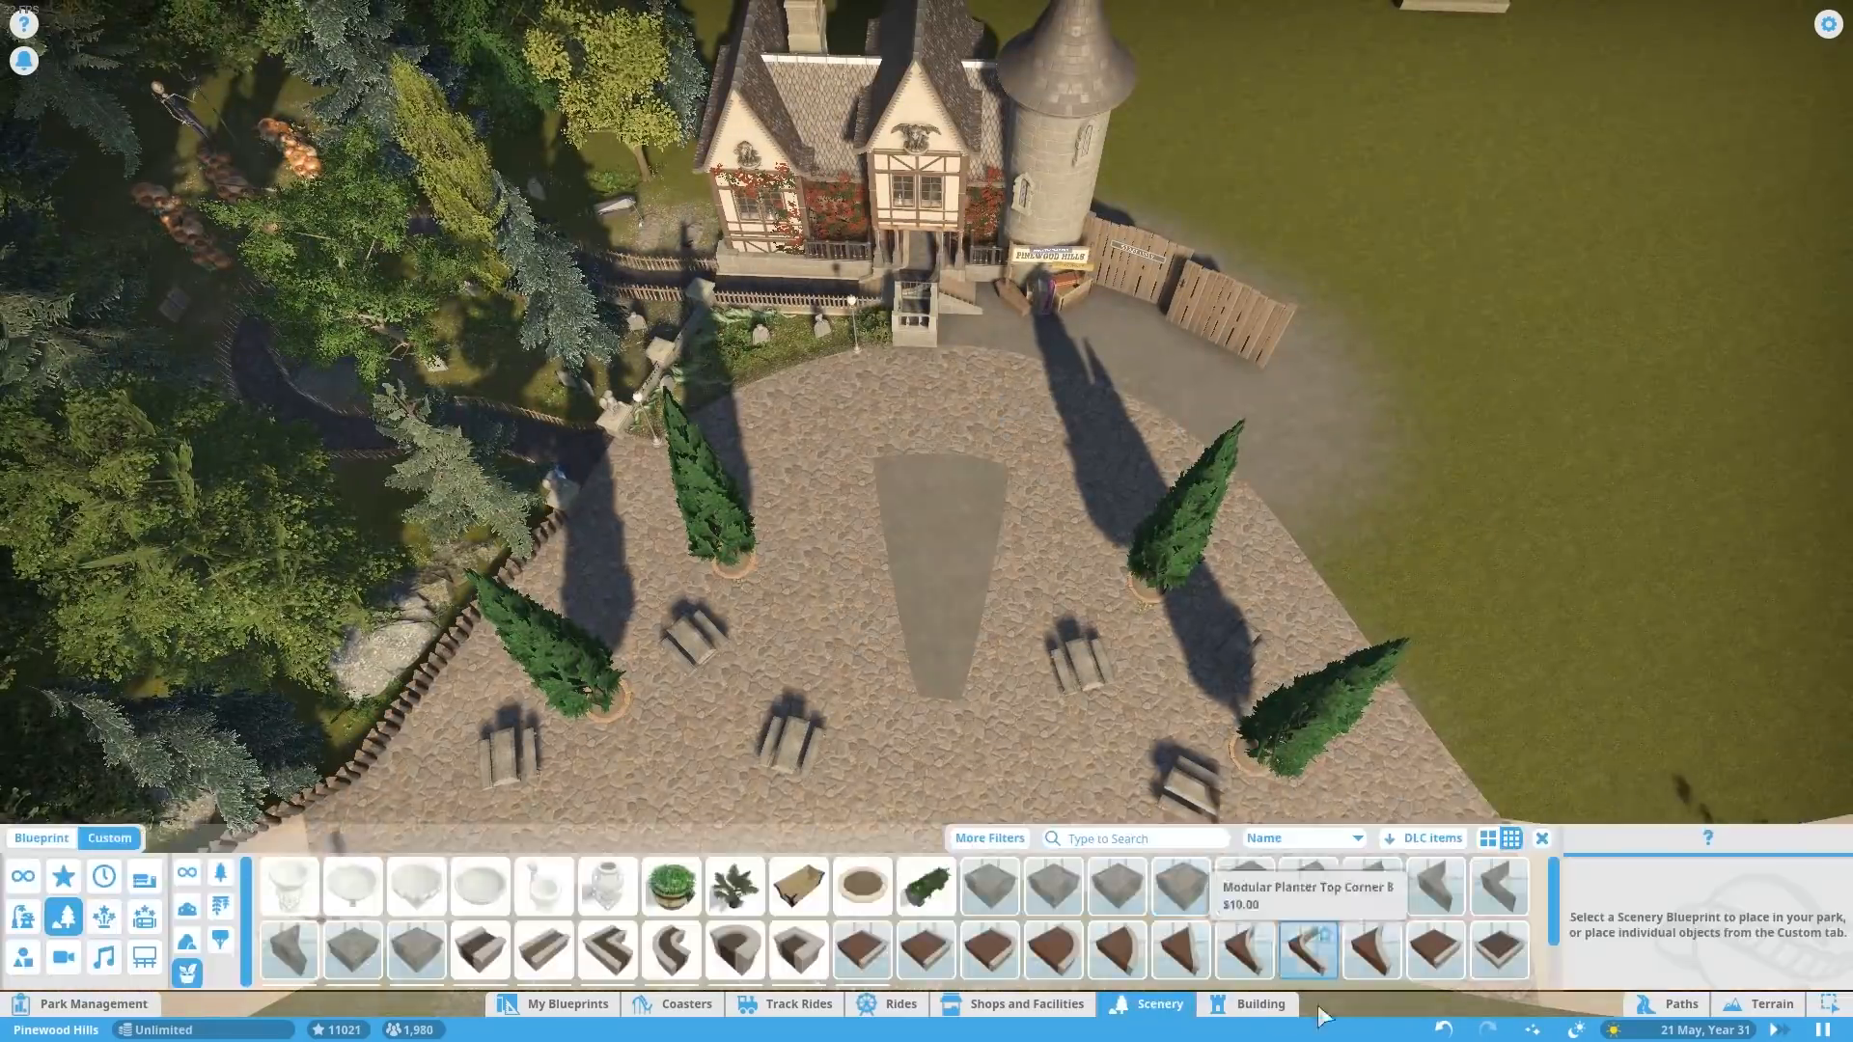
click(1258, 1003)
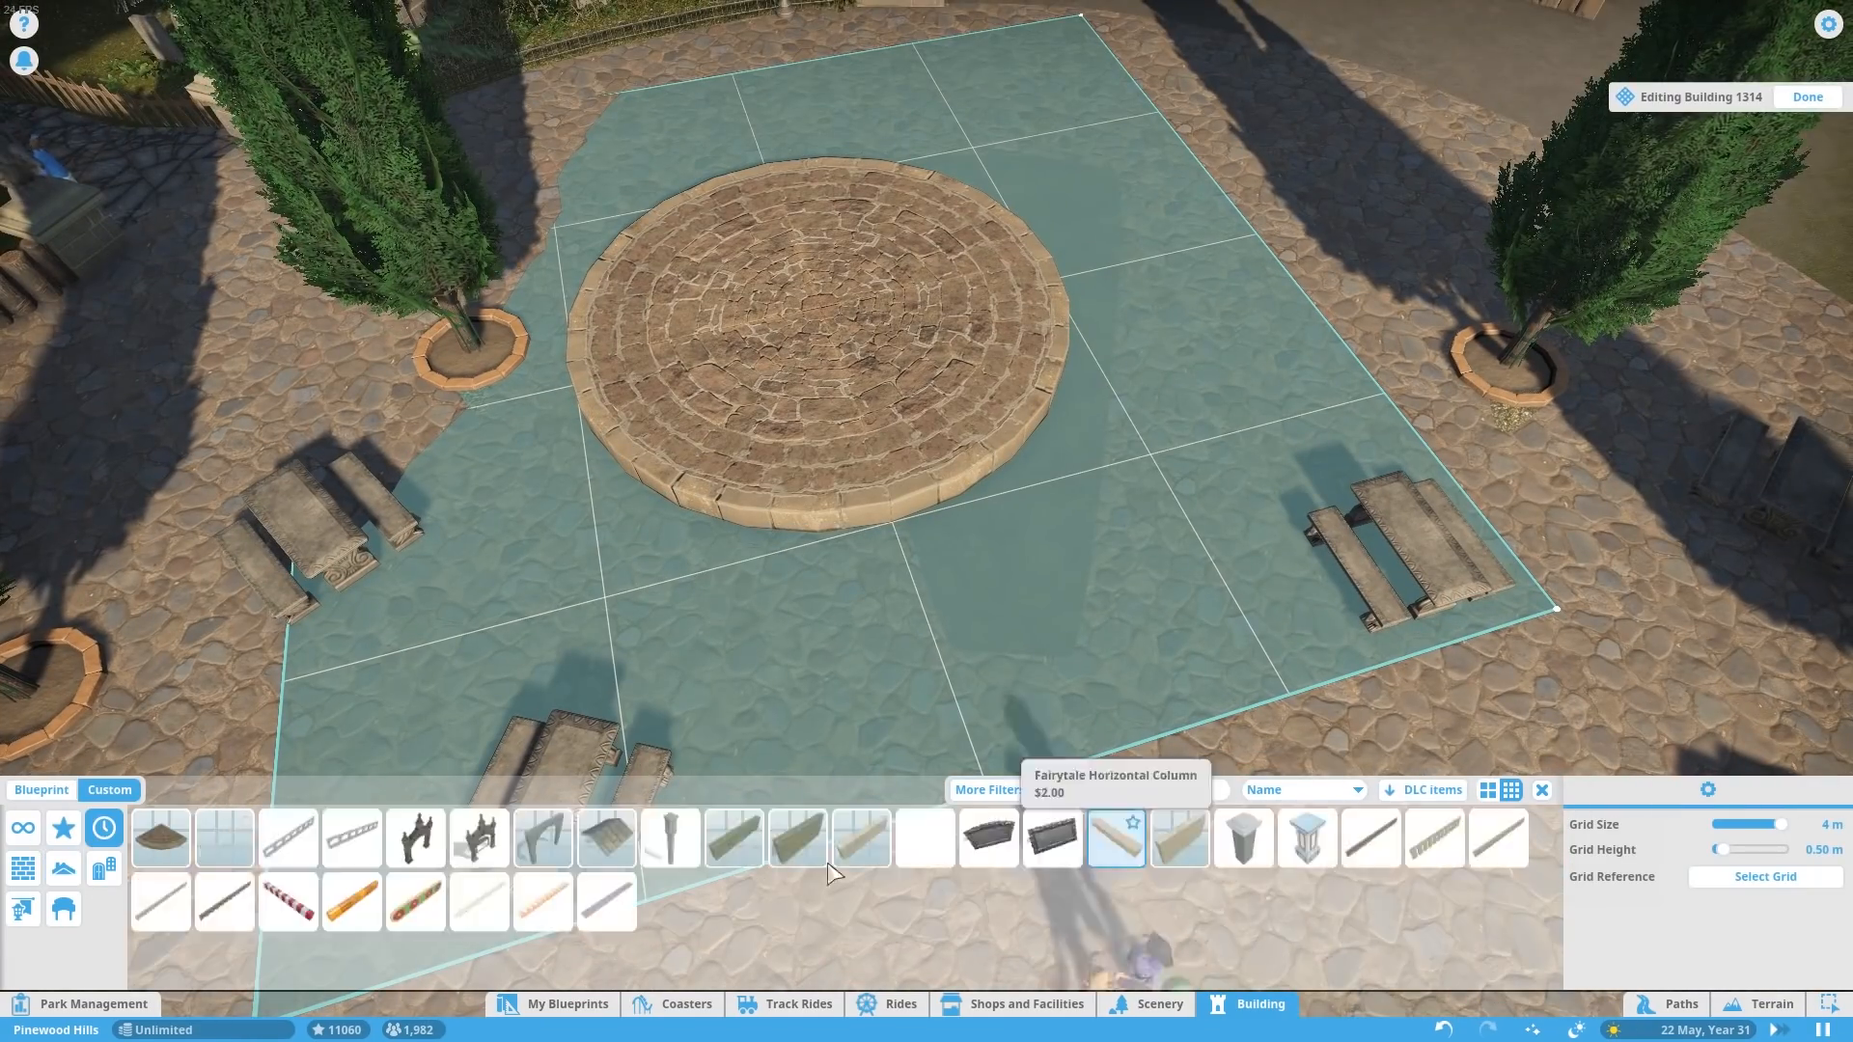
- Search the building pieces for 'castle' to assemble the black carriage body with red seating
text(castle)
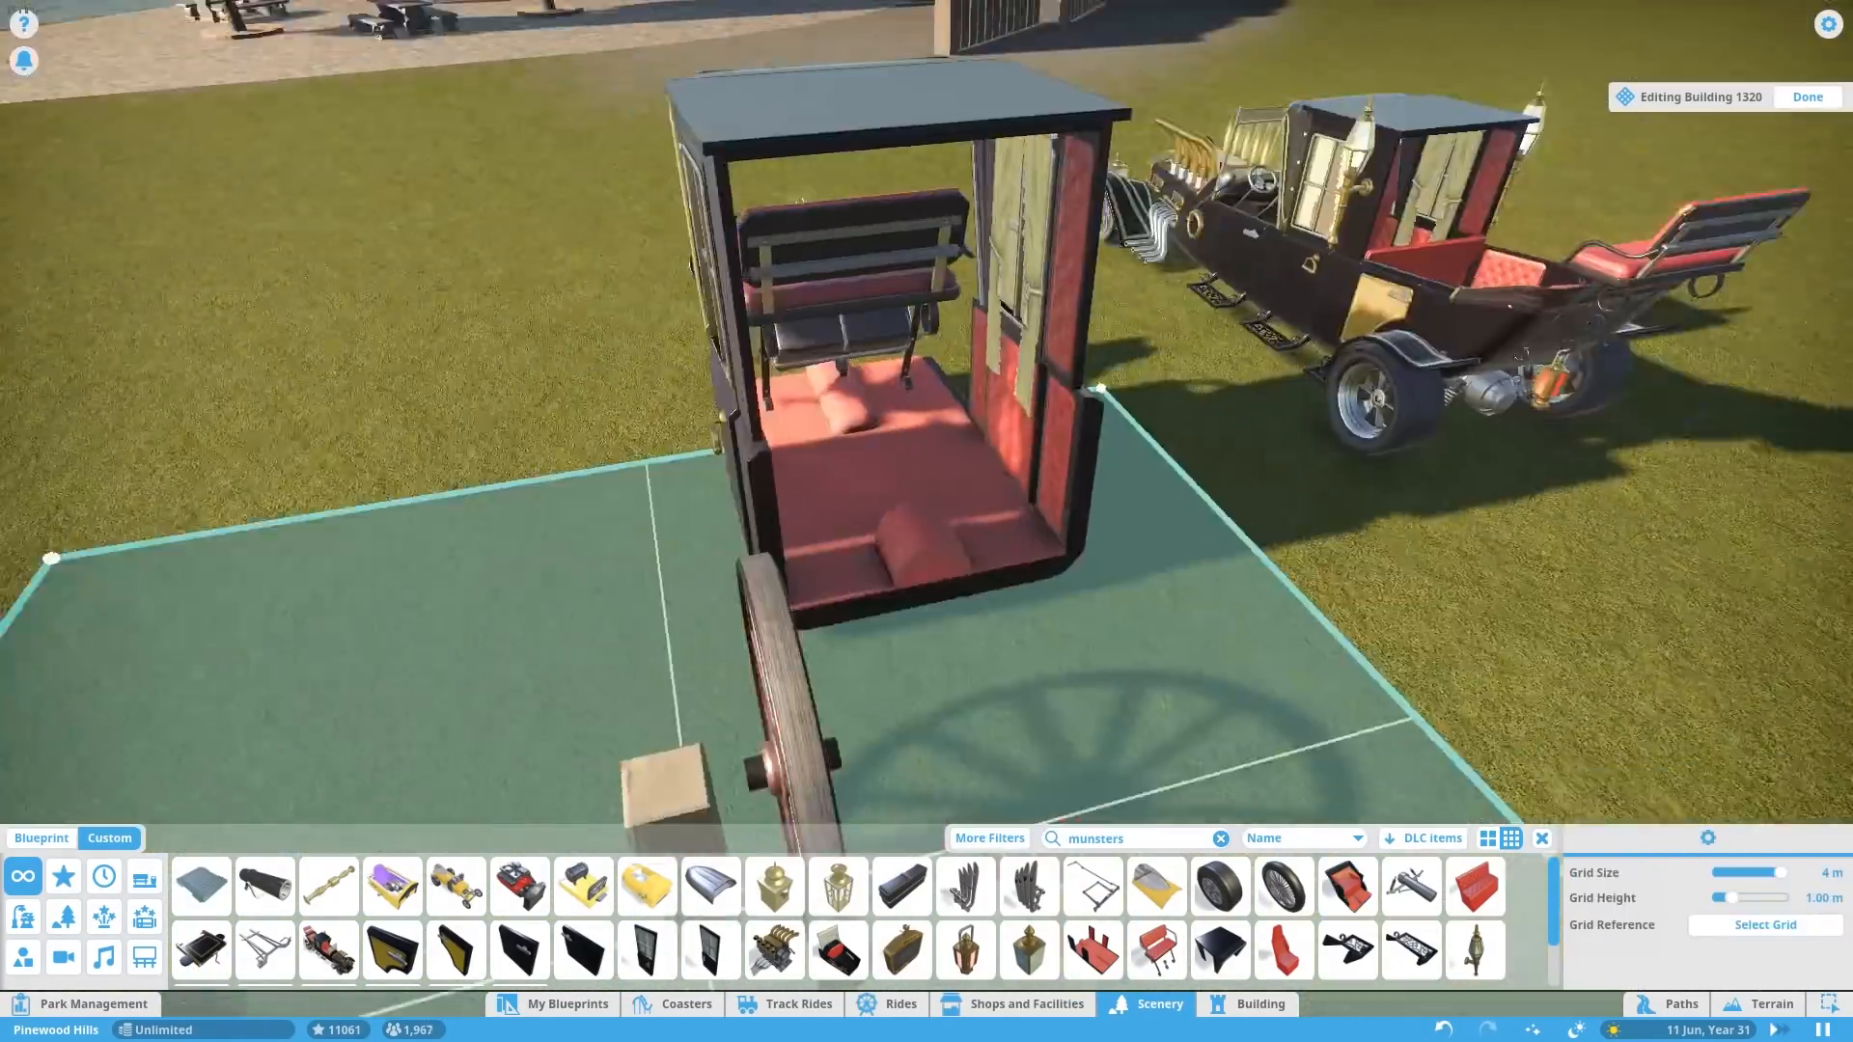
- Search scenery for 'cable' and use a two-metre cable piece for the carriage's curved front shafts
click(583, 949)
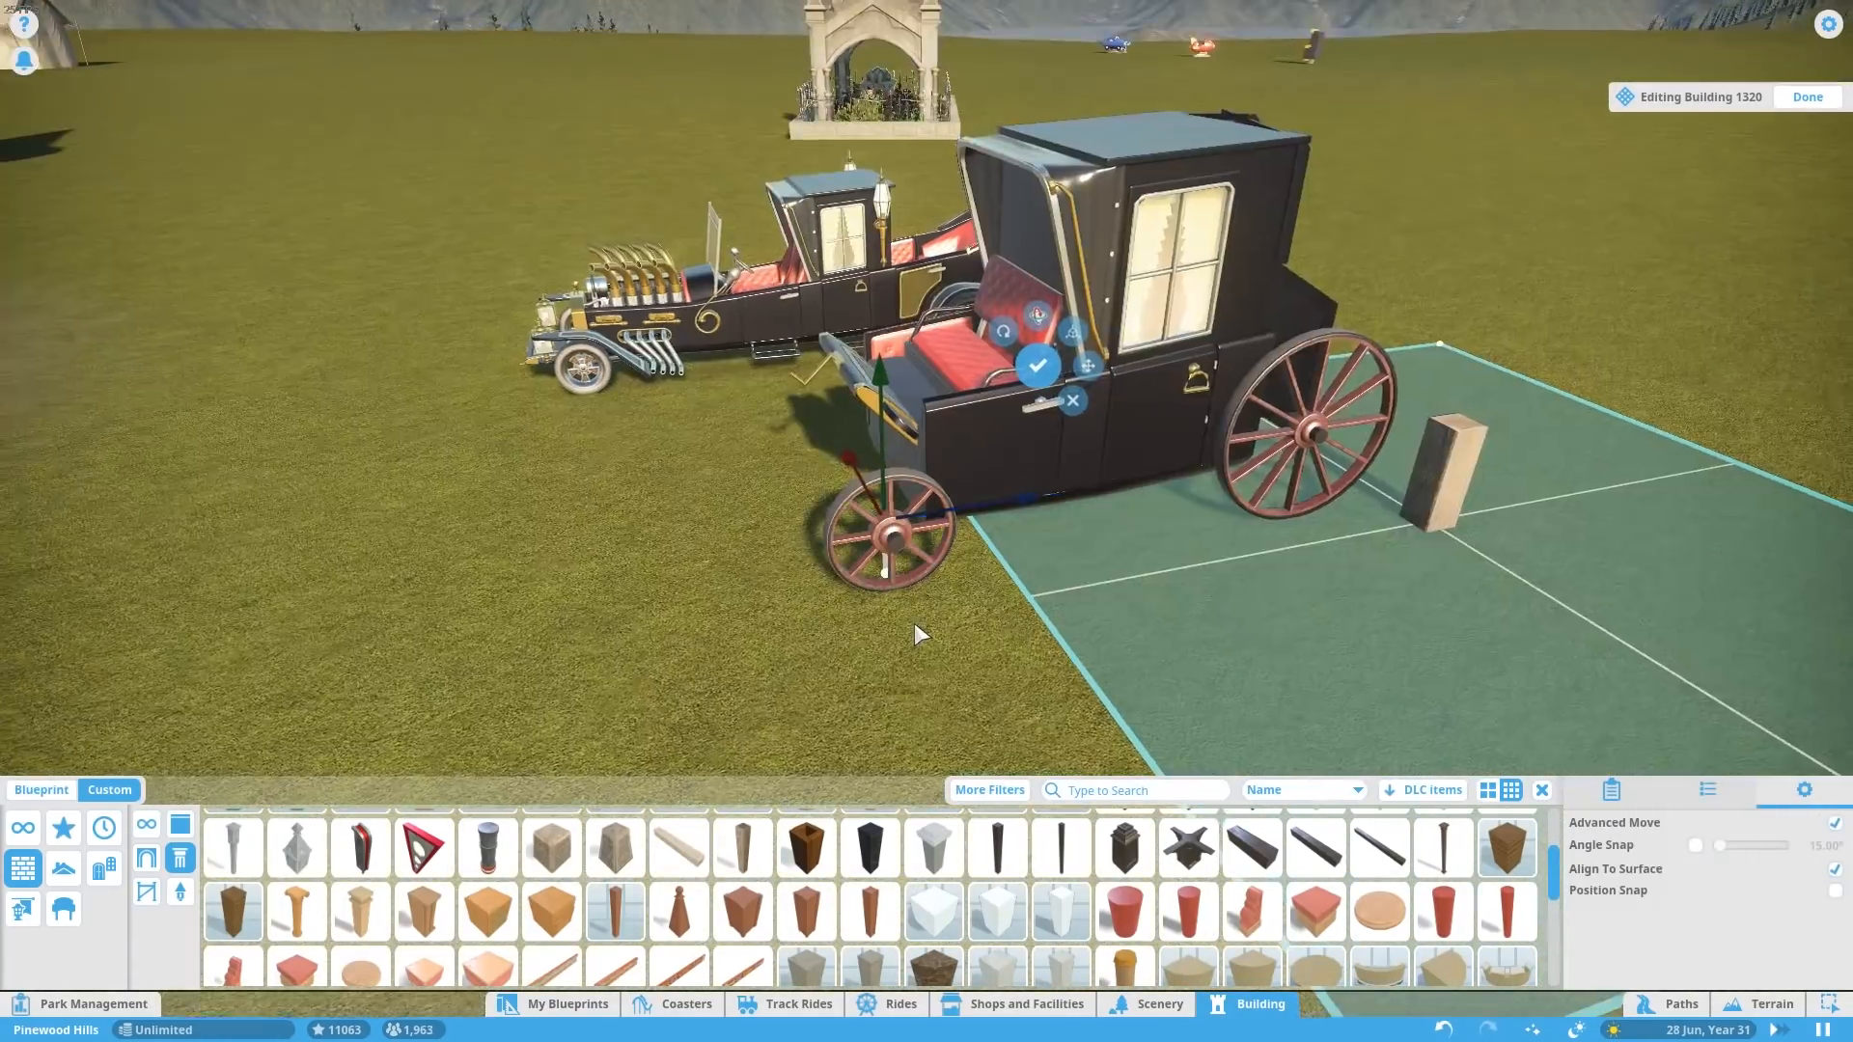
text(cable)
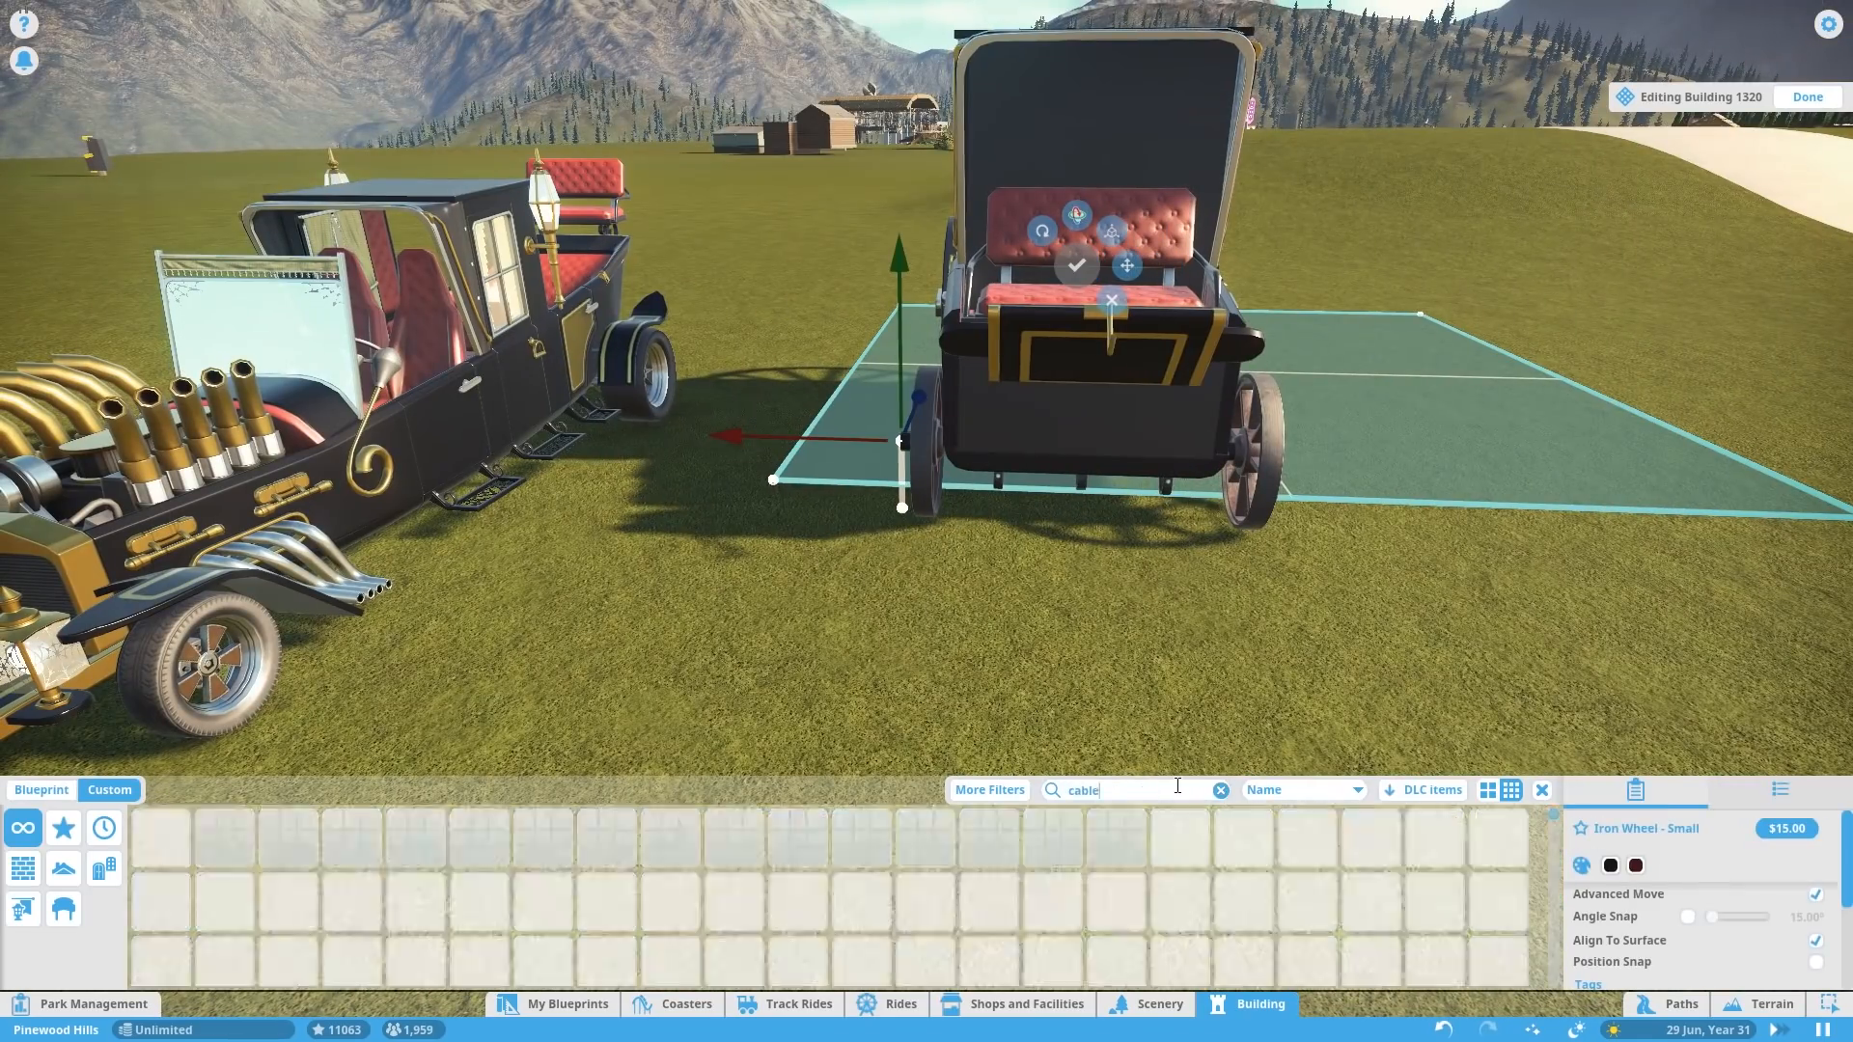
click(1145, 1003)
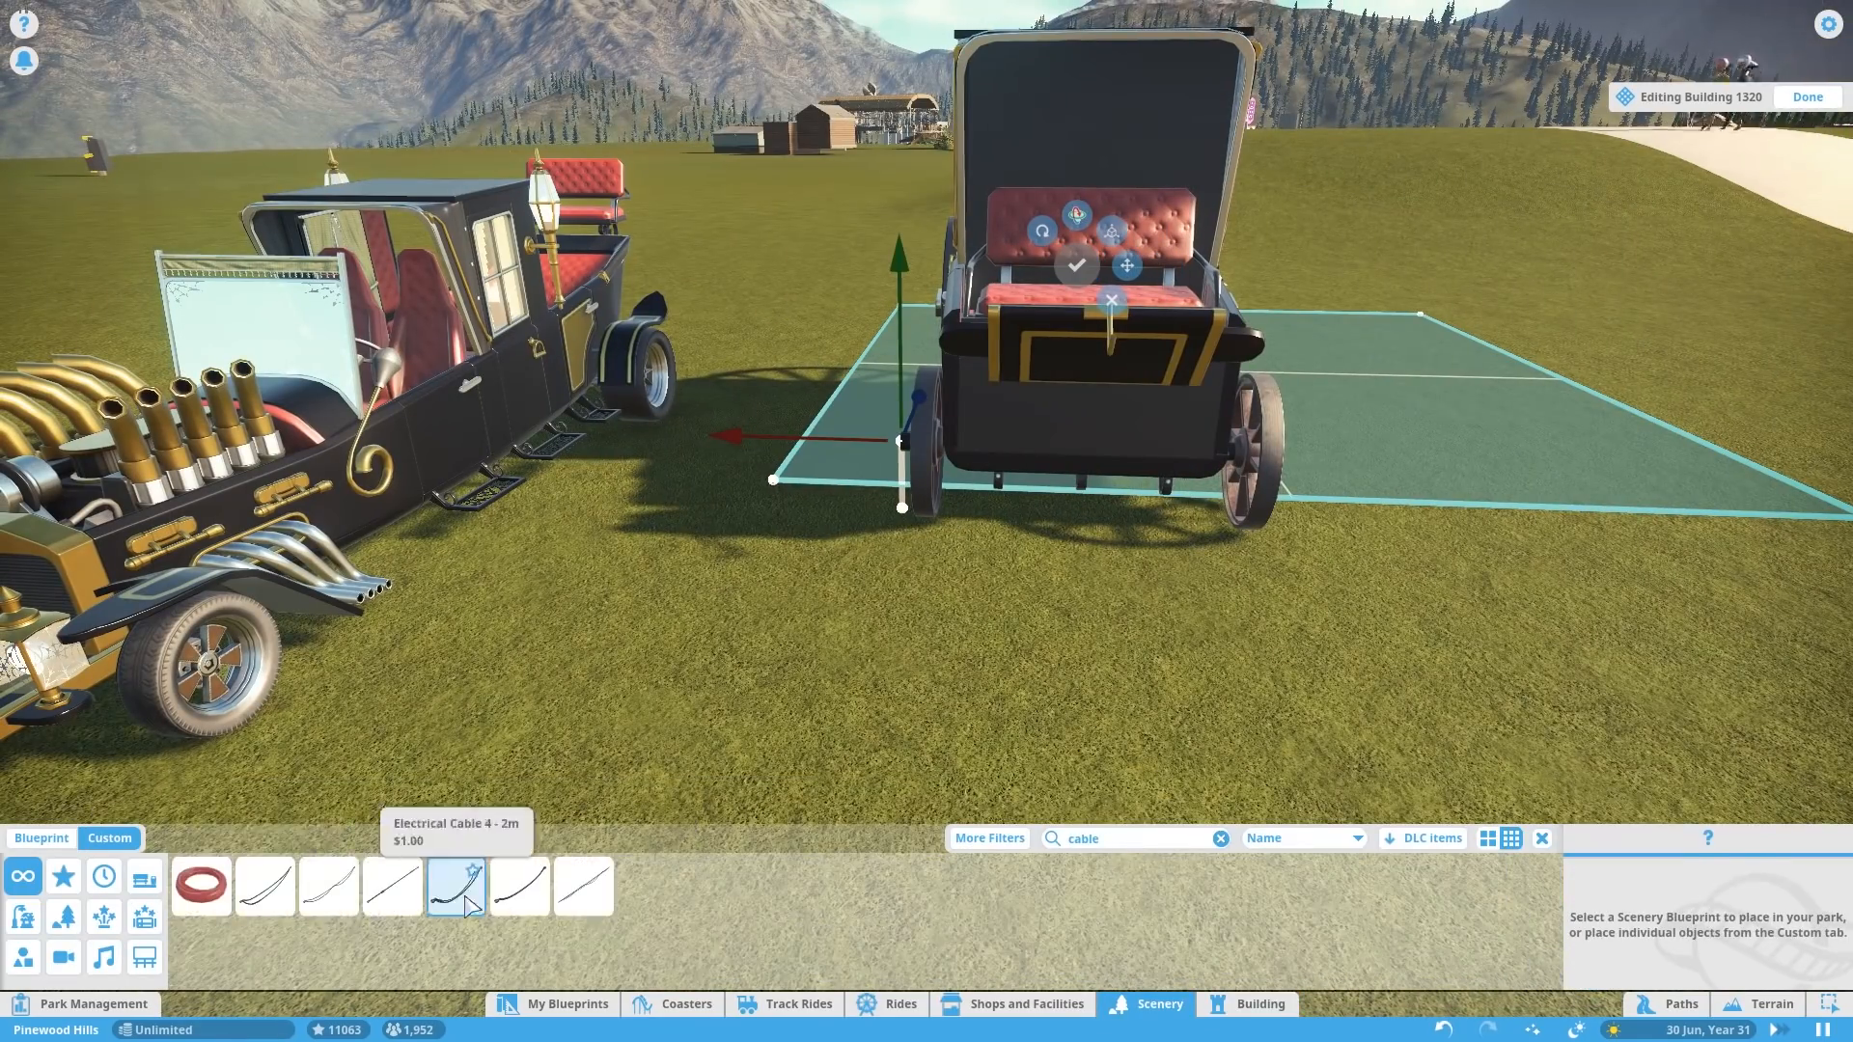
click(519, 886)
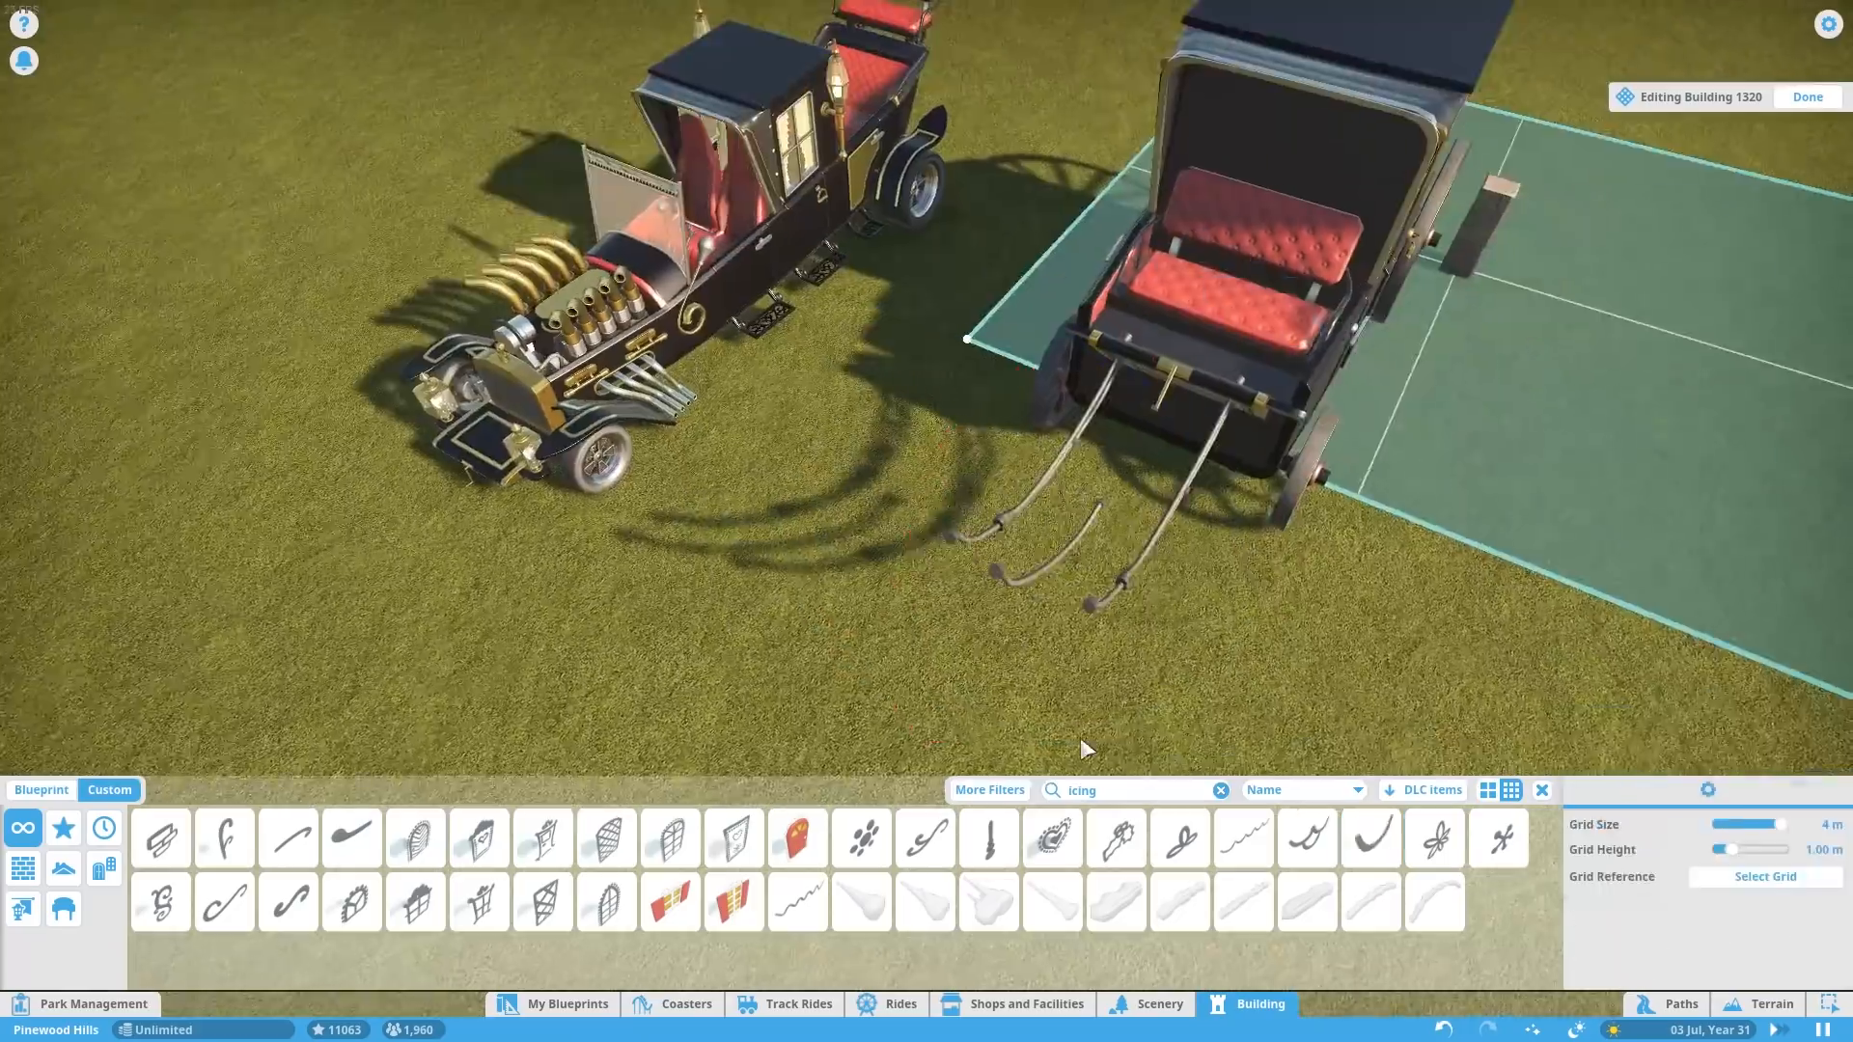
- Set the finished carriage with lanterns and shafts onto the round paving before the house
click(1370, 837)
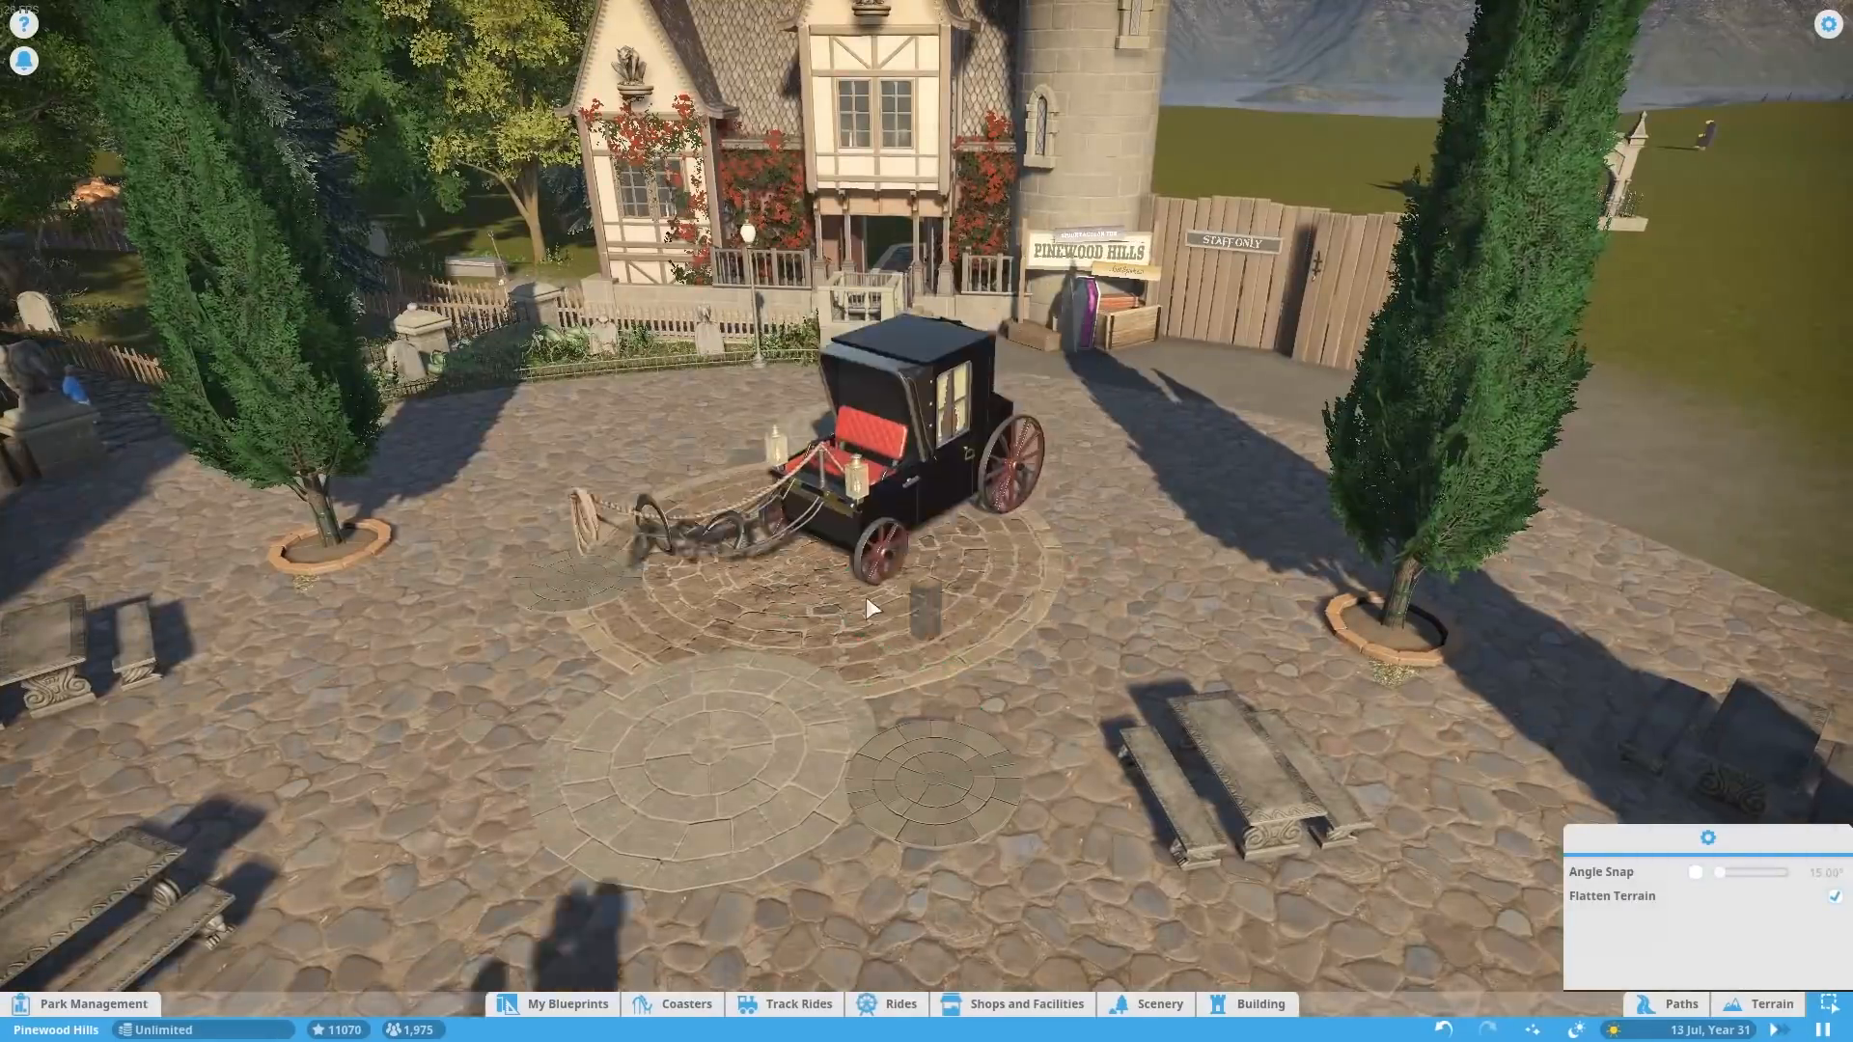
click(1158, 1030)
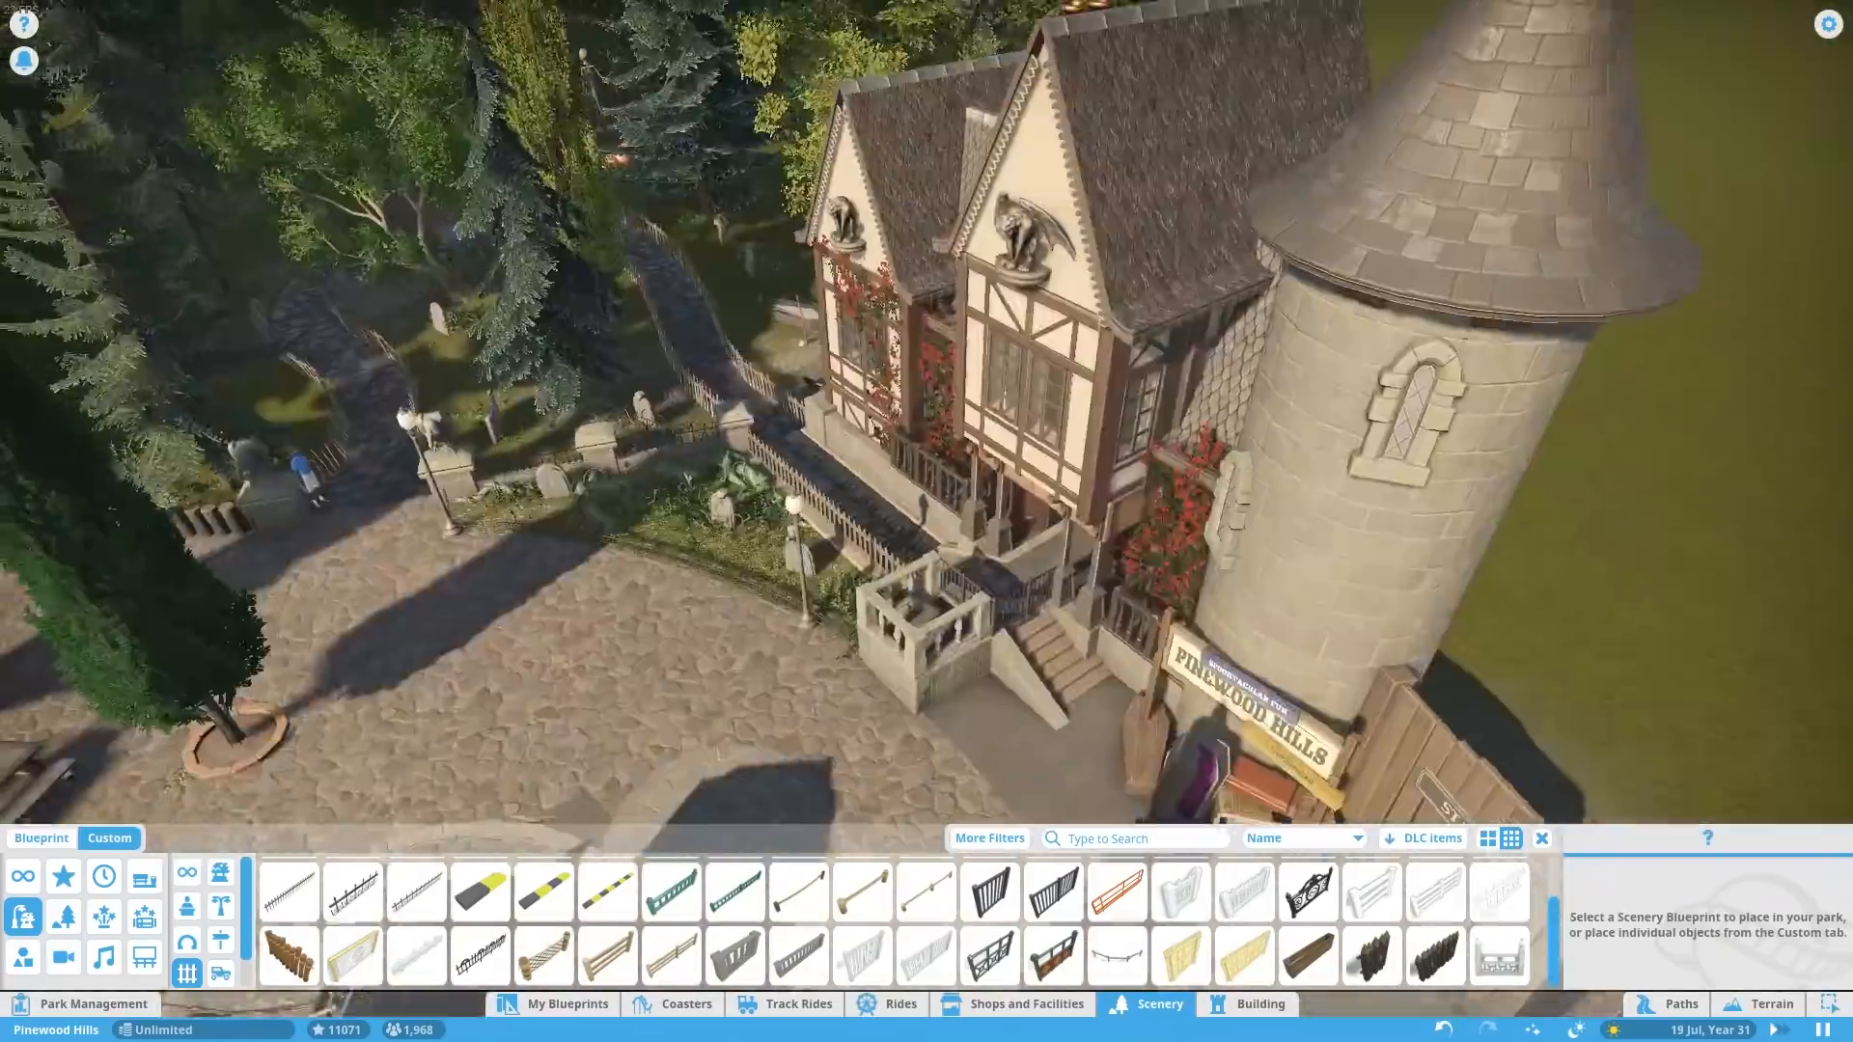
- Bring up wooden building pieces behind the house where the boardwalk queue arrives
click(1681, 1003)
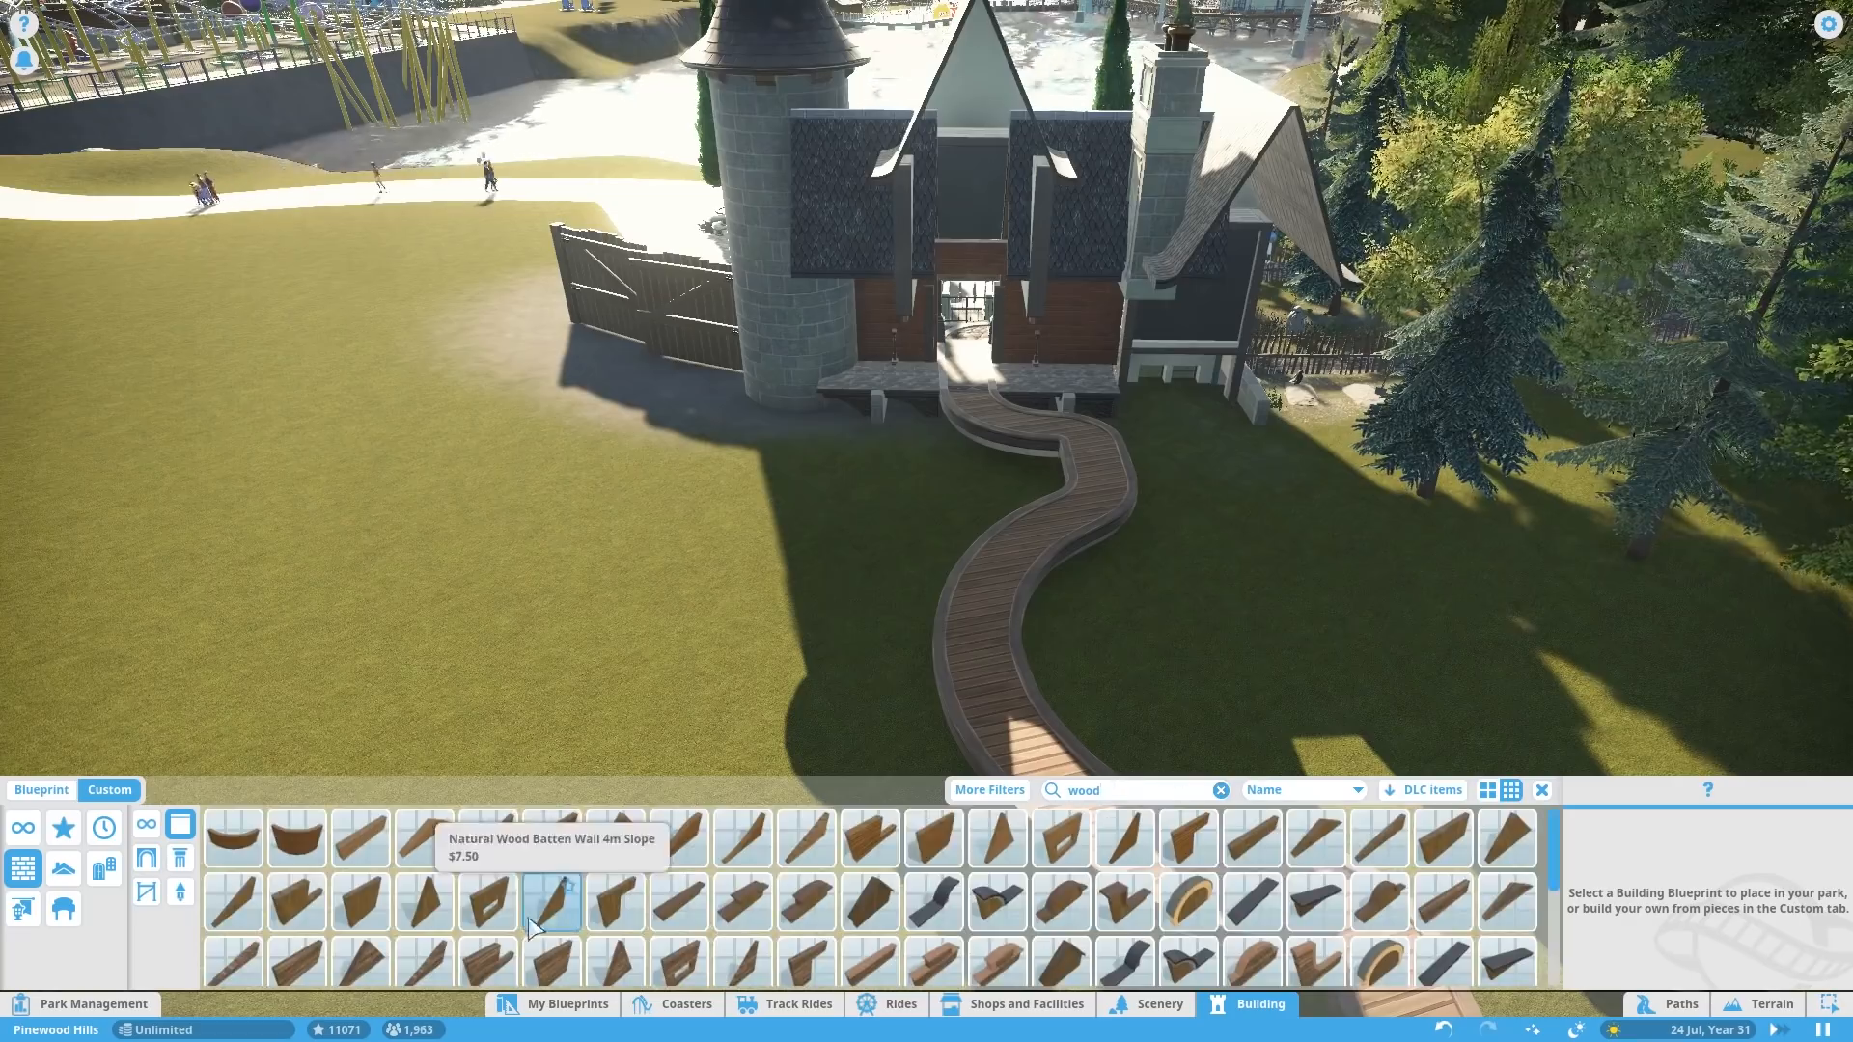
- Place sloped Natural Wood Batten walls beside the tower and start laying marble floor tiles inside
click(934, 838)
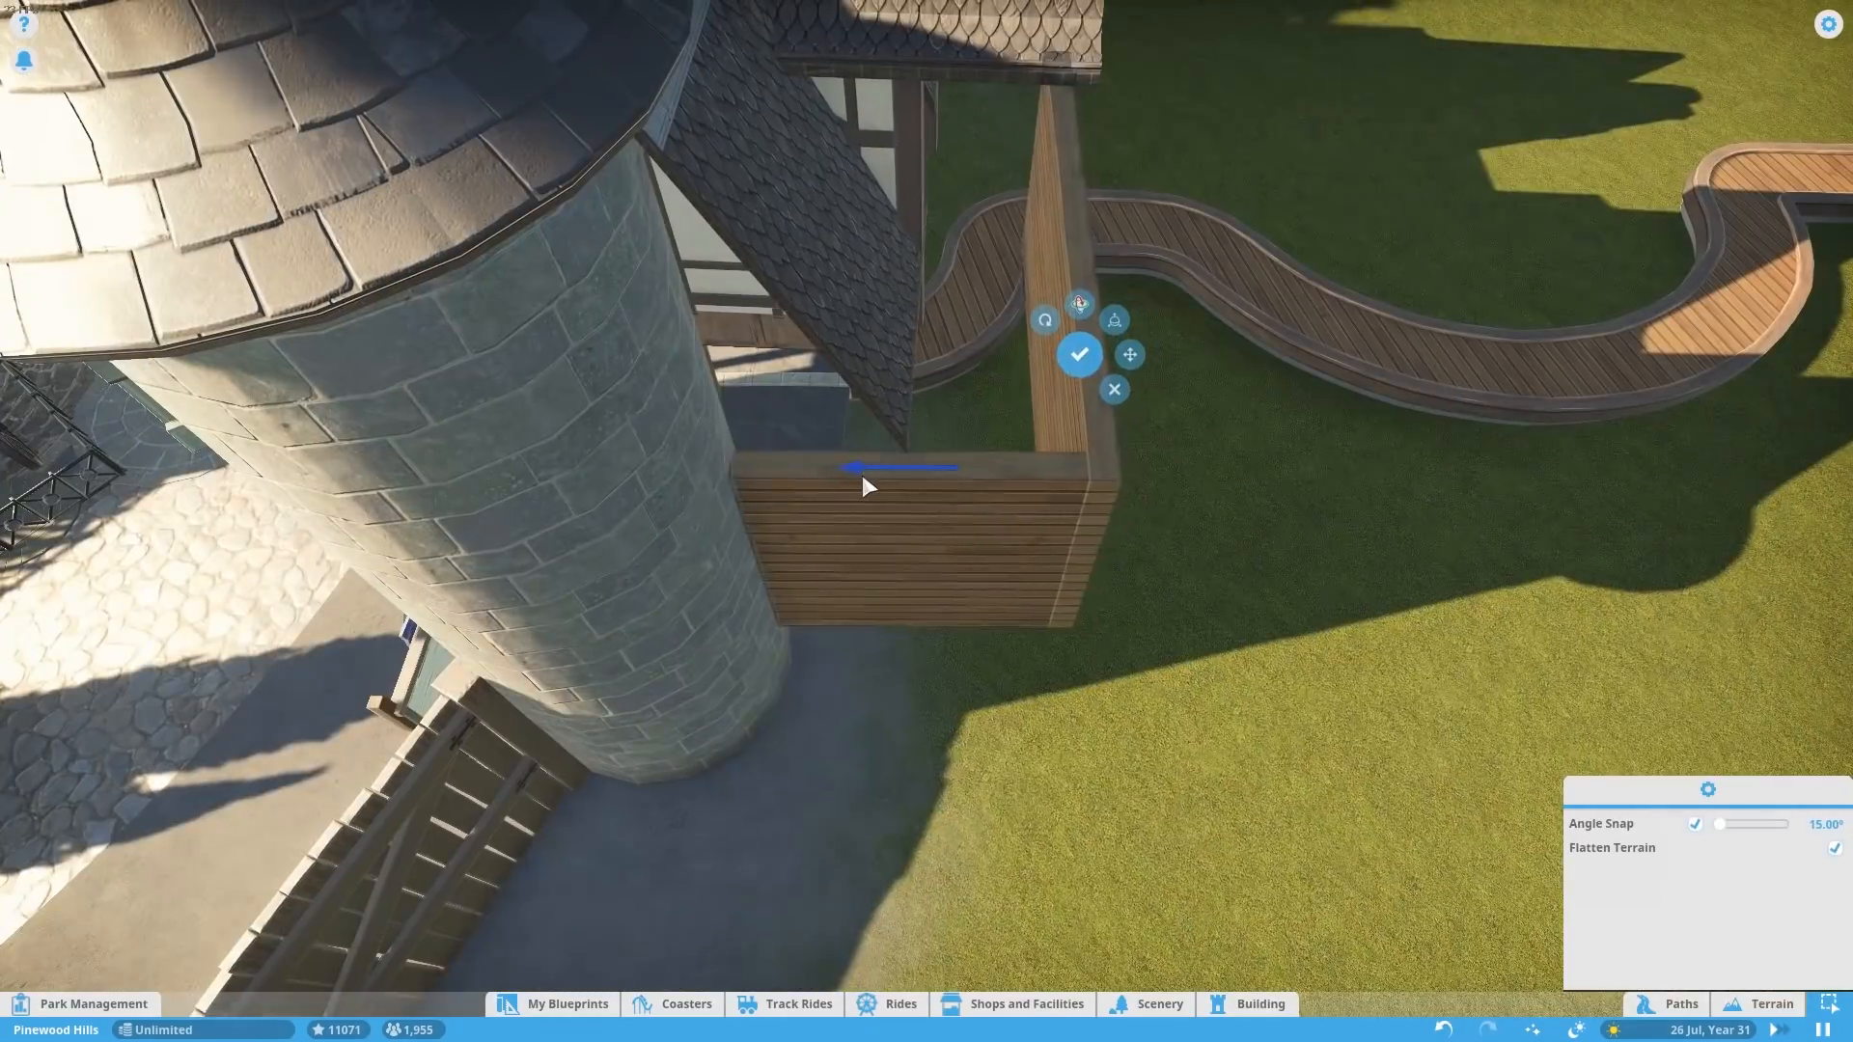
click(1080, 355)
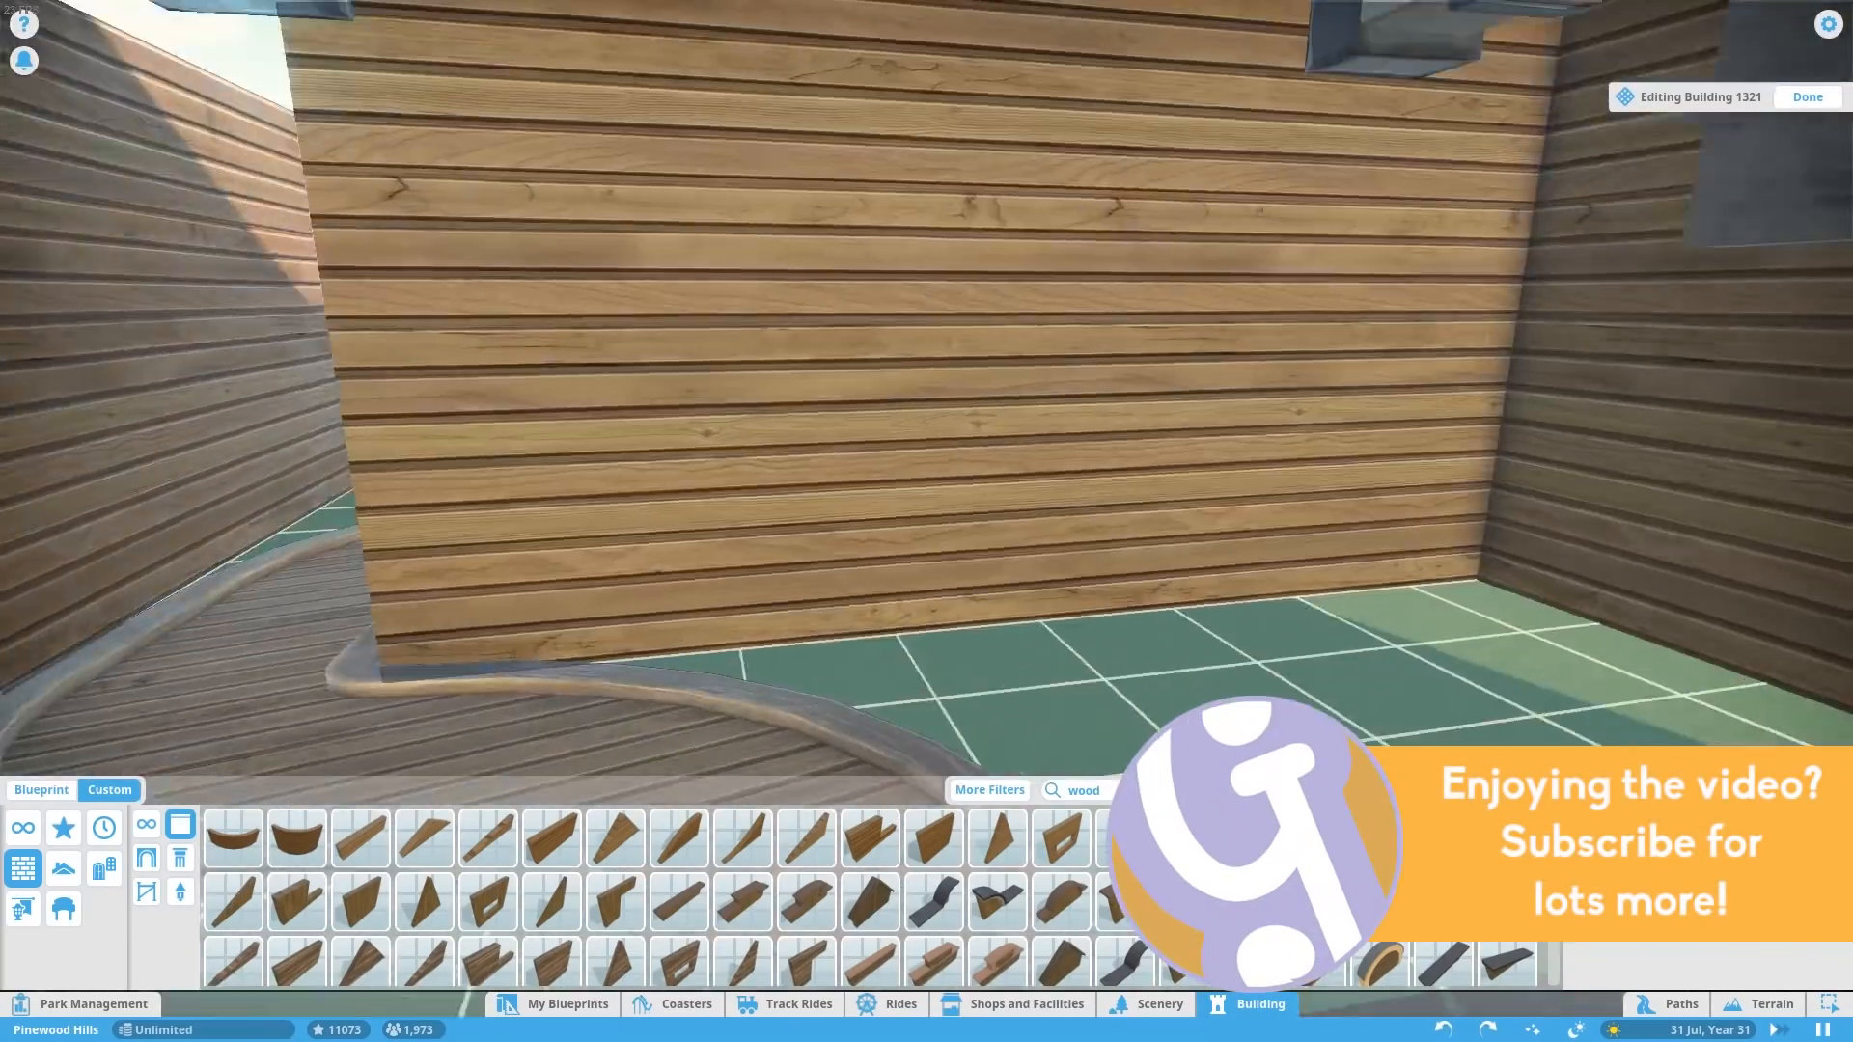
click(990, 789)
text(marb)
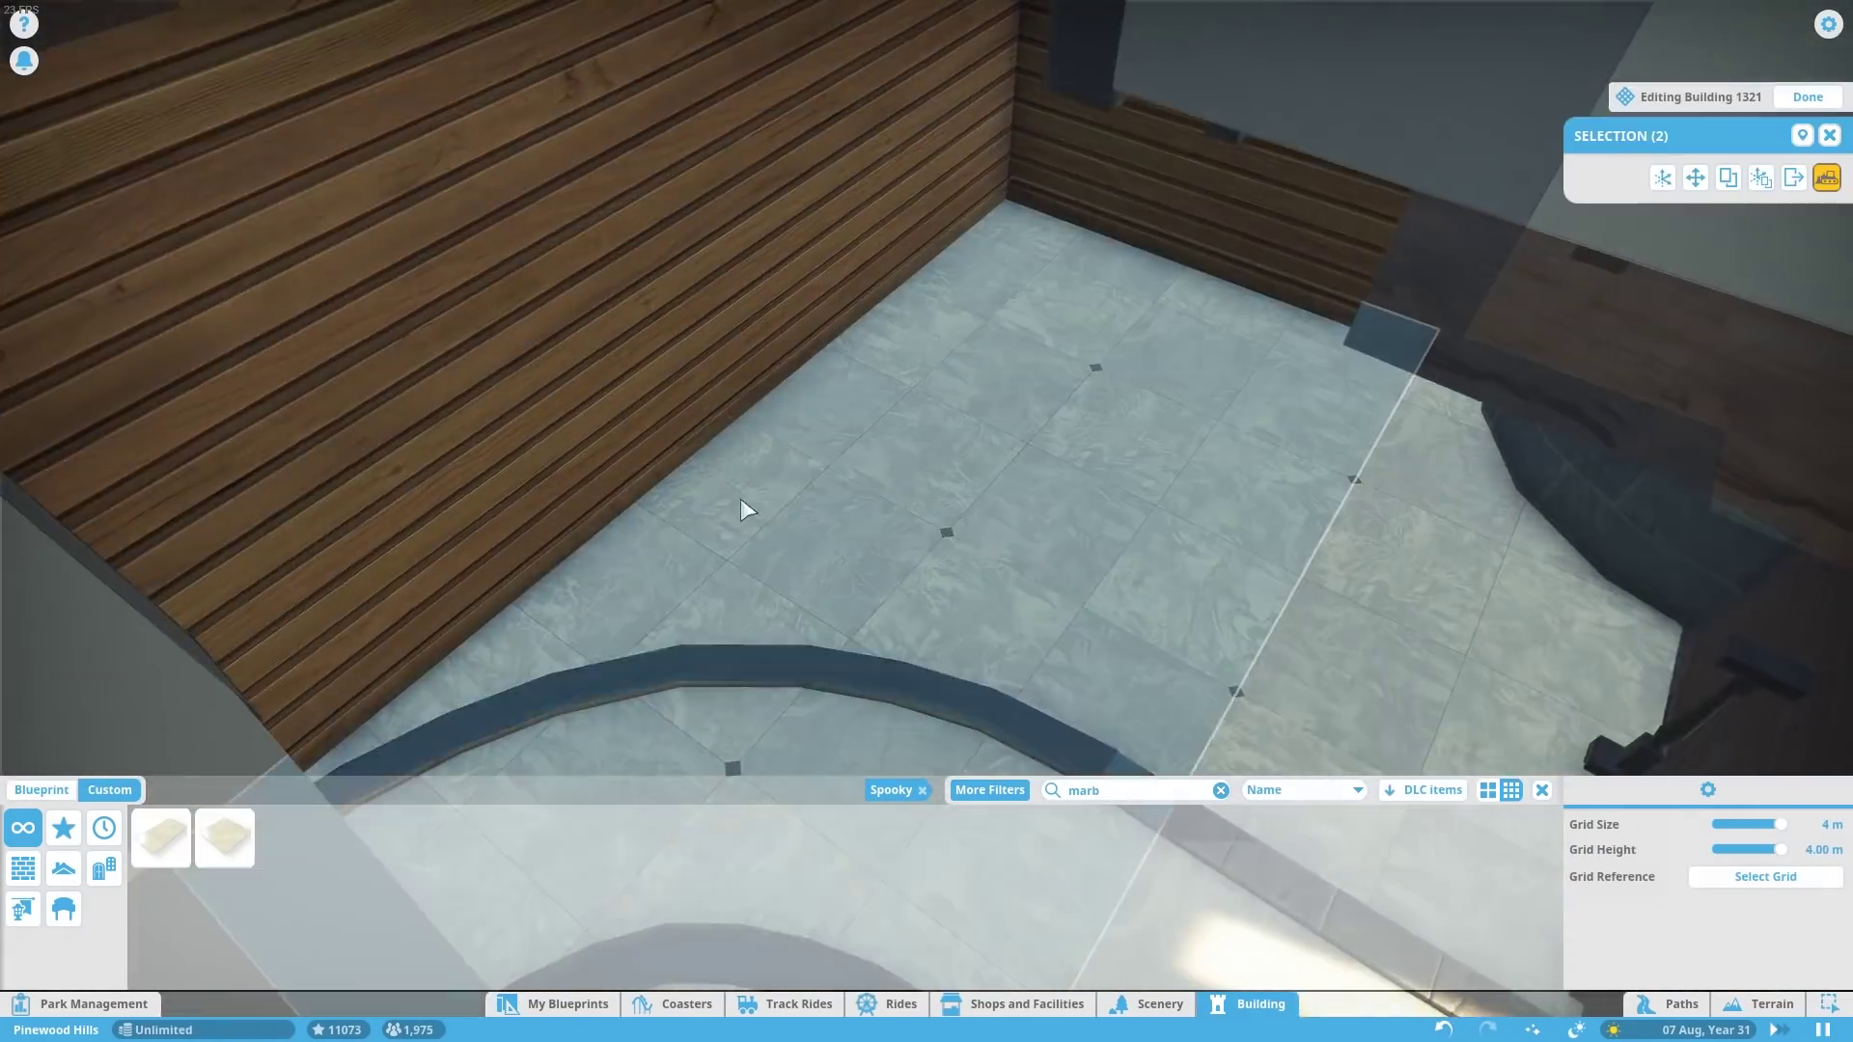
- Search 'wall' for Haunted House Wallpaper 4 to cover the room's upper walls
text(wall)
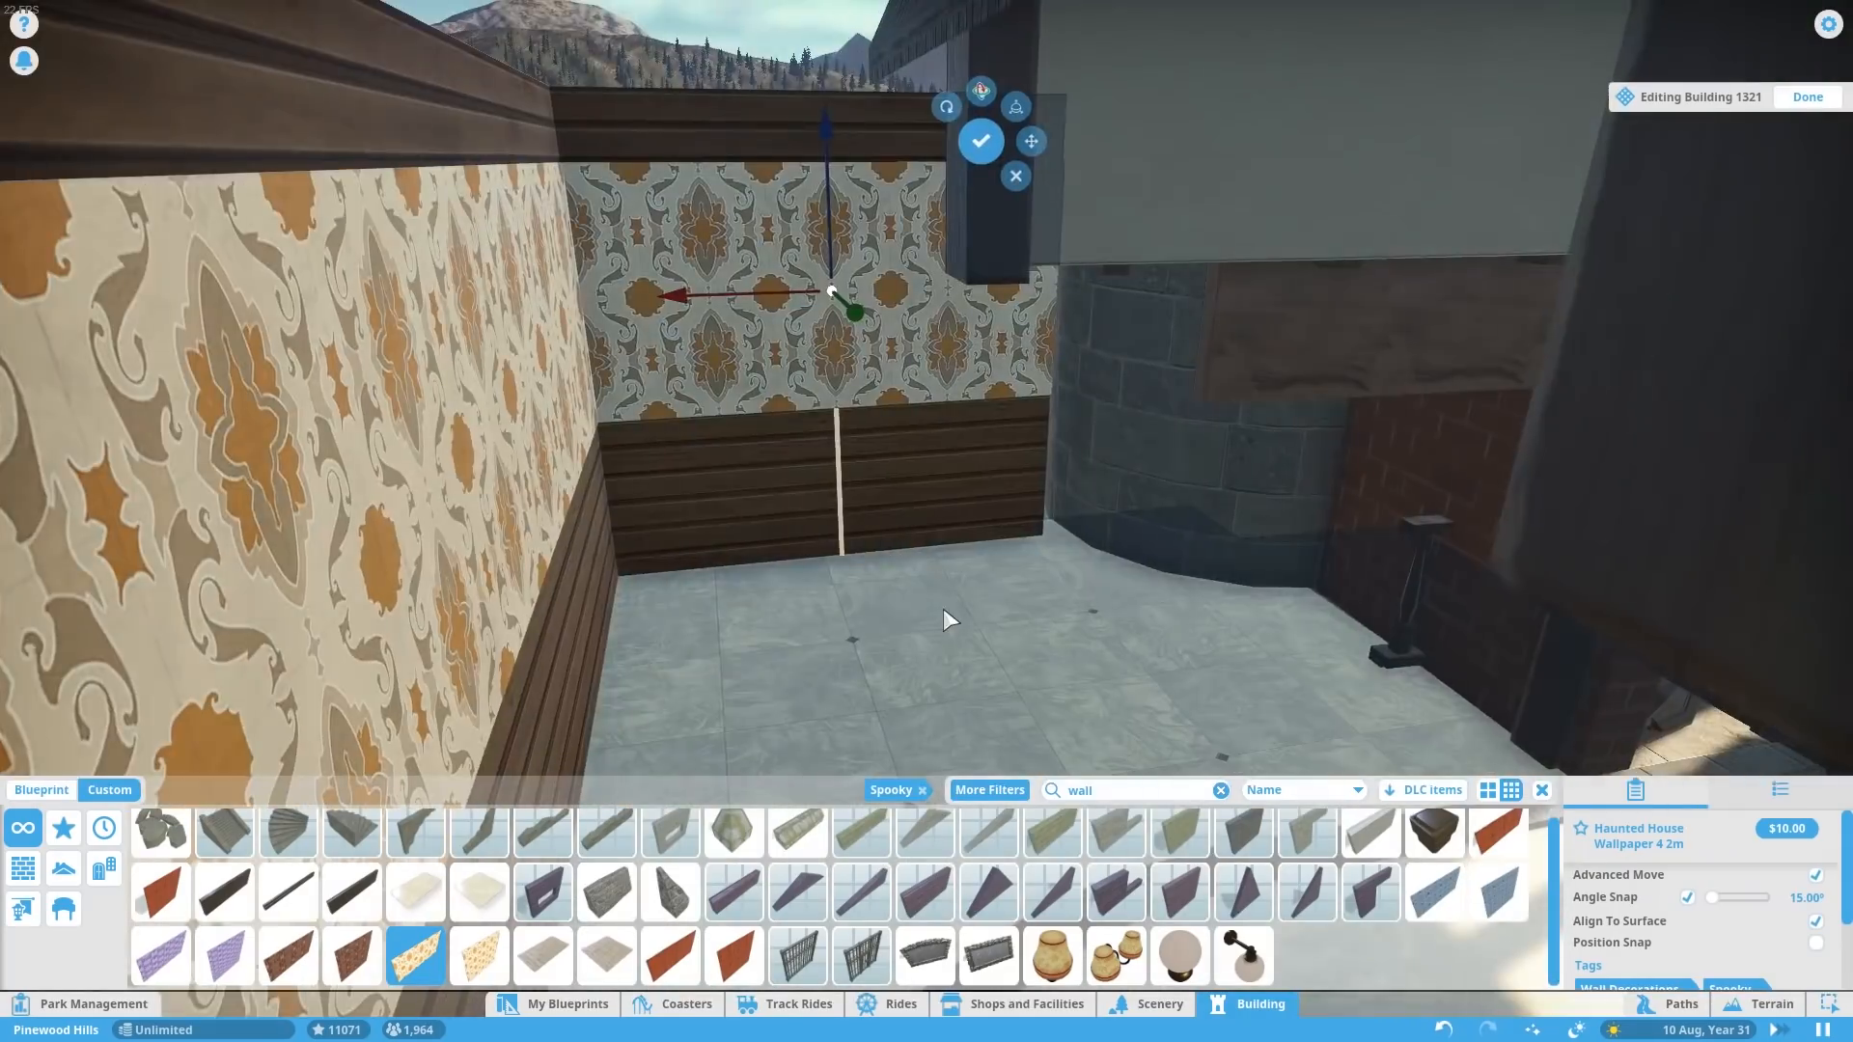
- Confirm the wallpaper panel and reopen Building 1321 to add dark wooden panelling below it
click(670, 955)
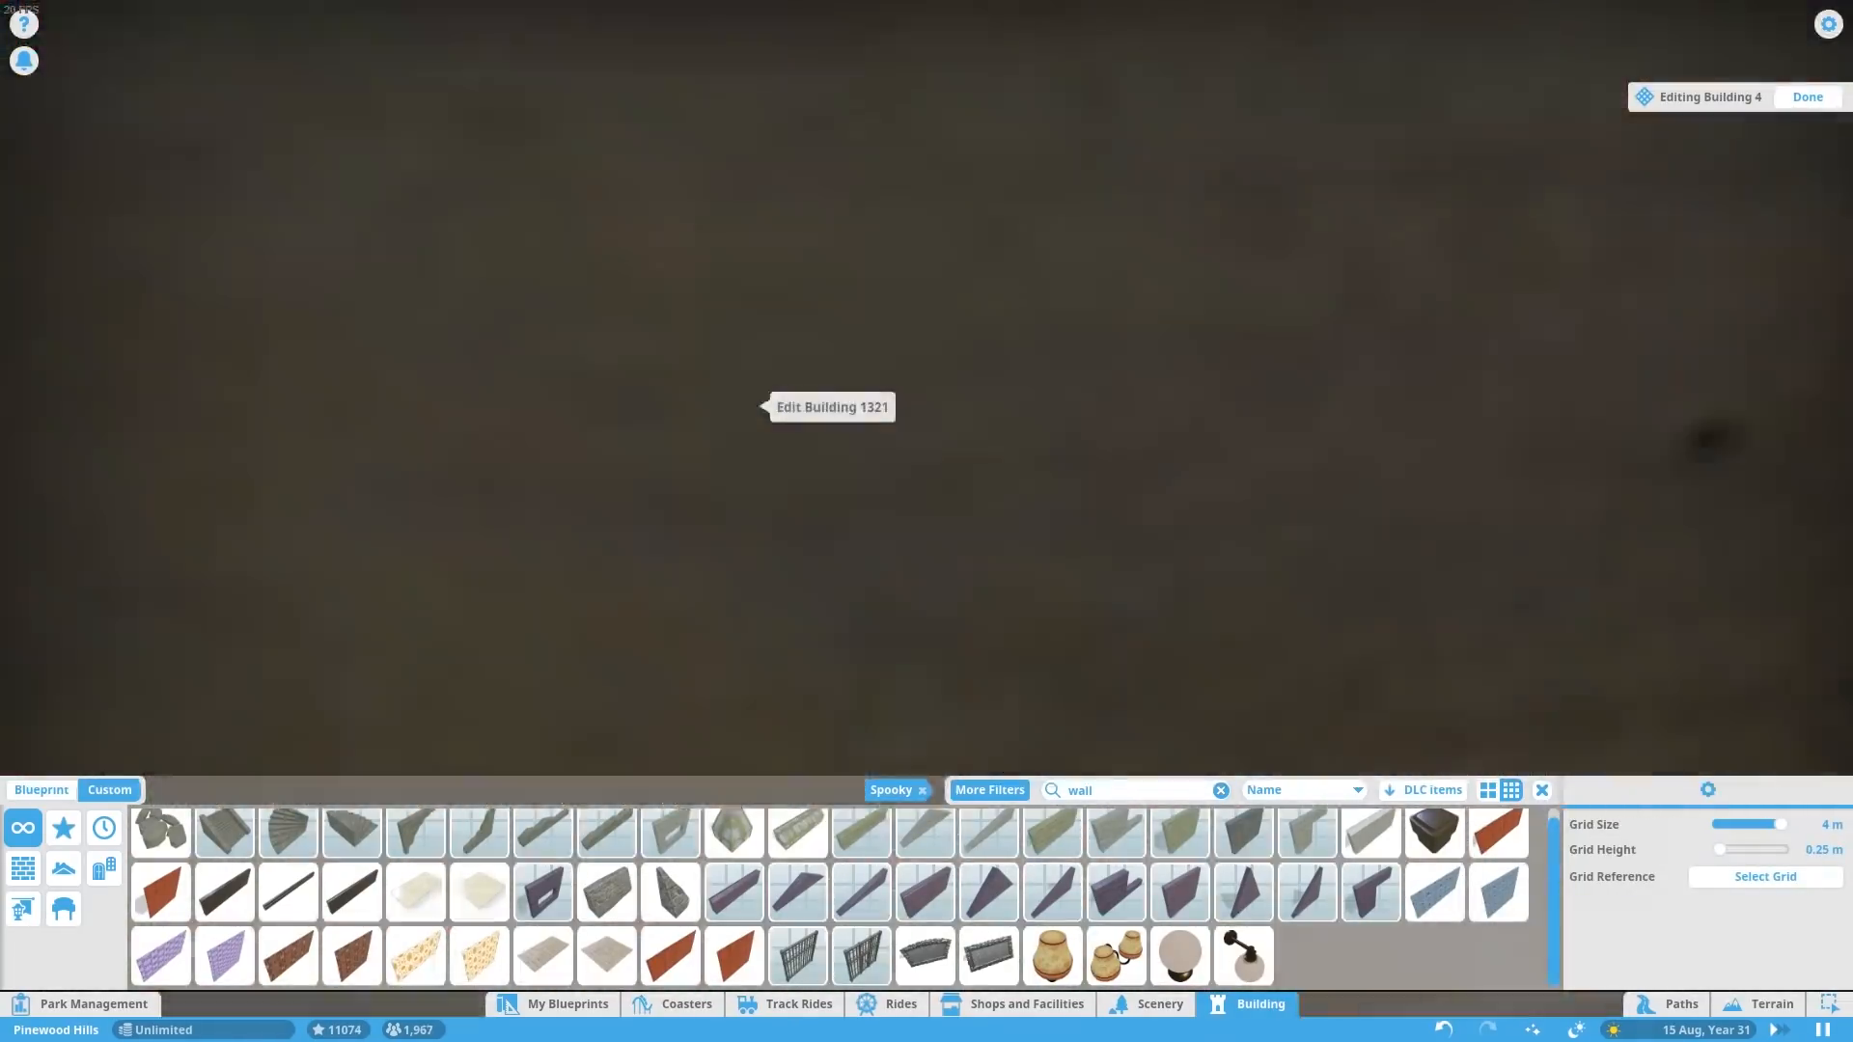
click(830, 406)
text(pane)
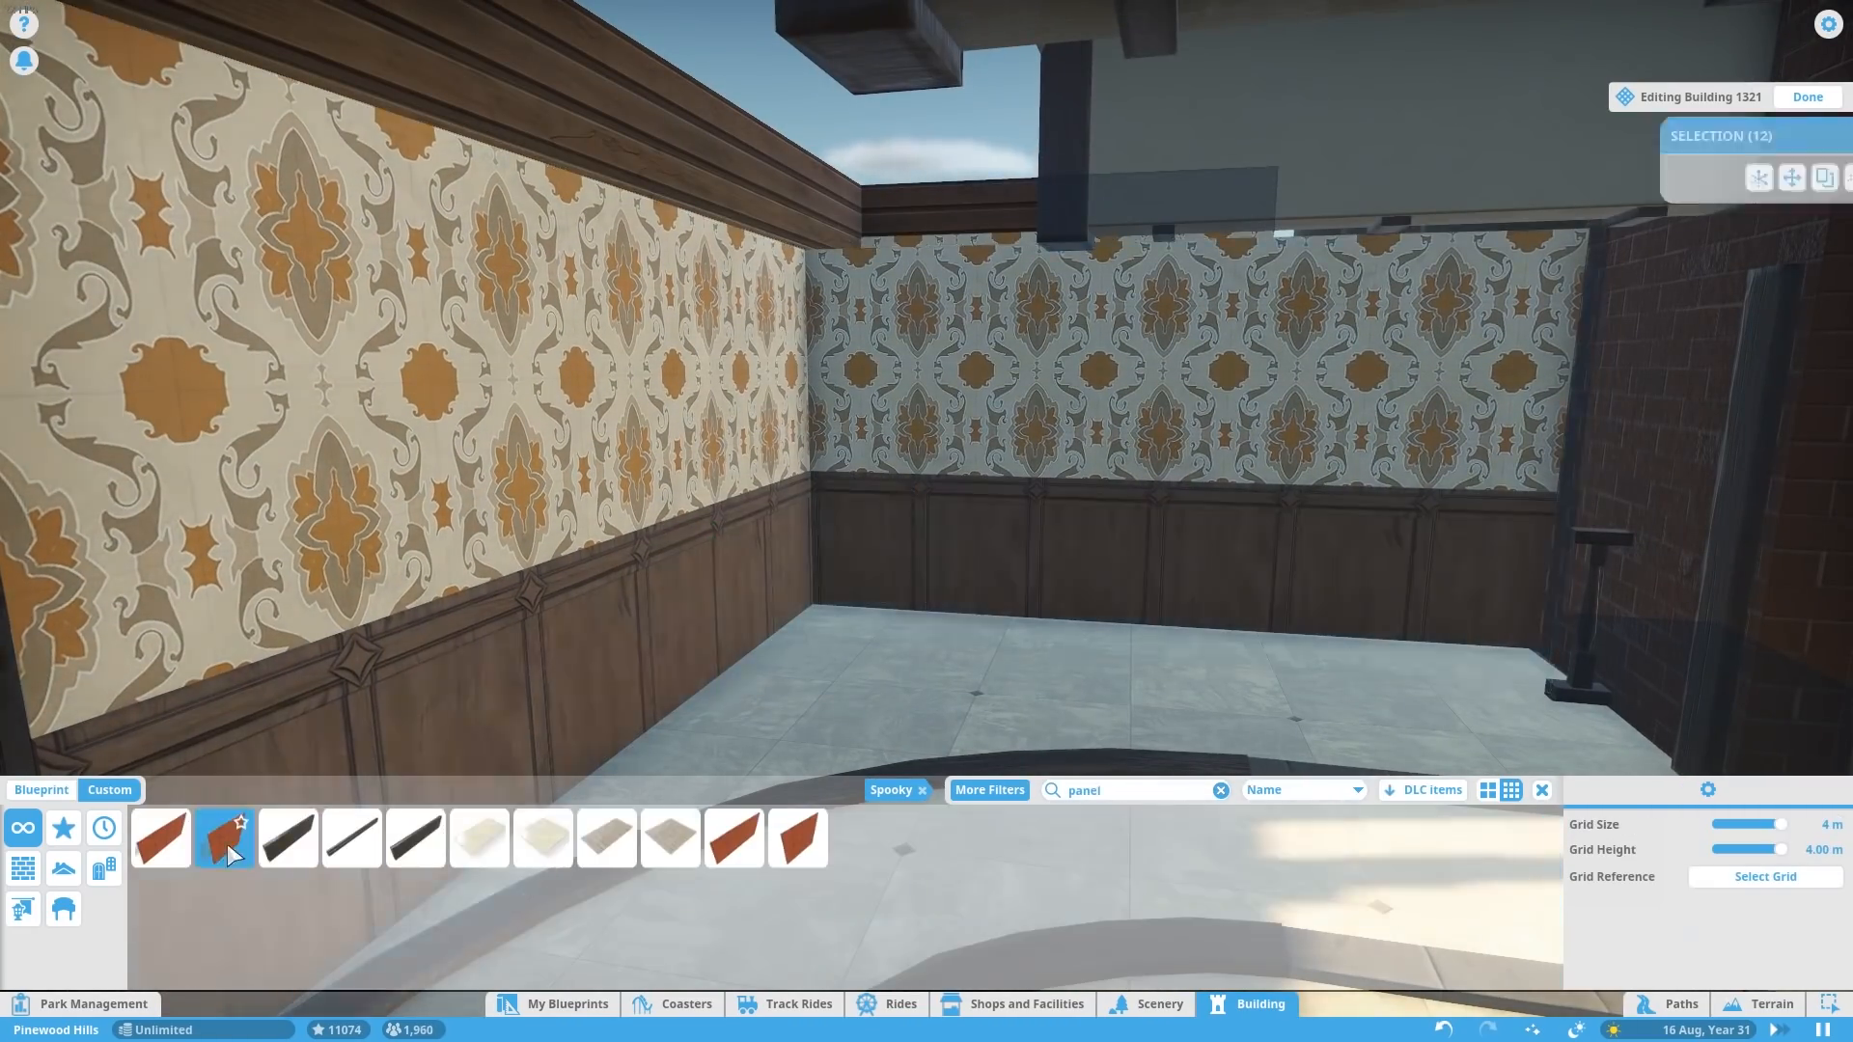
- Carry the wooden wall panelling onto the far wall and close the building pieces list
click(224, 838)
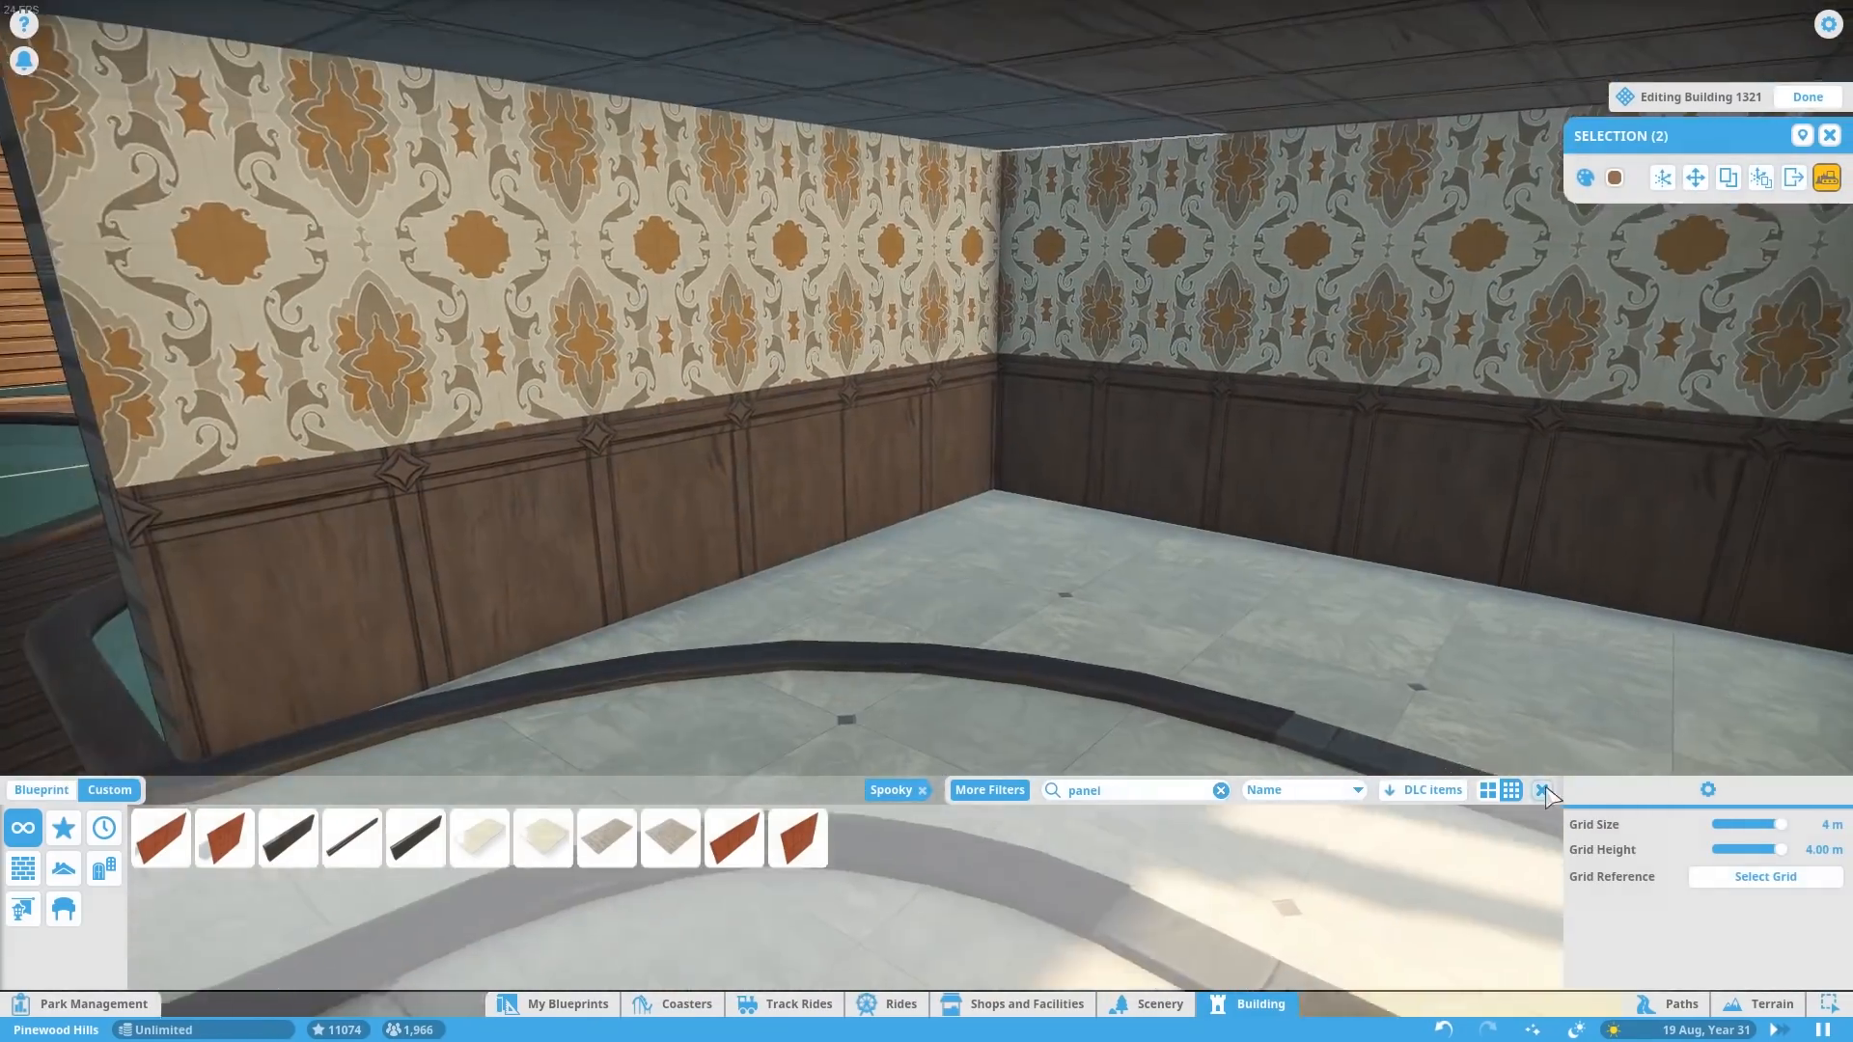
click(1158, 1004)
text(book)
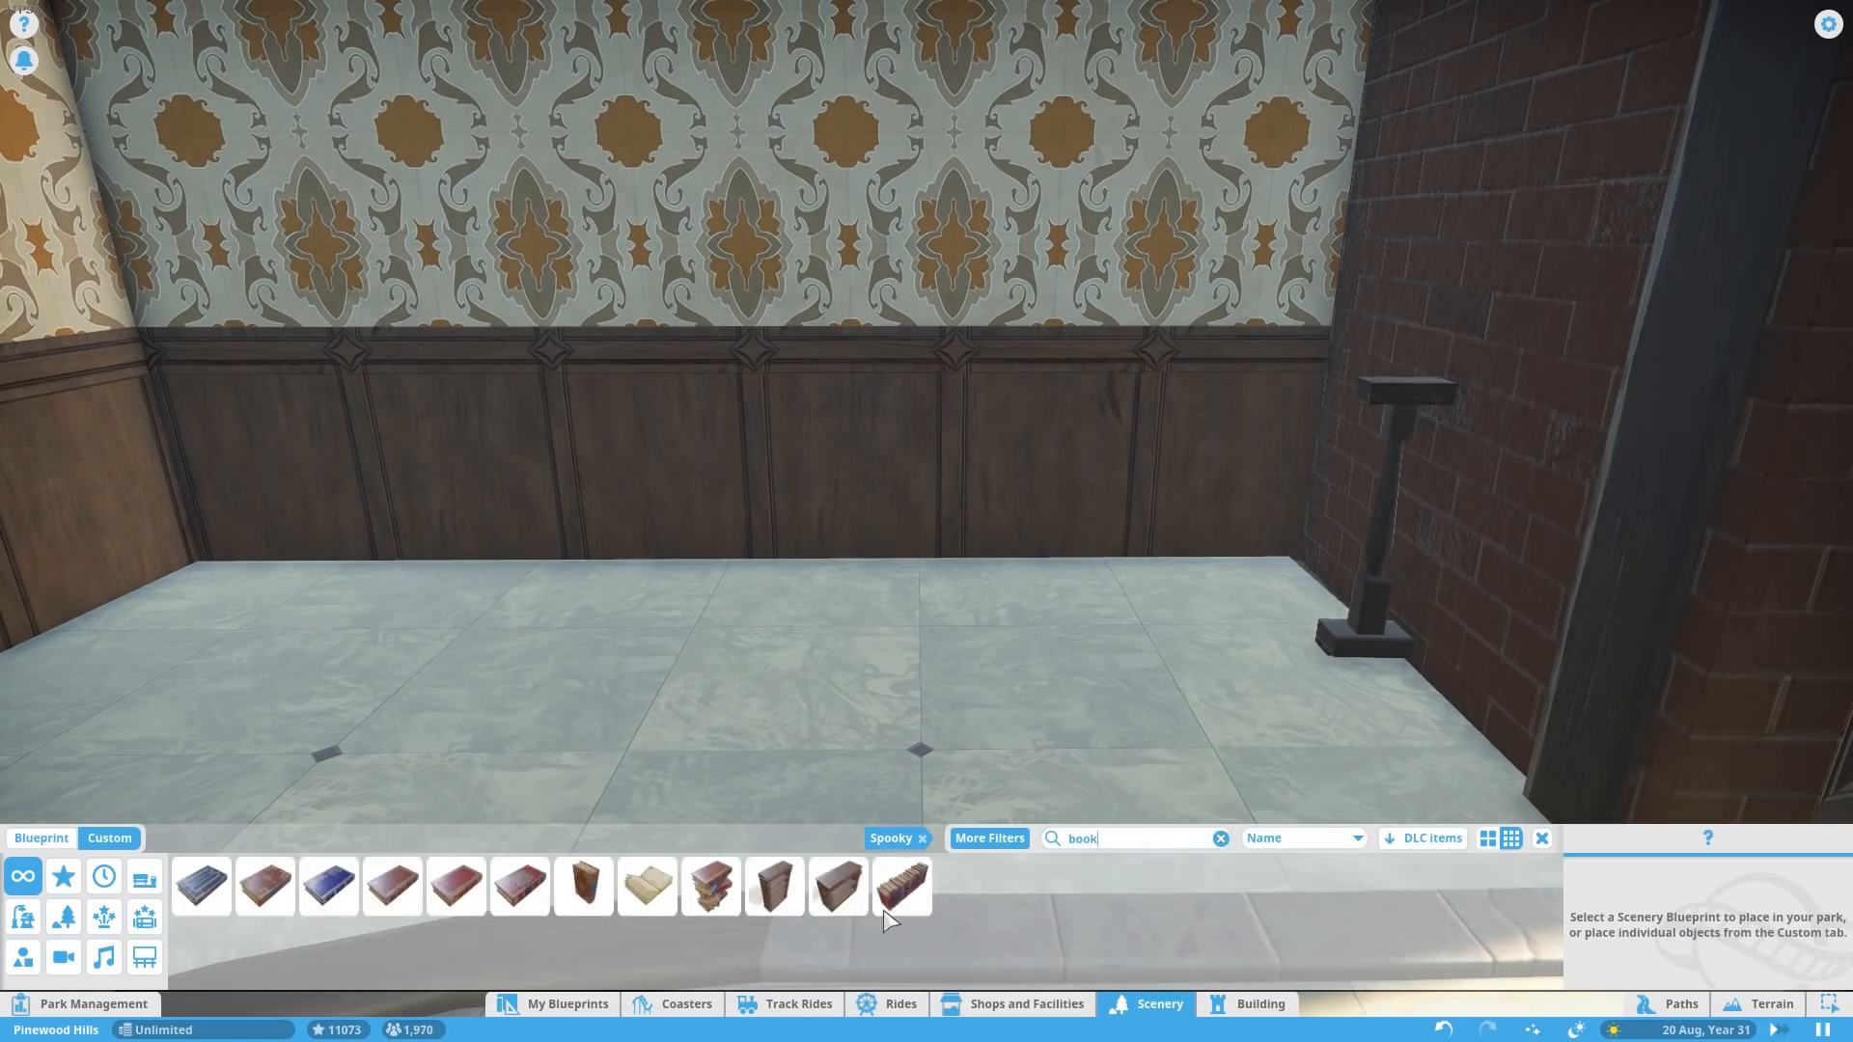
- Place small spooky bookcases against the panelled walls flanking the entrance doorway
click(838, 886)
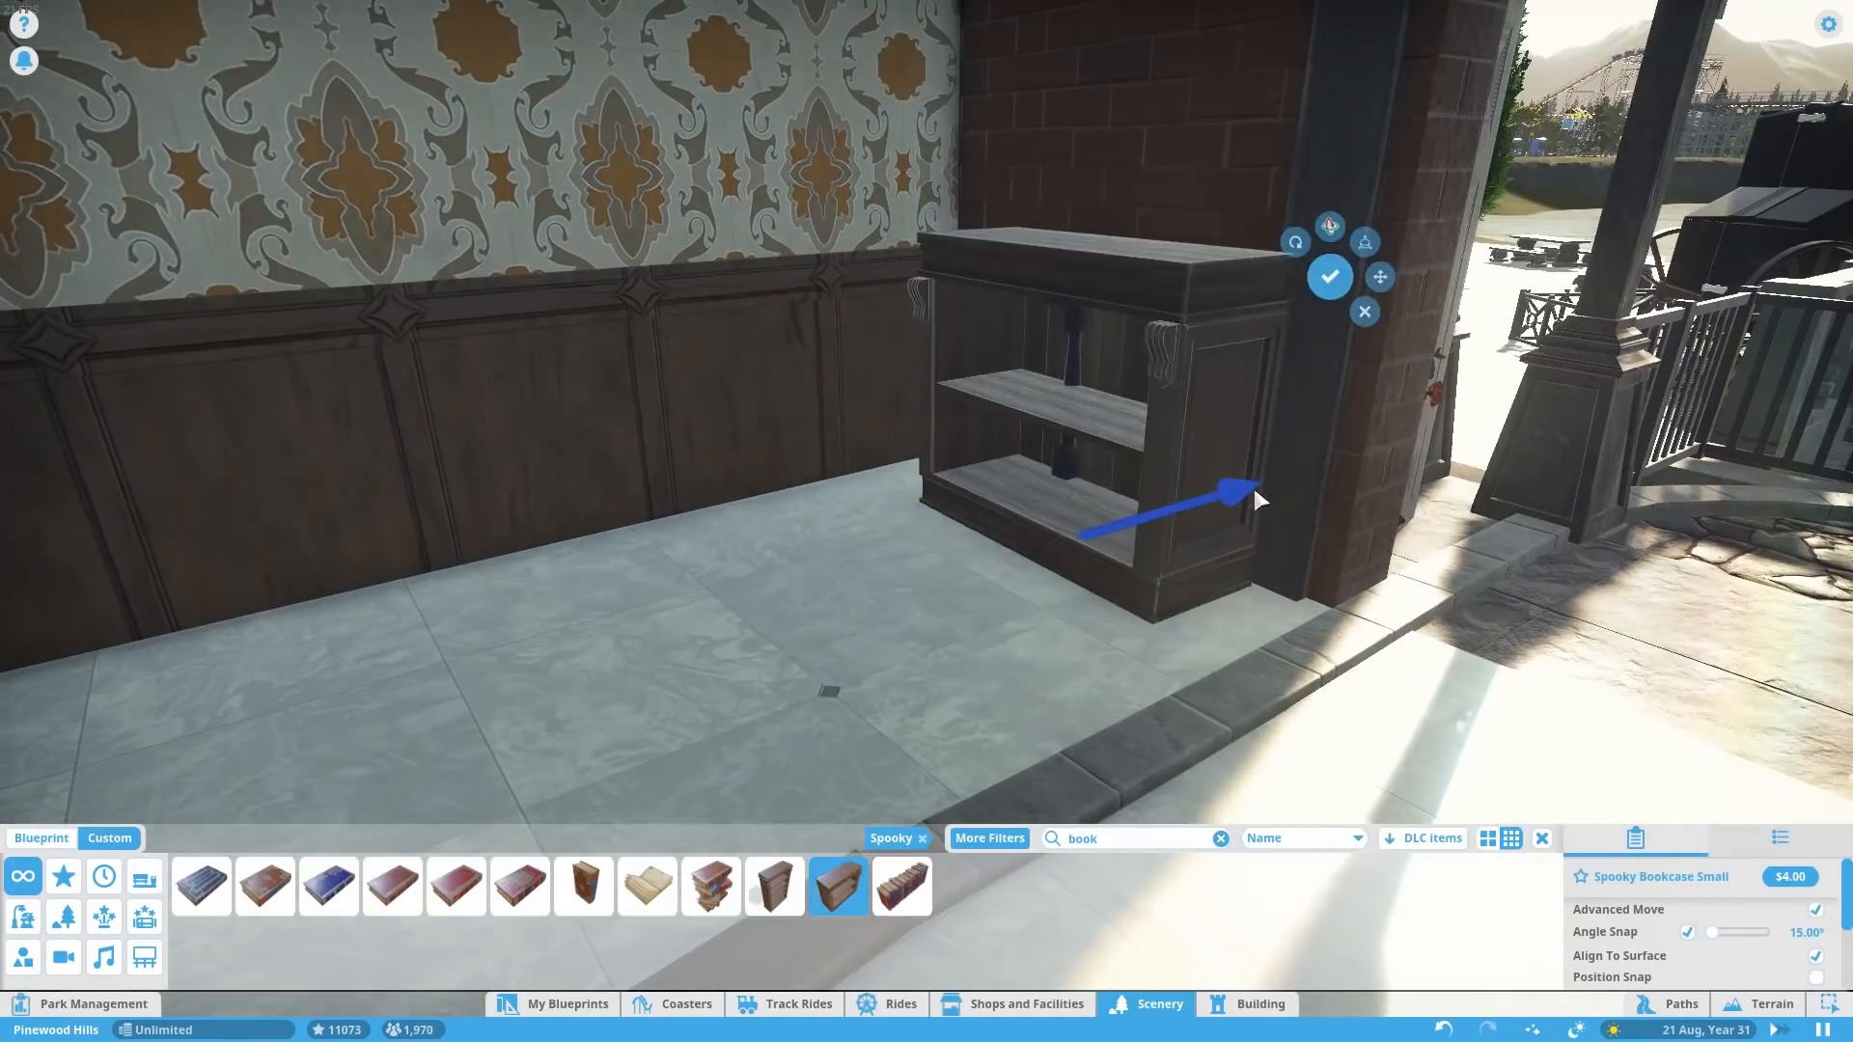
click(901, 885)
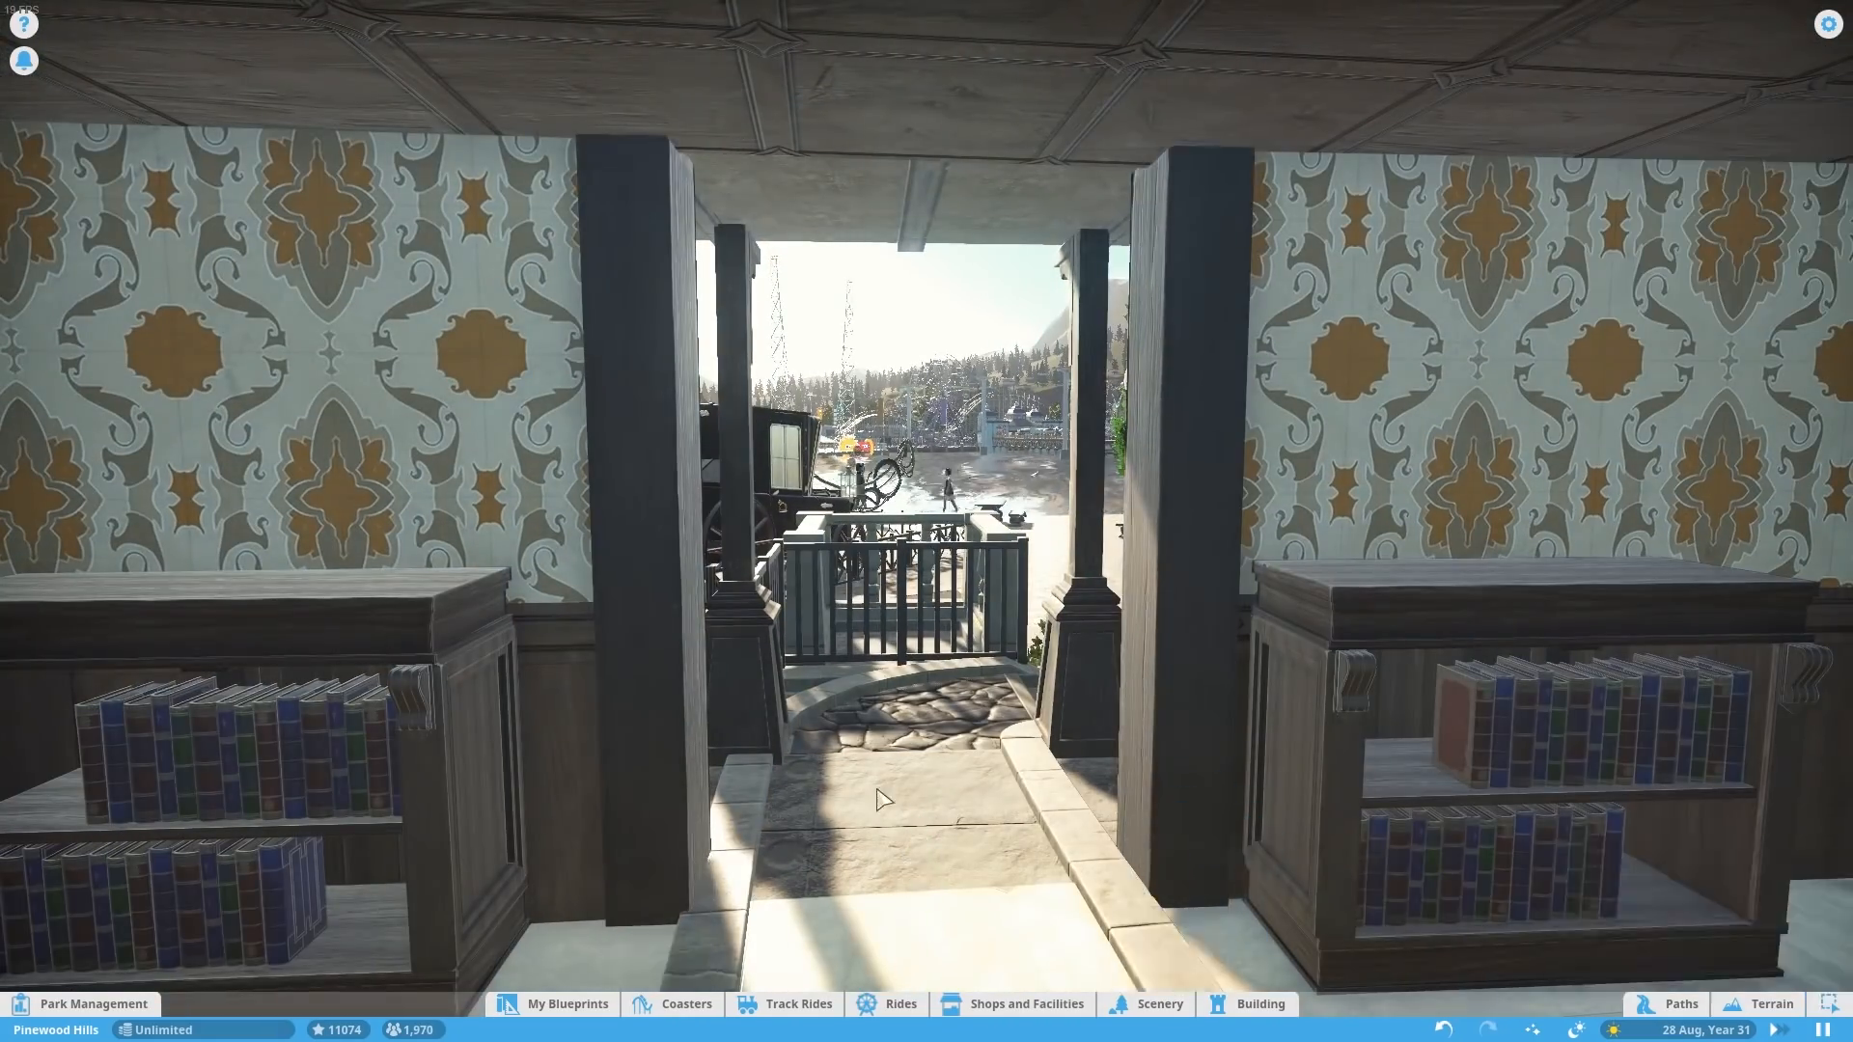
click(1261, 1003)
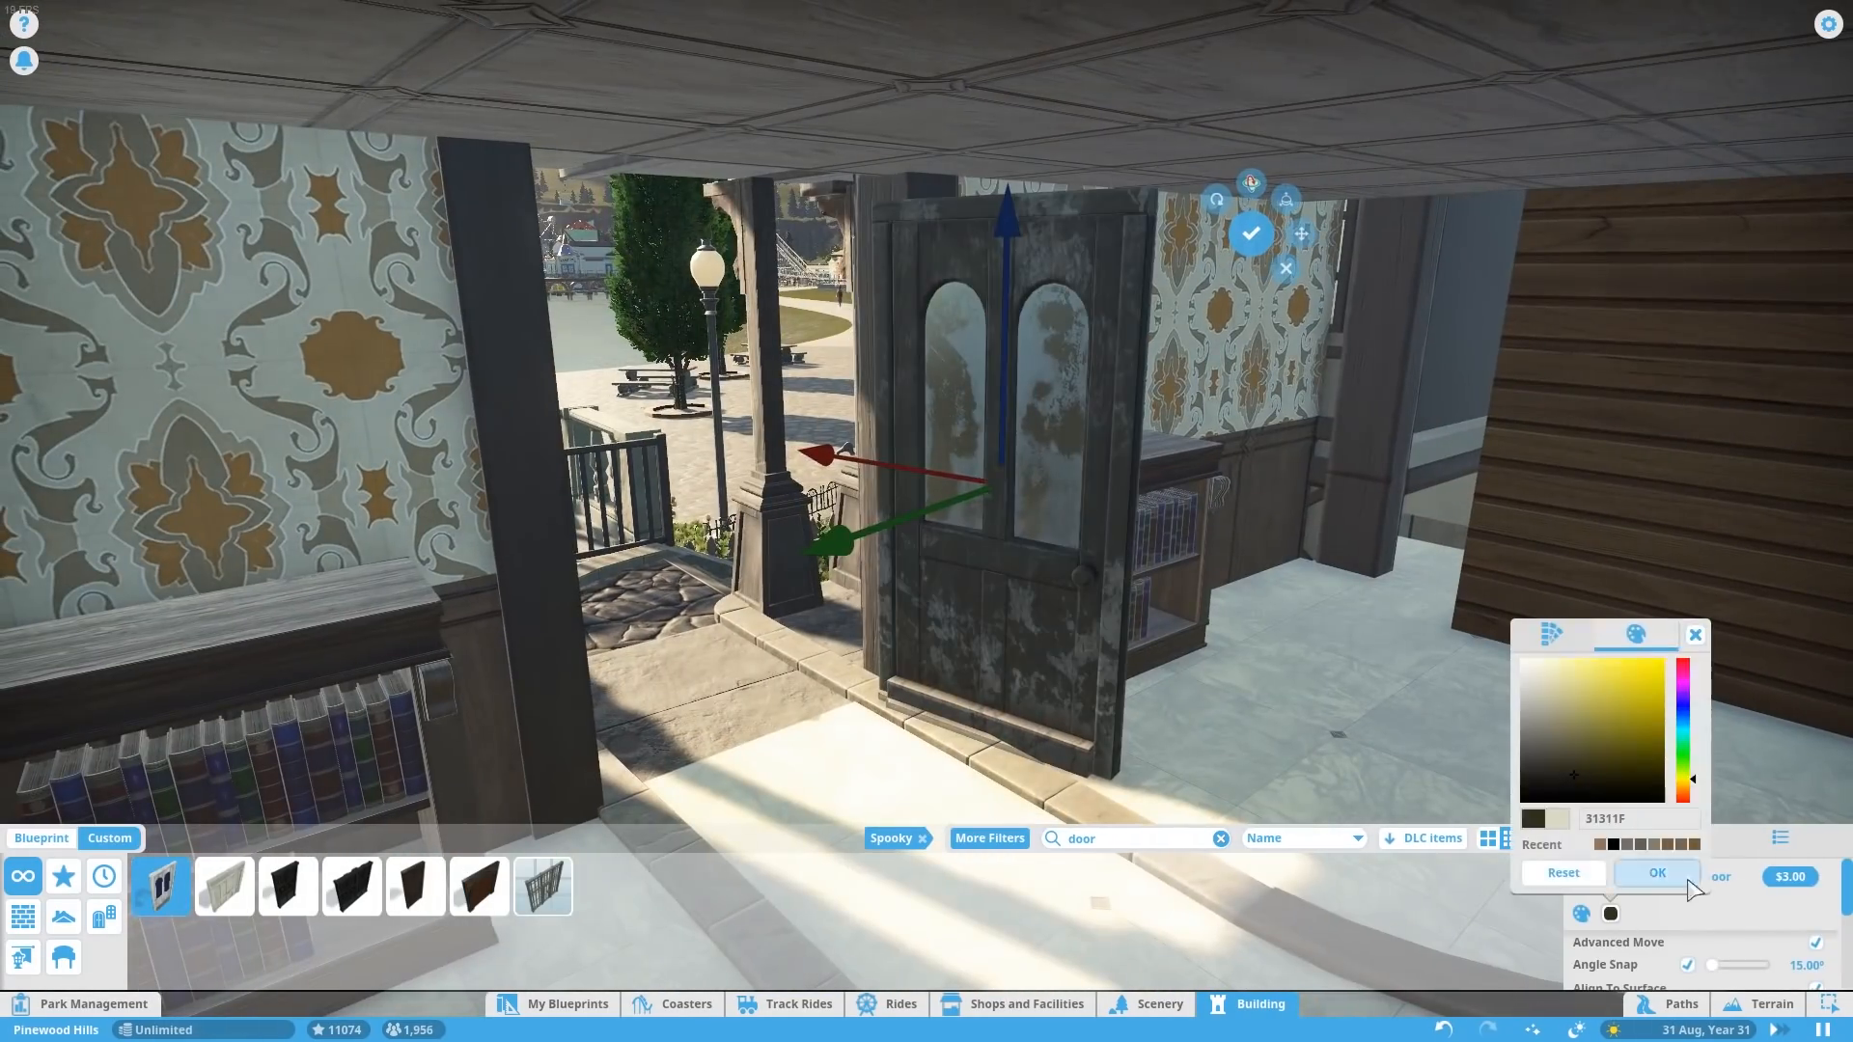
- Confirm the dark weathered colour for the entrance door and set the portrait frames to show images
click(1656, 872)
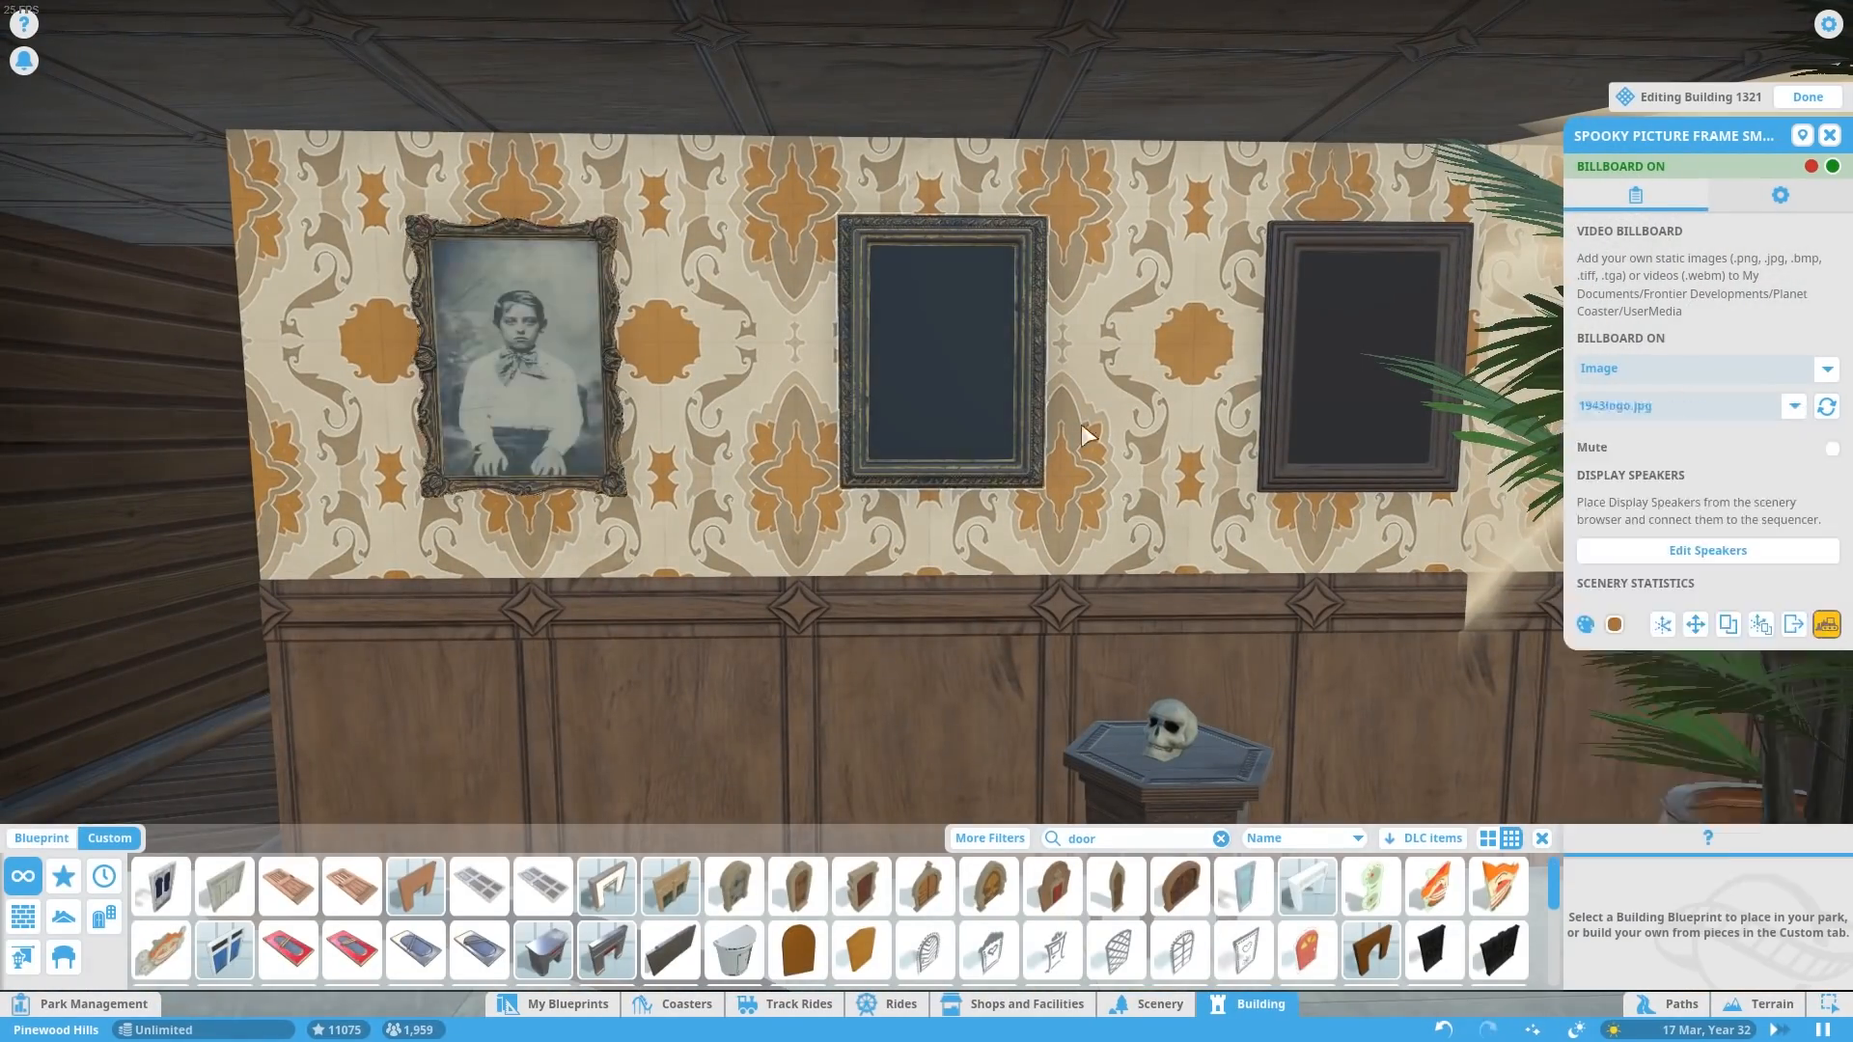
click(1791, 405)
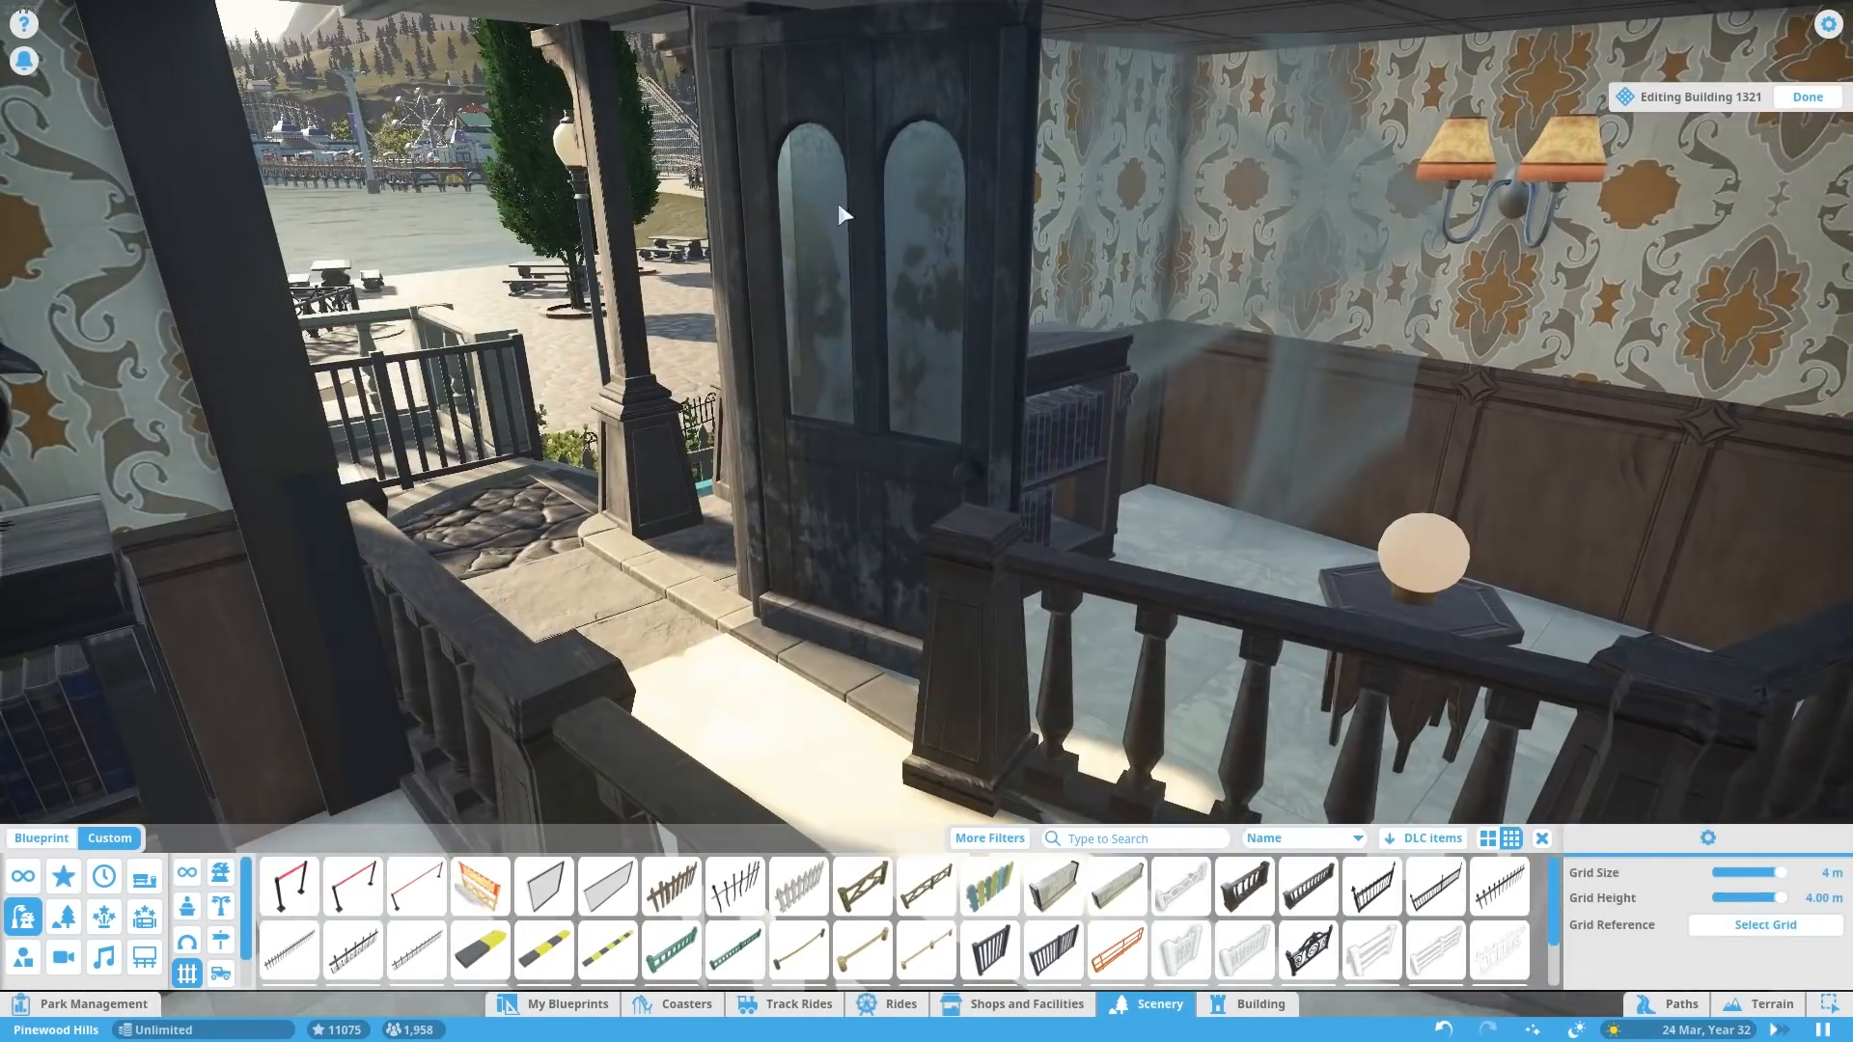
- Pick wall and wainscot panel pieces from the Building catalogue for the second room's wallpapered walls
click(1814, 96)
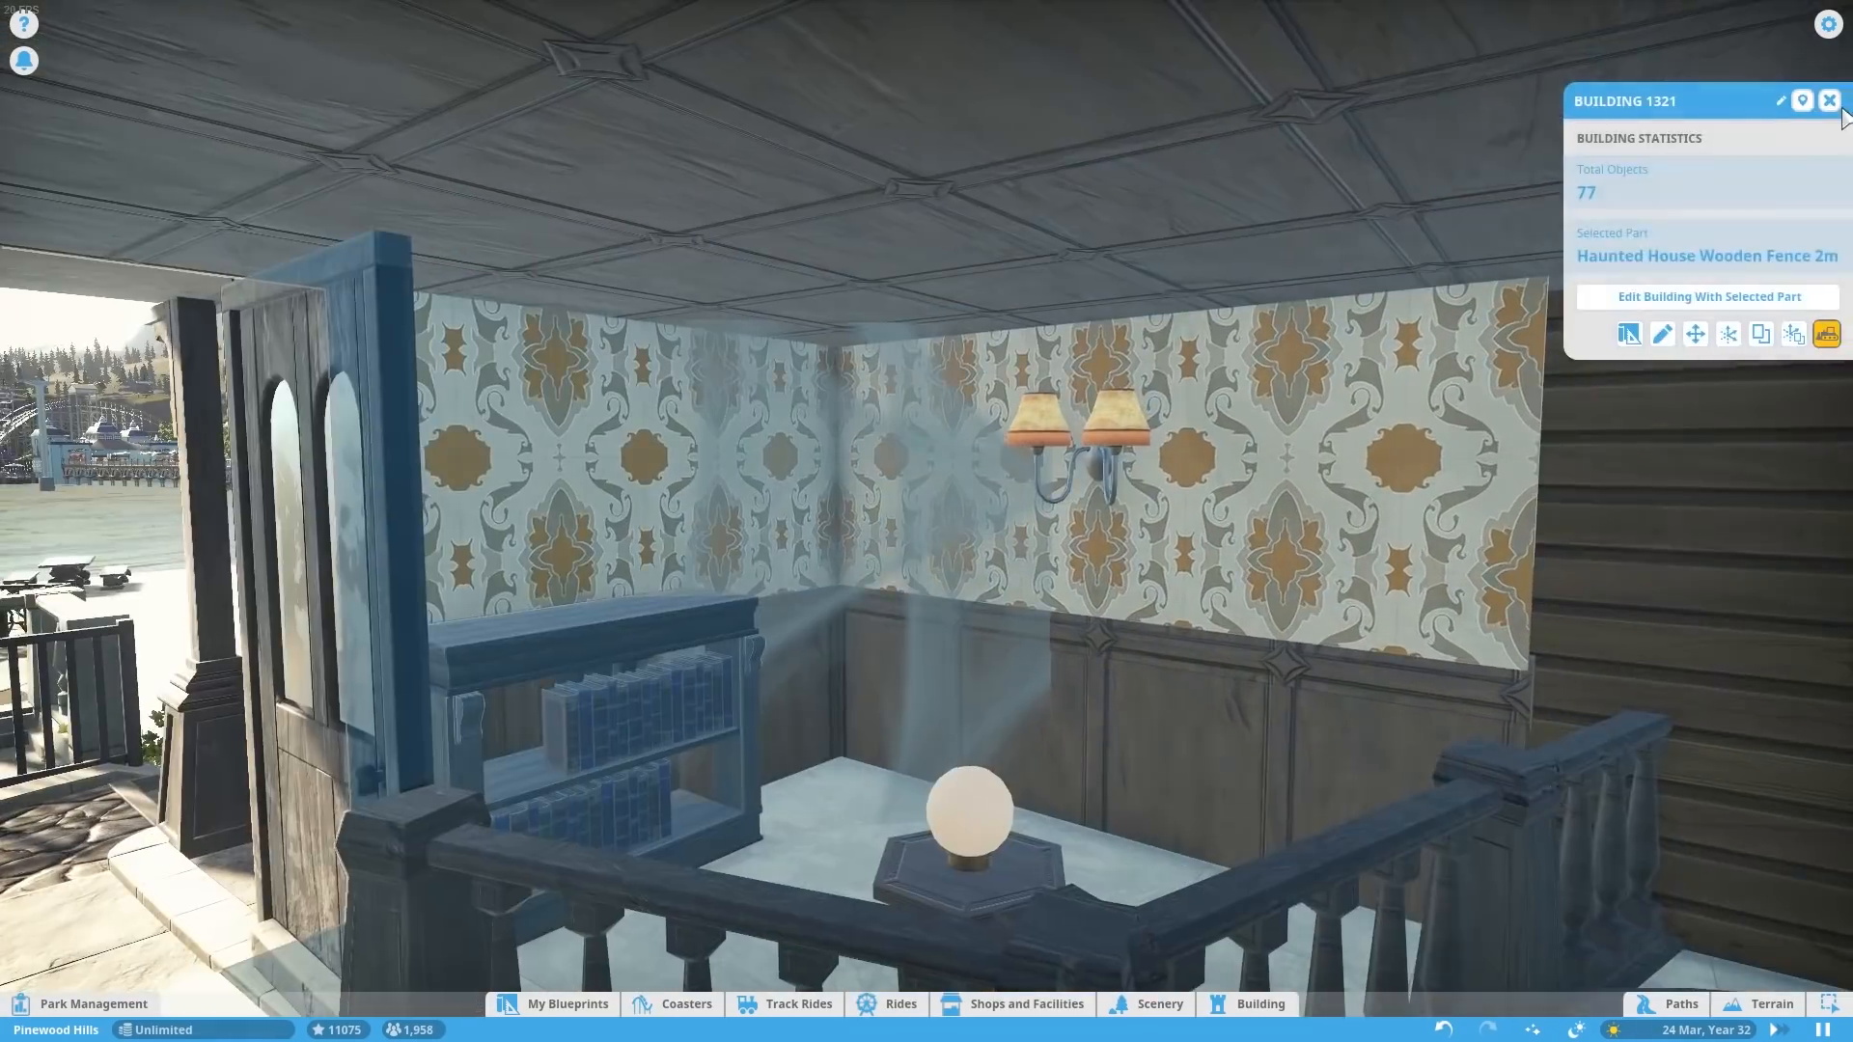
click(1710, 297)
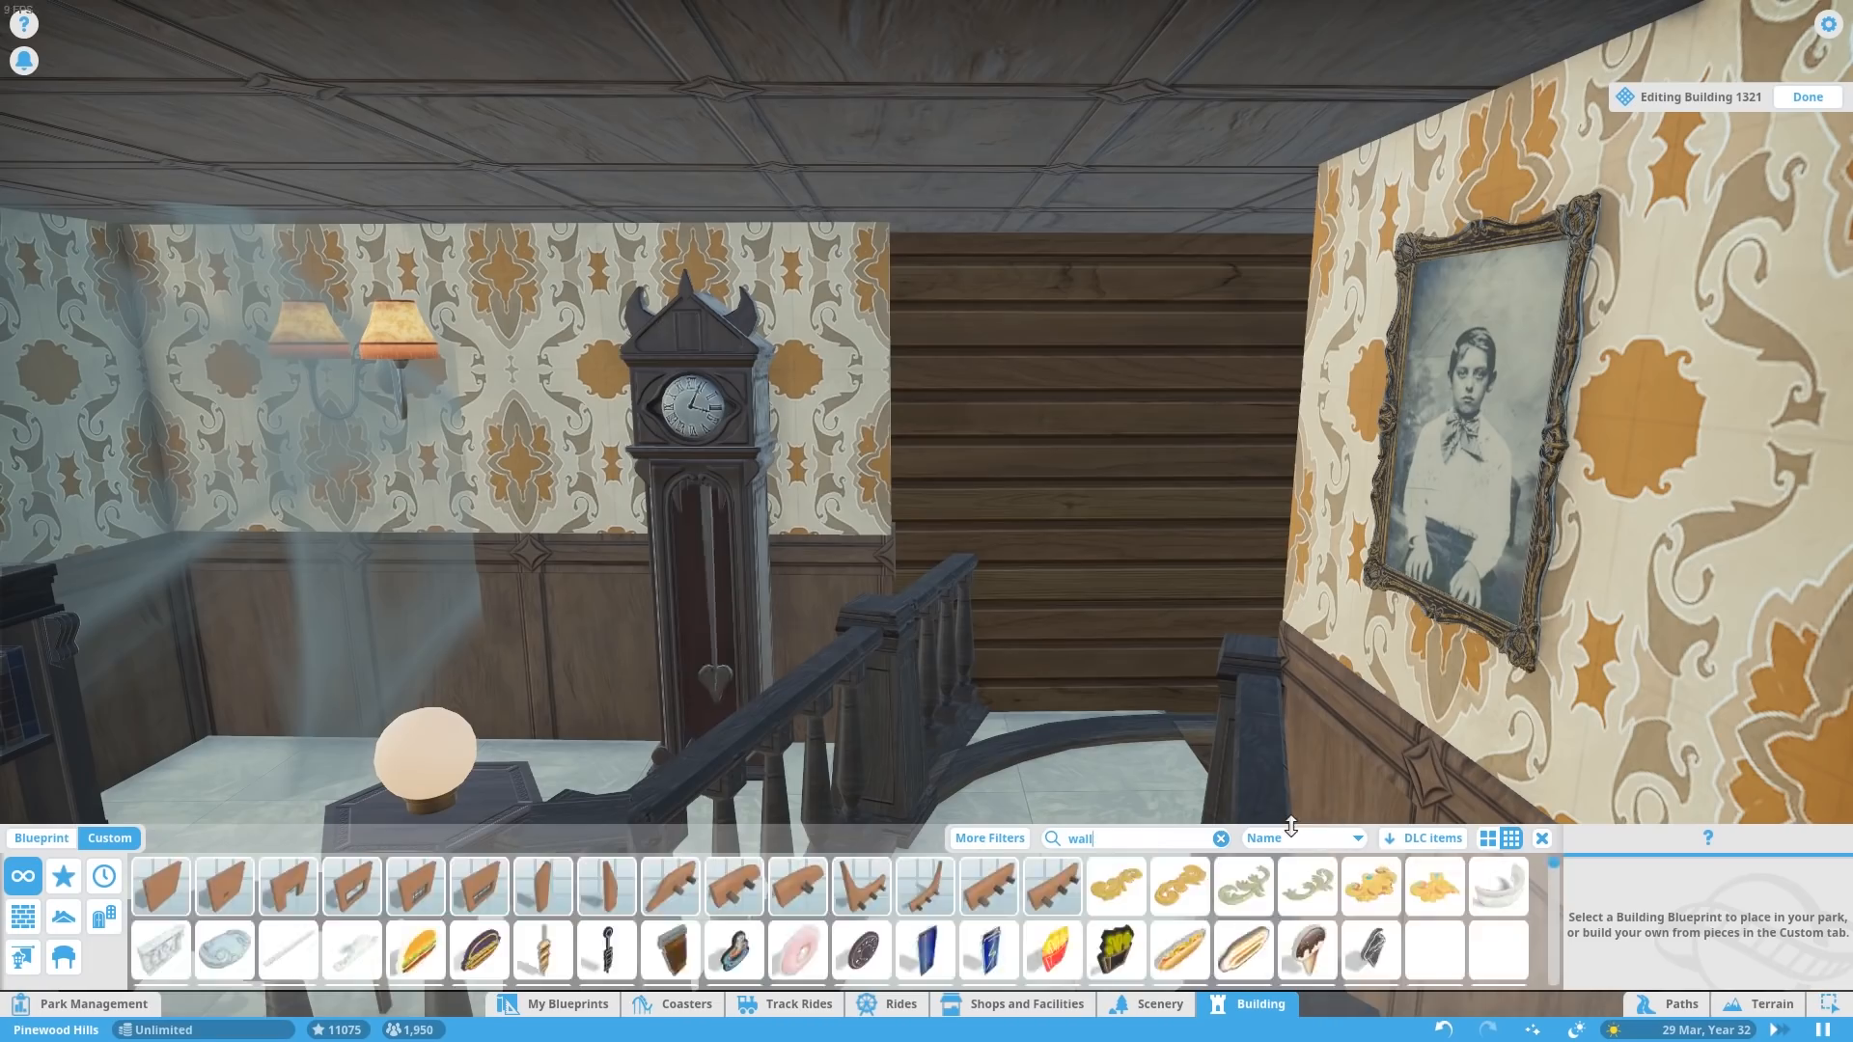
click(478, 888)
text(pane)
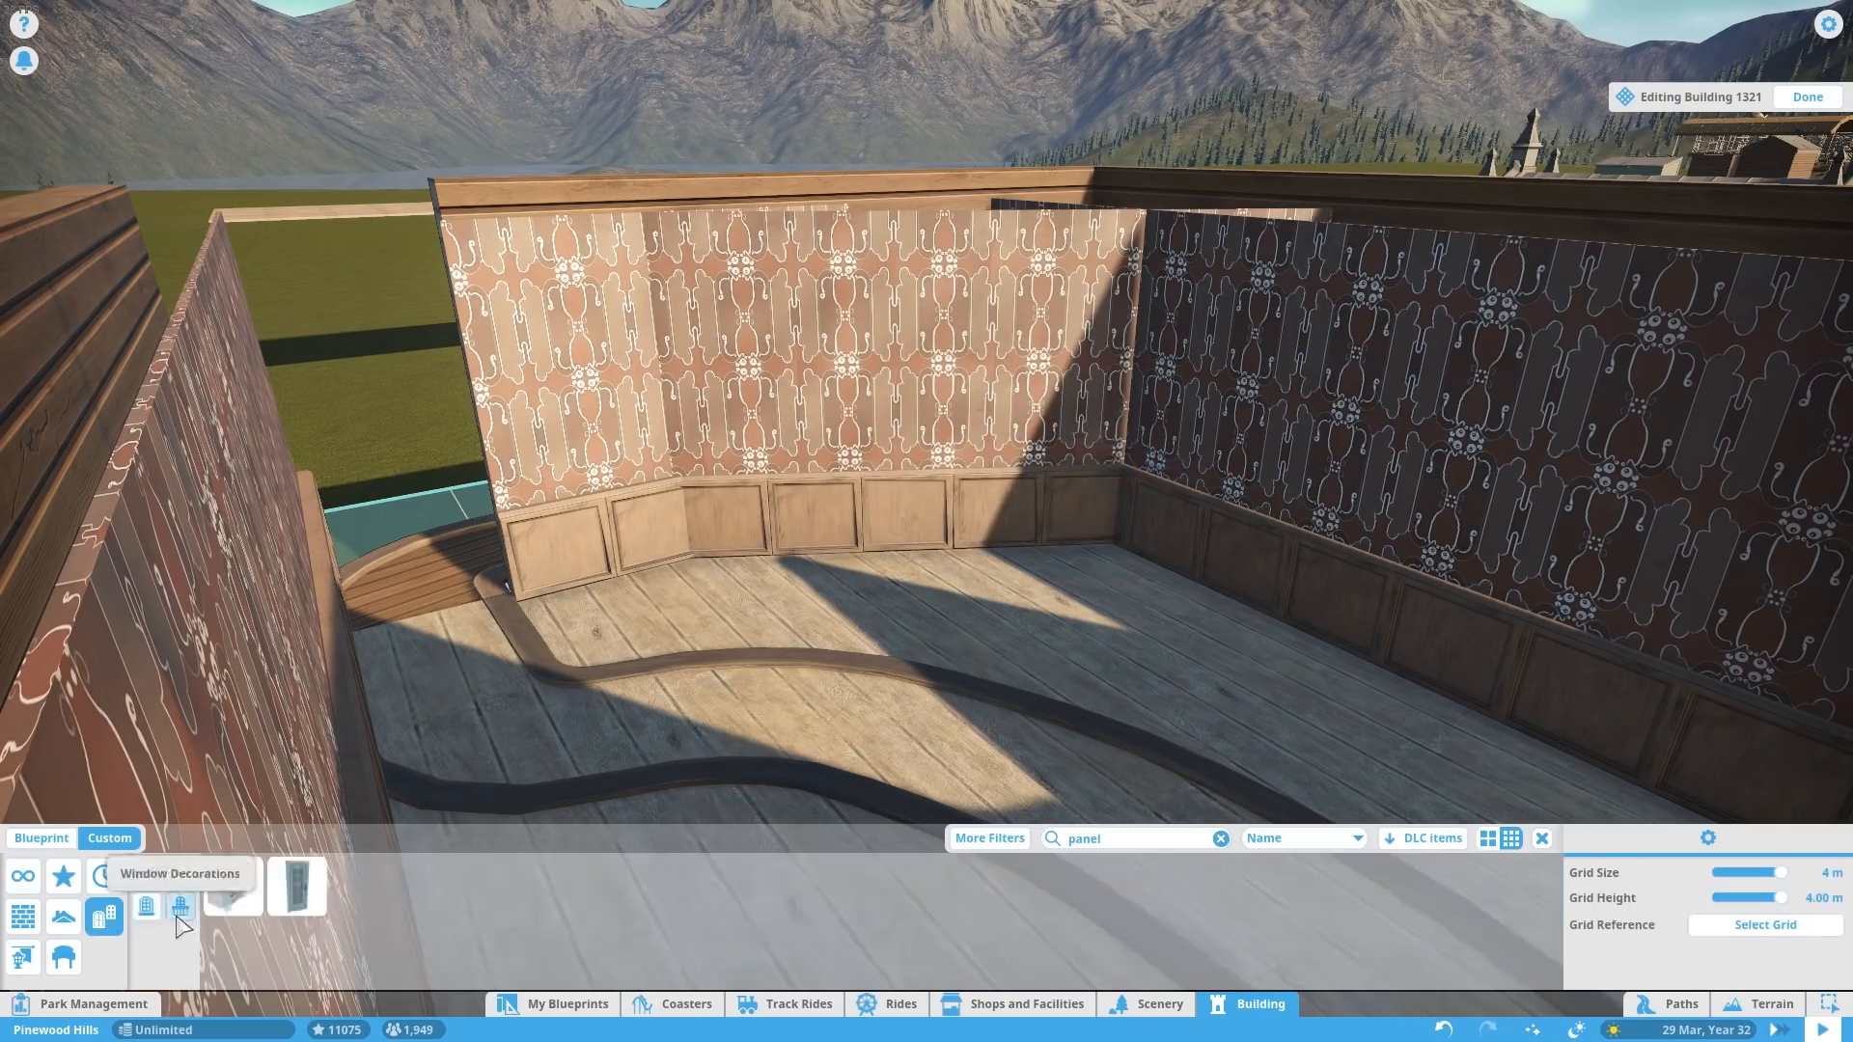
- Choose window decoration pieces and a curtained window to furnish the second room
click(990, 838)
text(firepl)
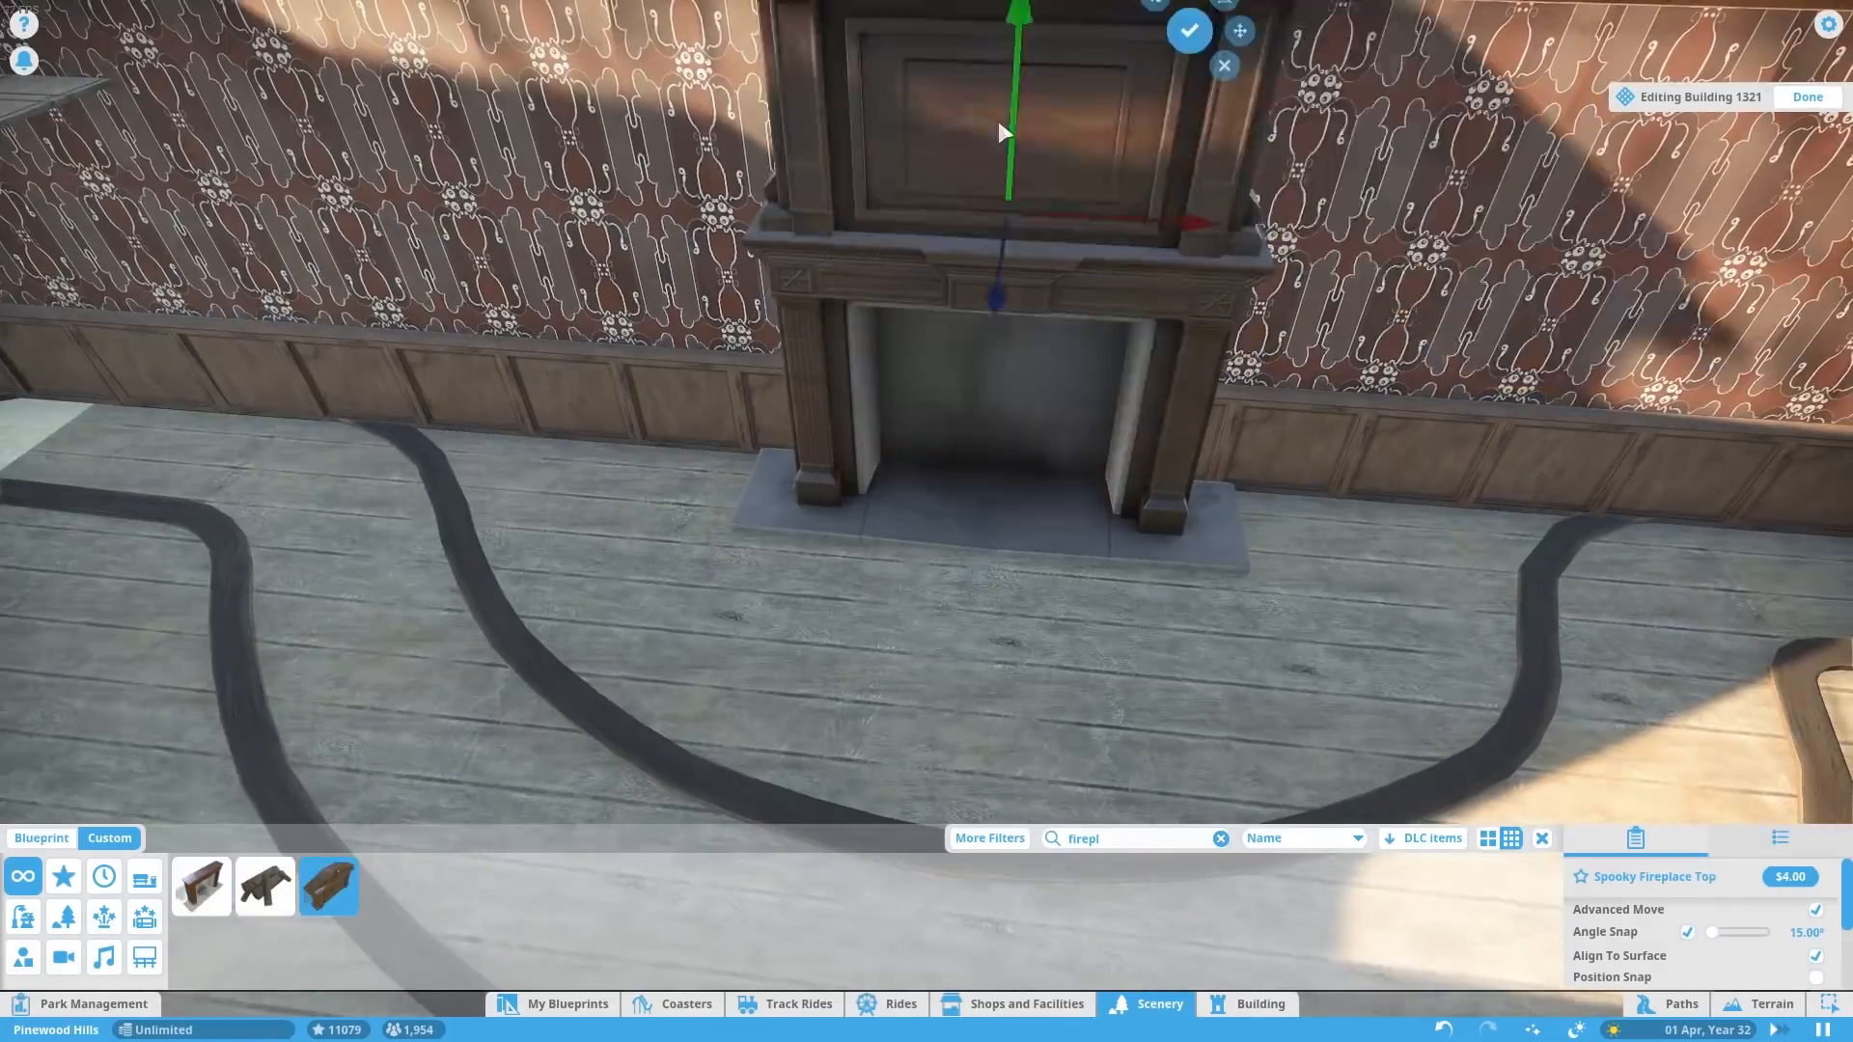
click(264, 885)
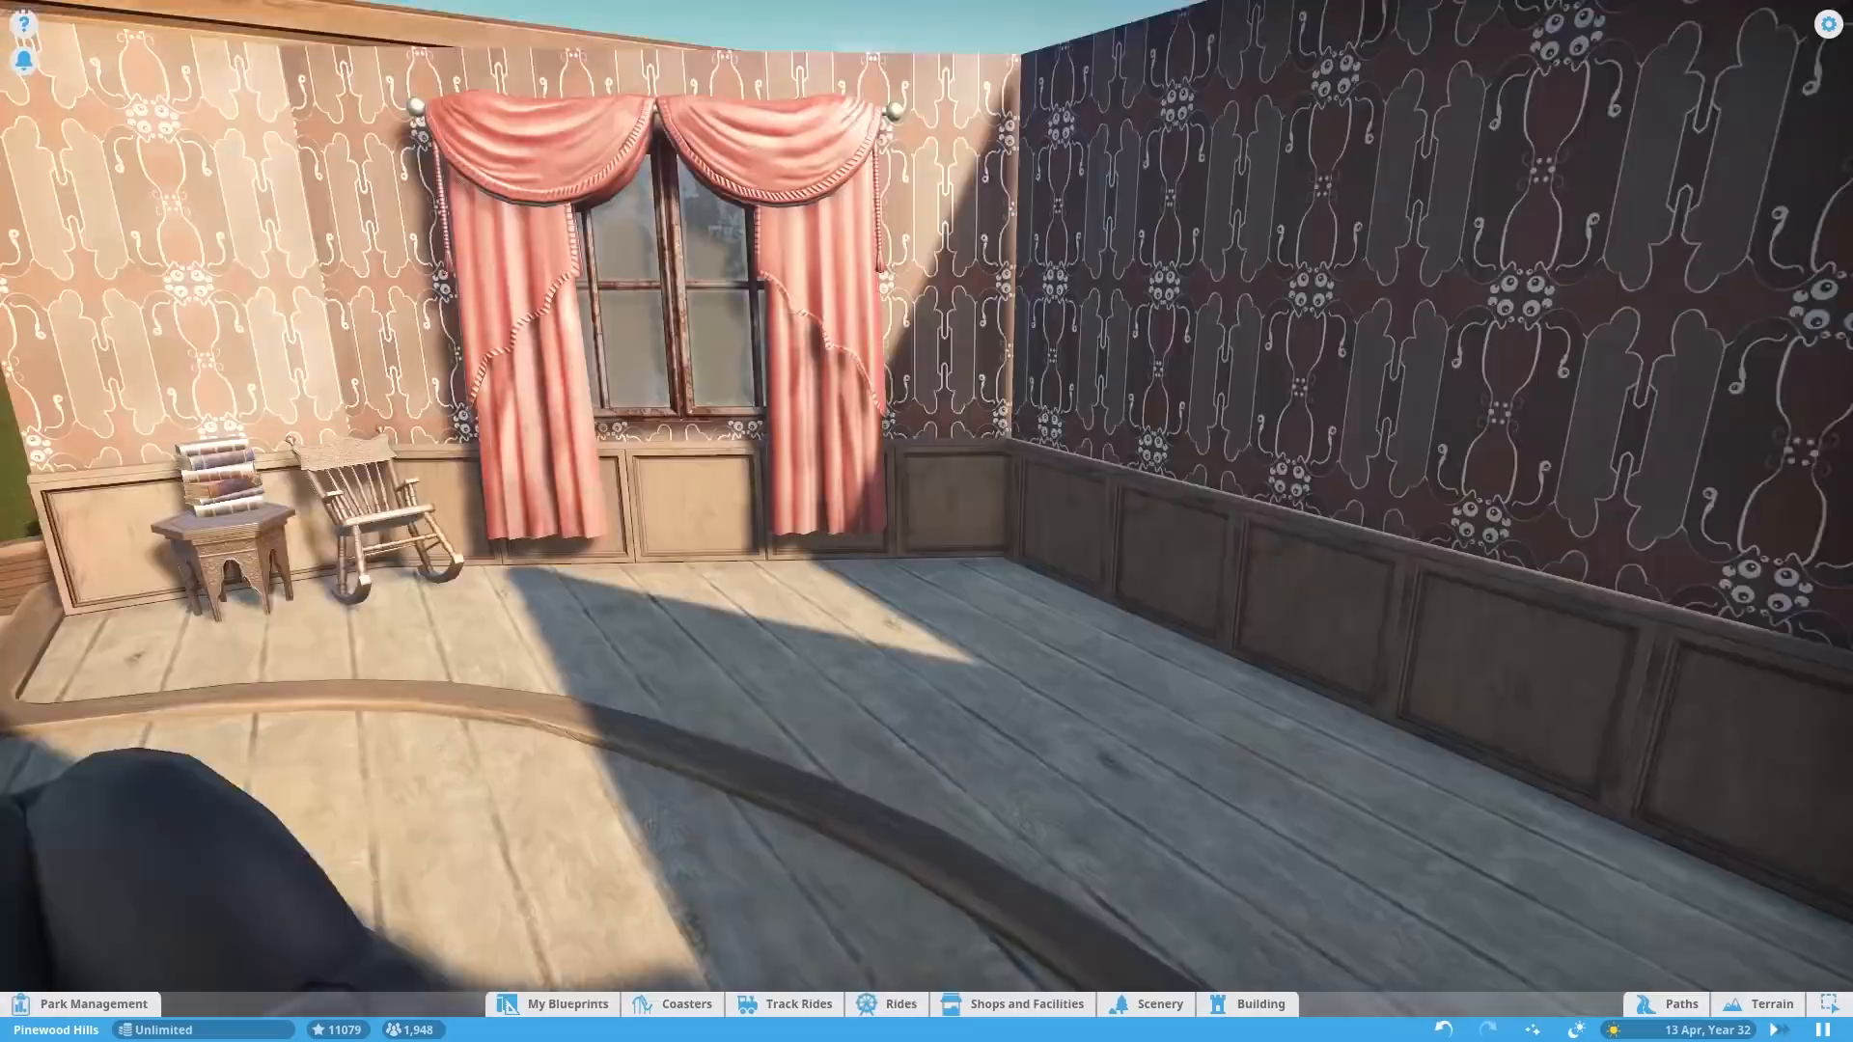
- Select Spooky Books sets — neatly arranged rows and another book set — to stock the bookcase shelves
click(1157, 1004)
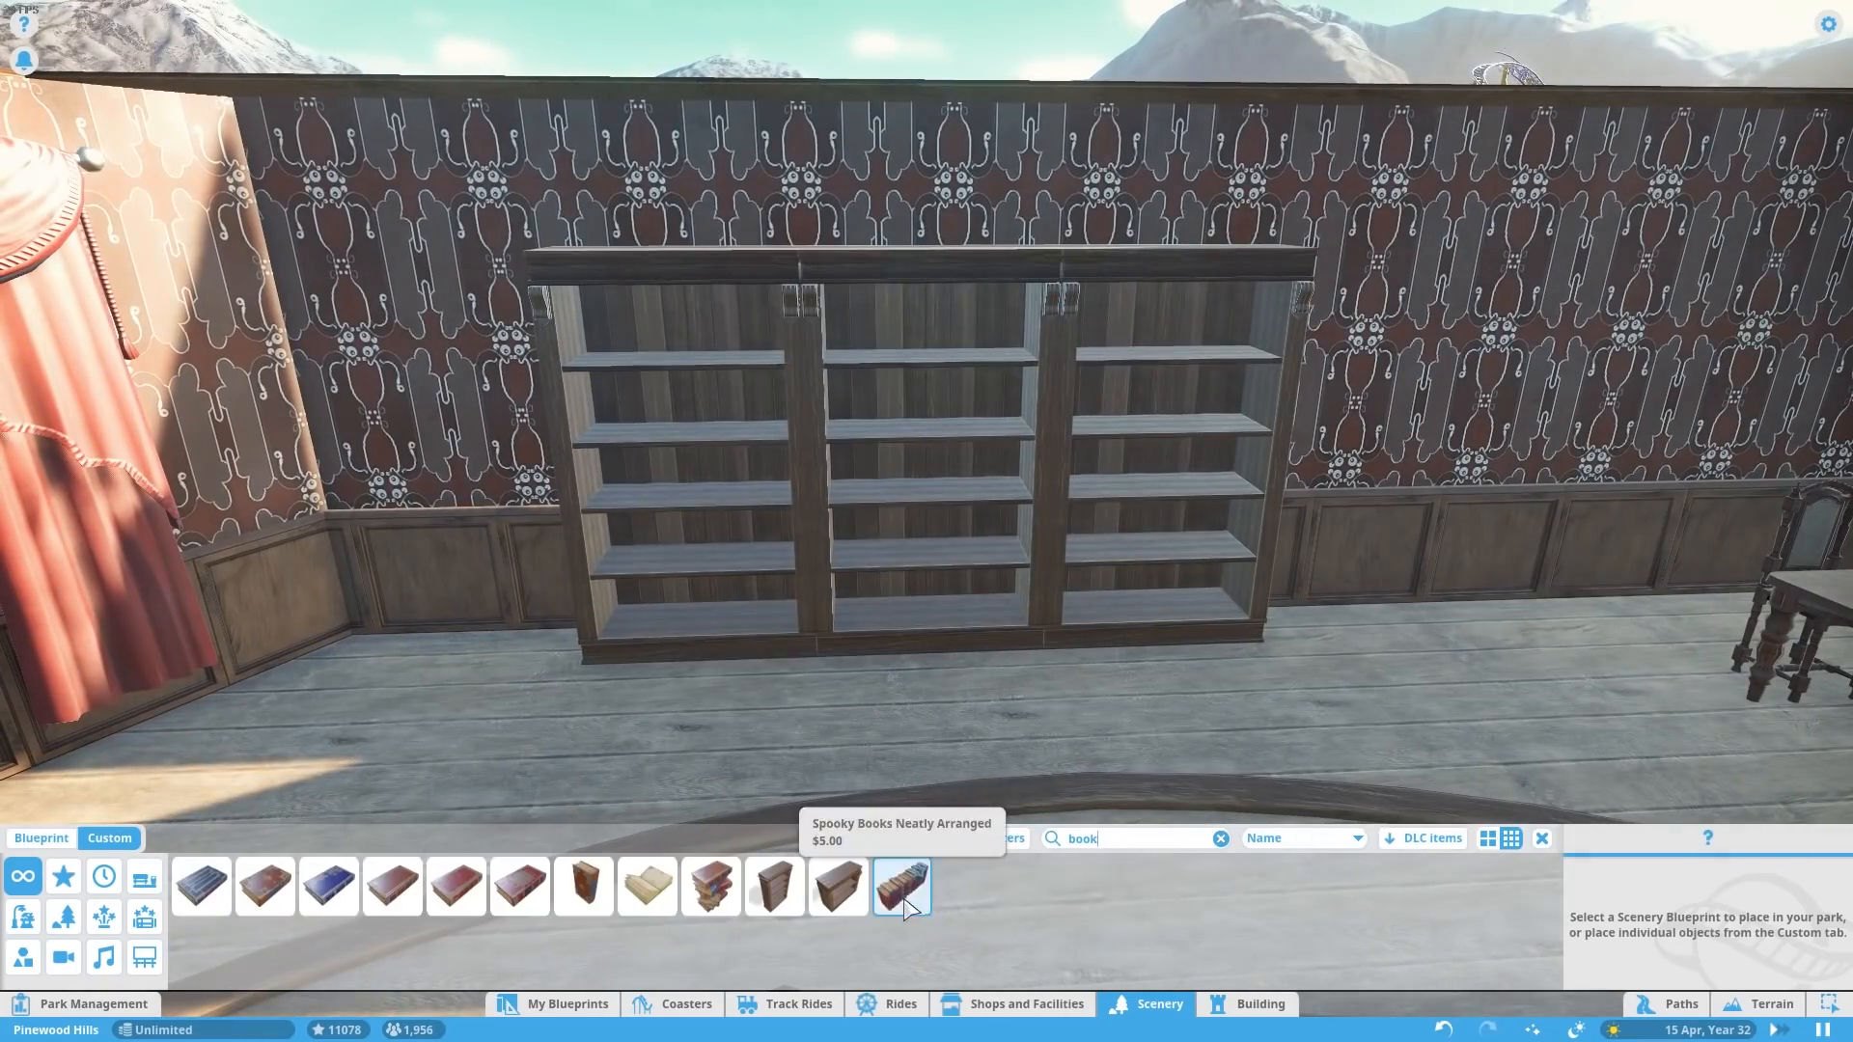
click(904, 886)
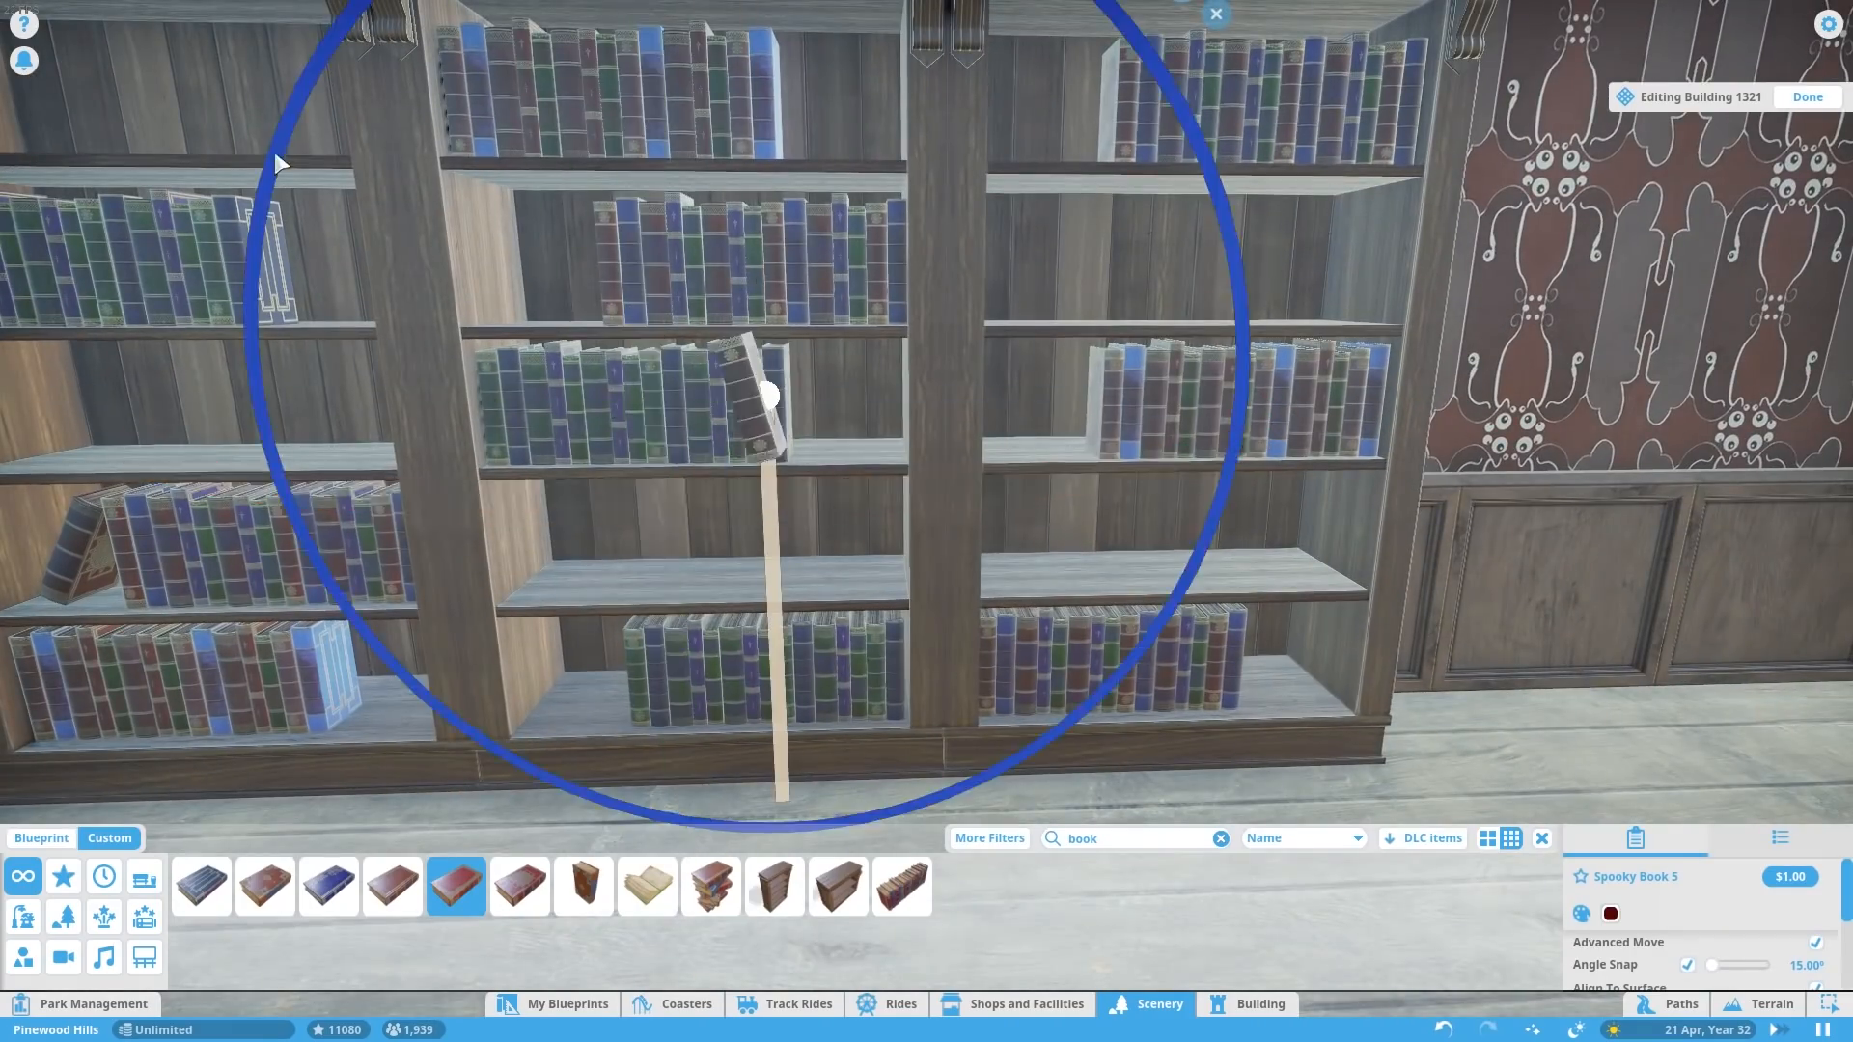
click(328, 888)
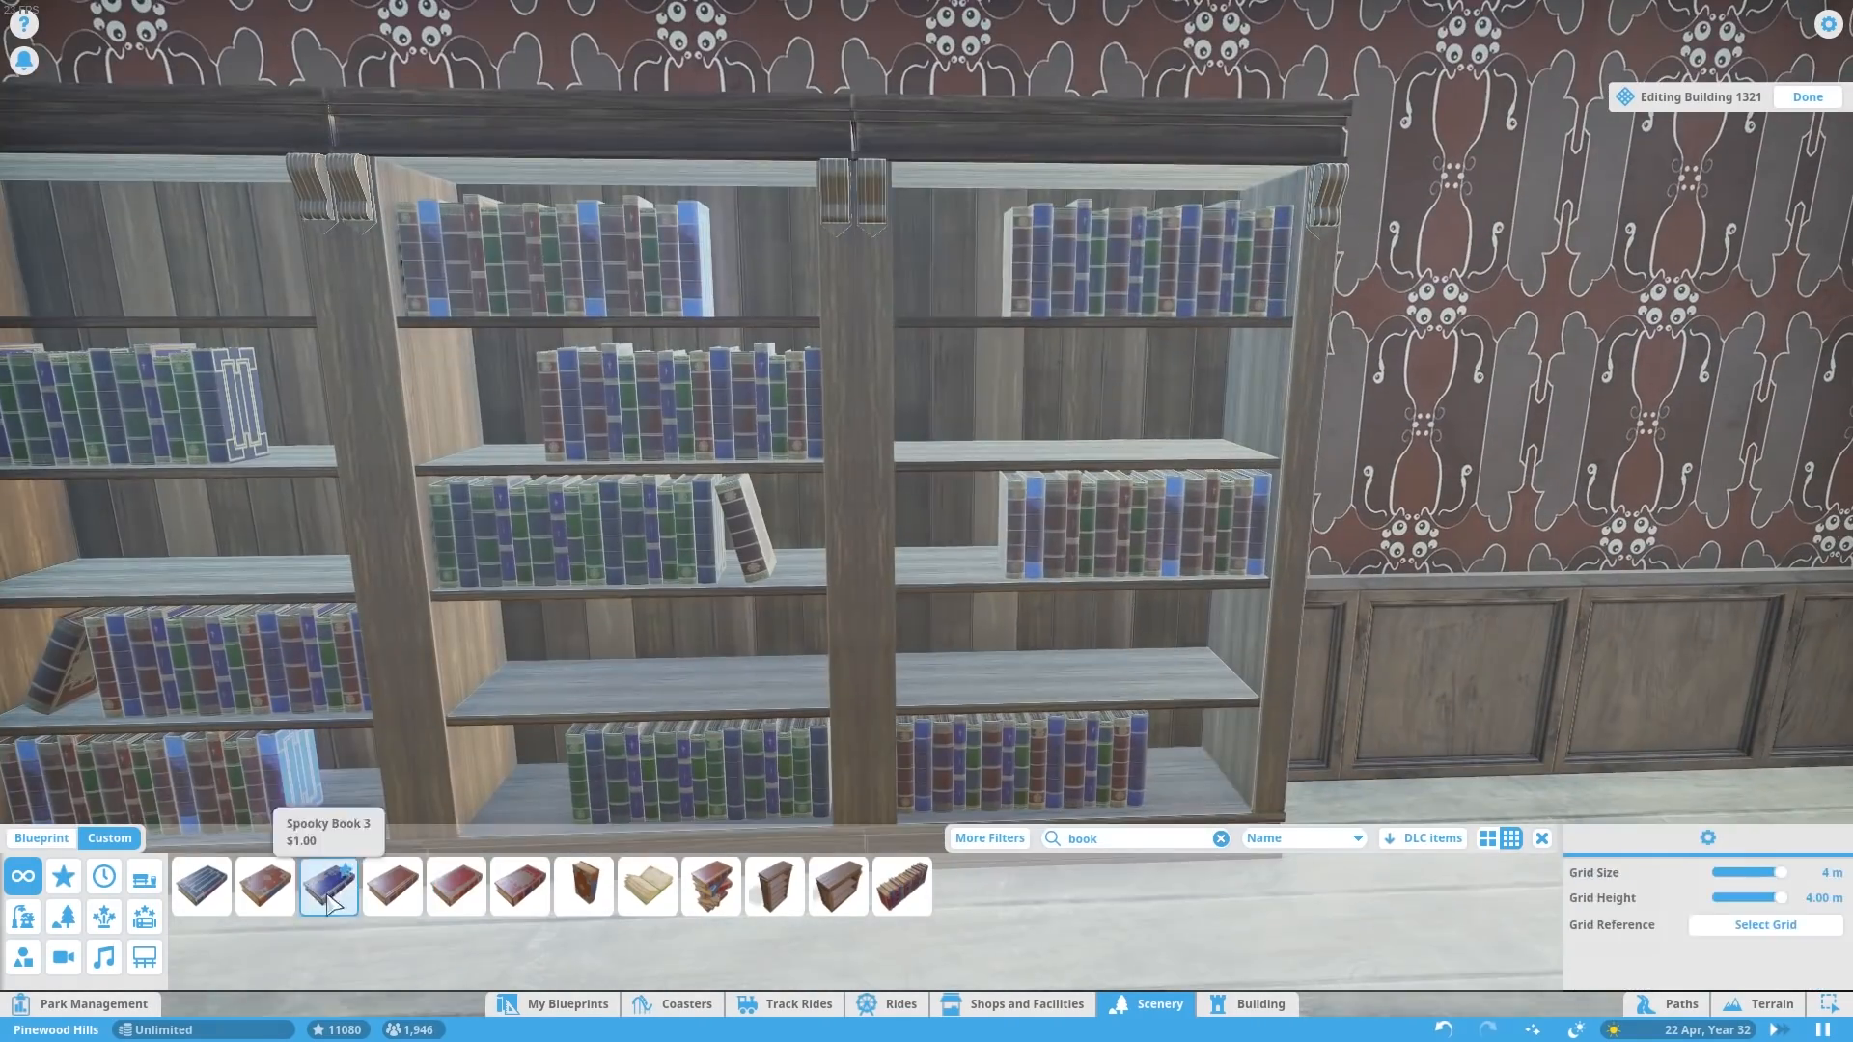
click(326, 886)
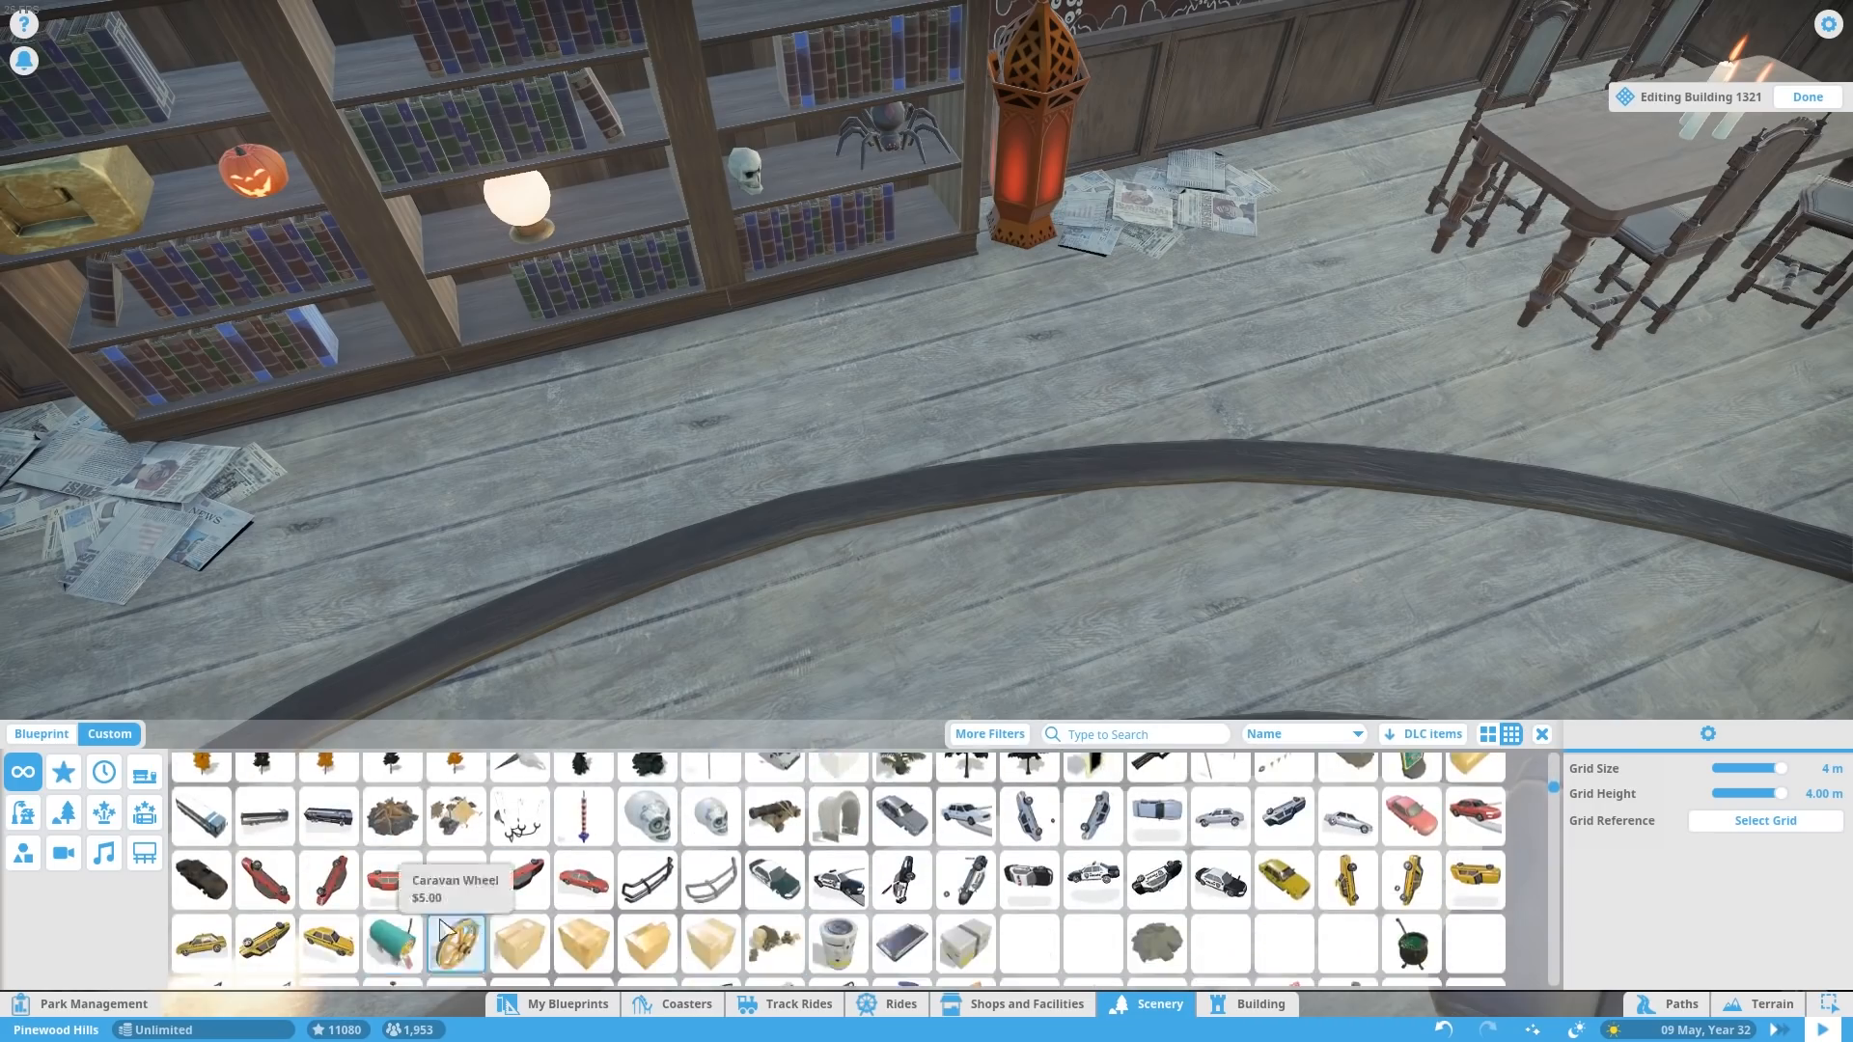
- Mount the Hippo Yawning trophy head on the second room's wall
click(1028, 890)
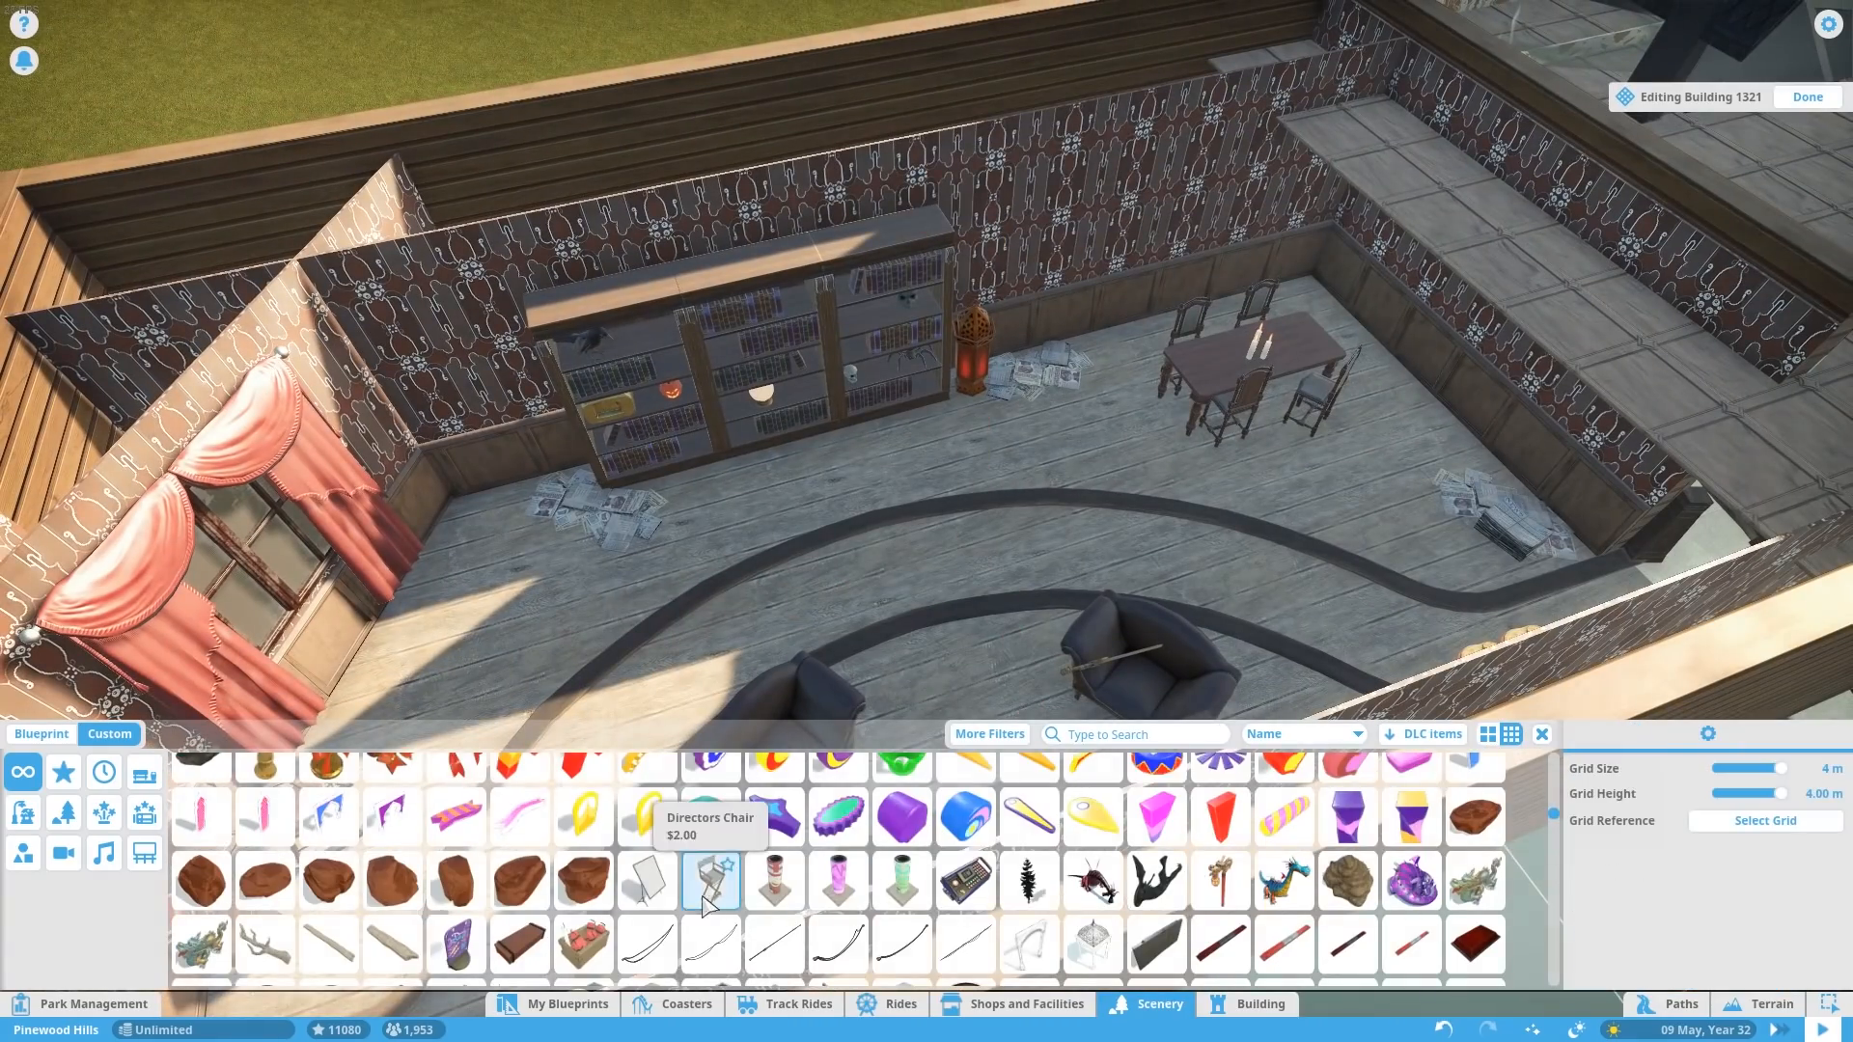
click(1347, 860)
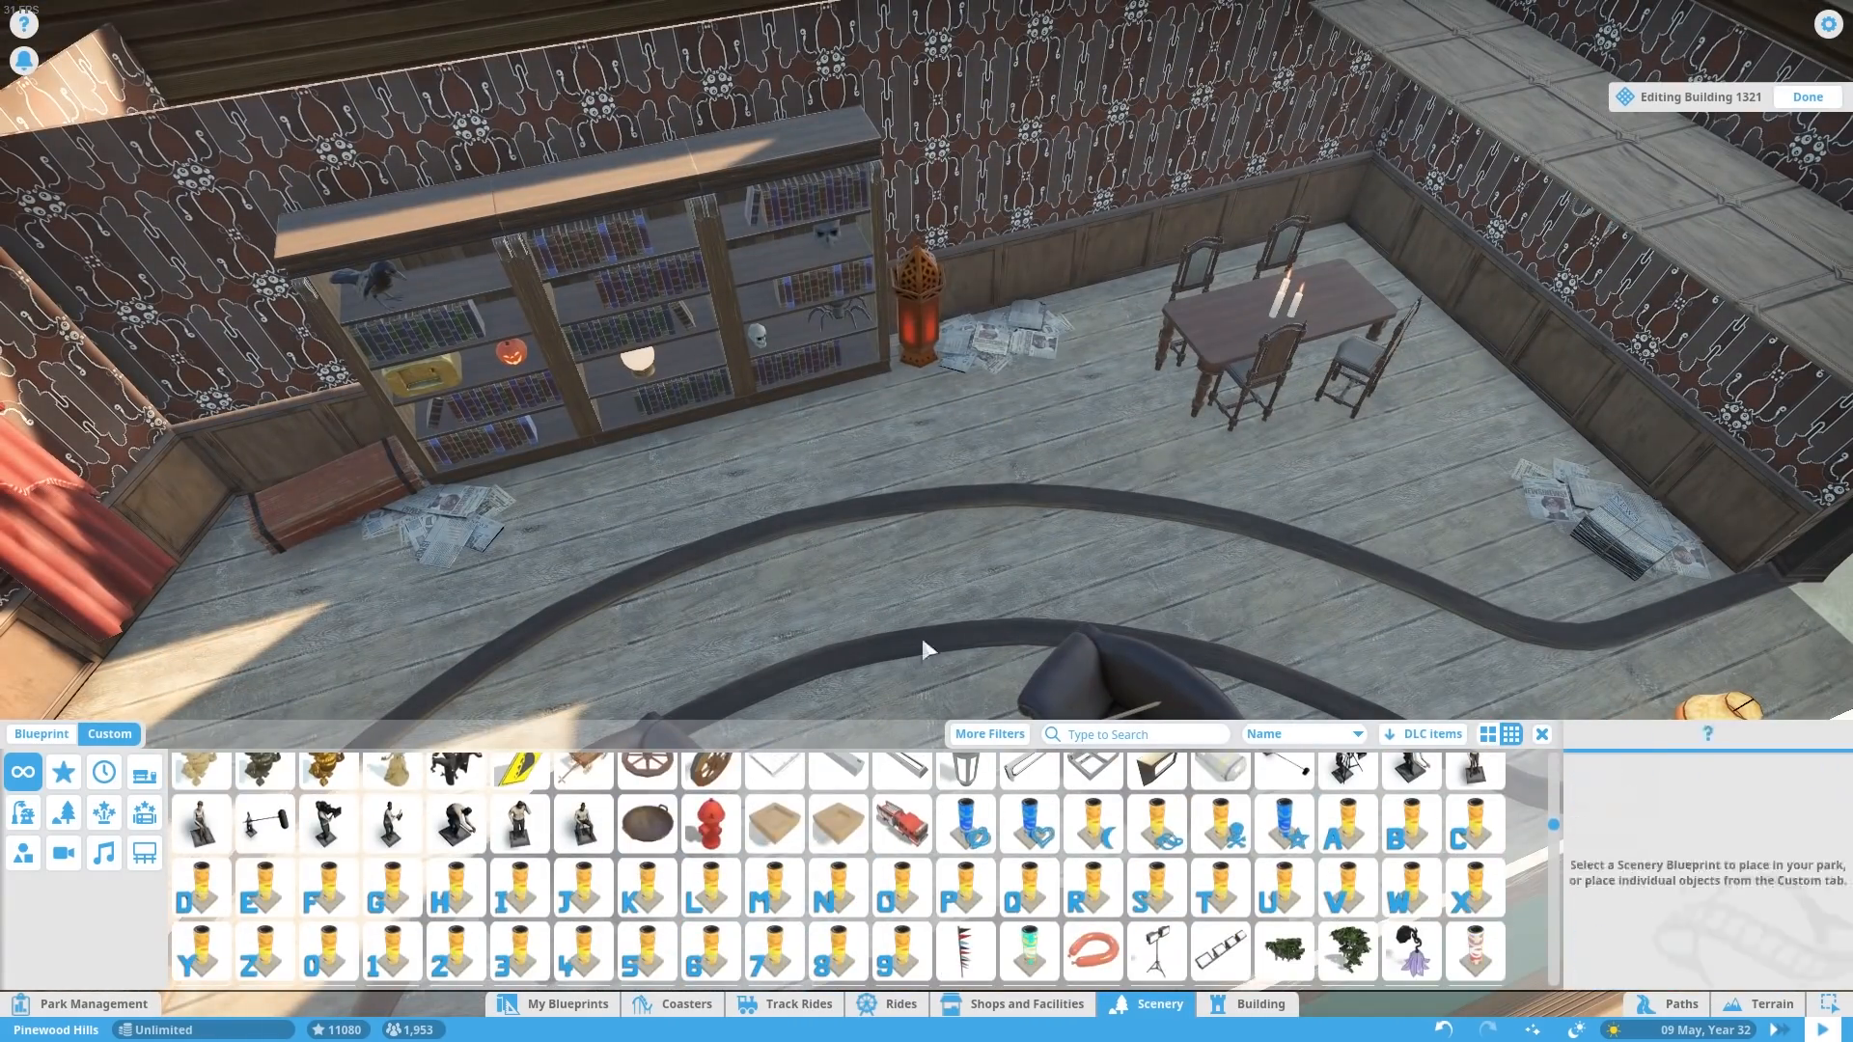
click(965, 851)
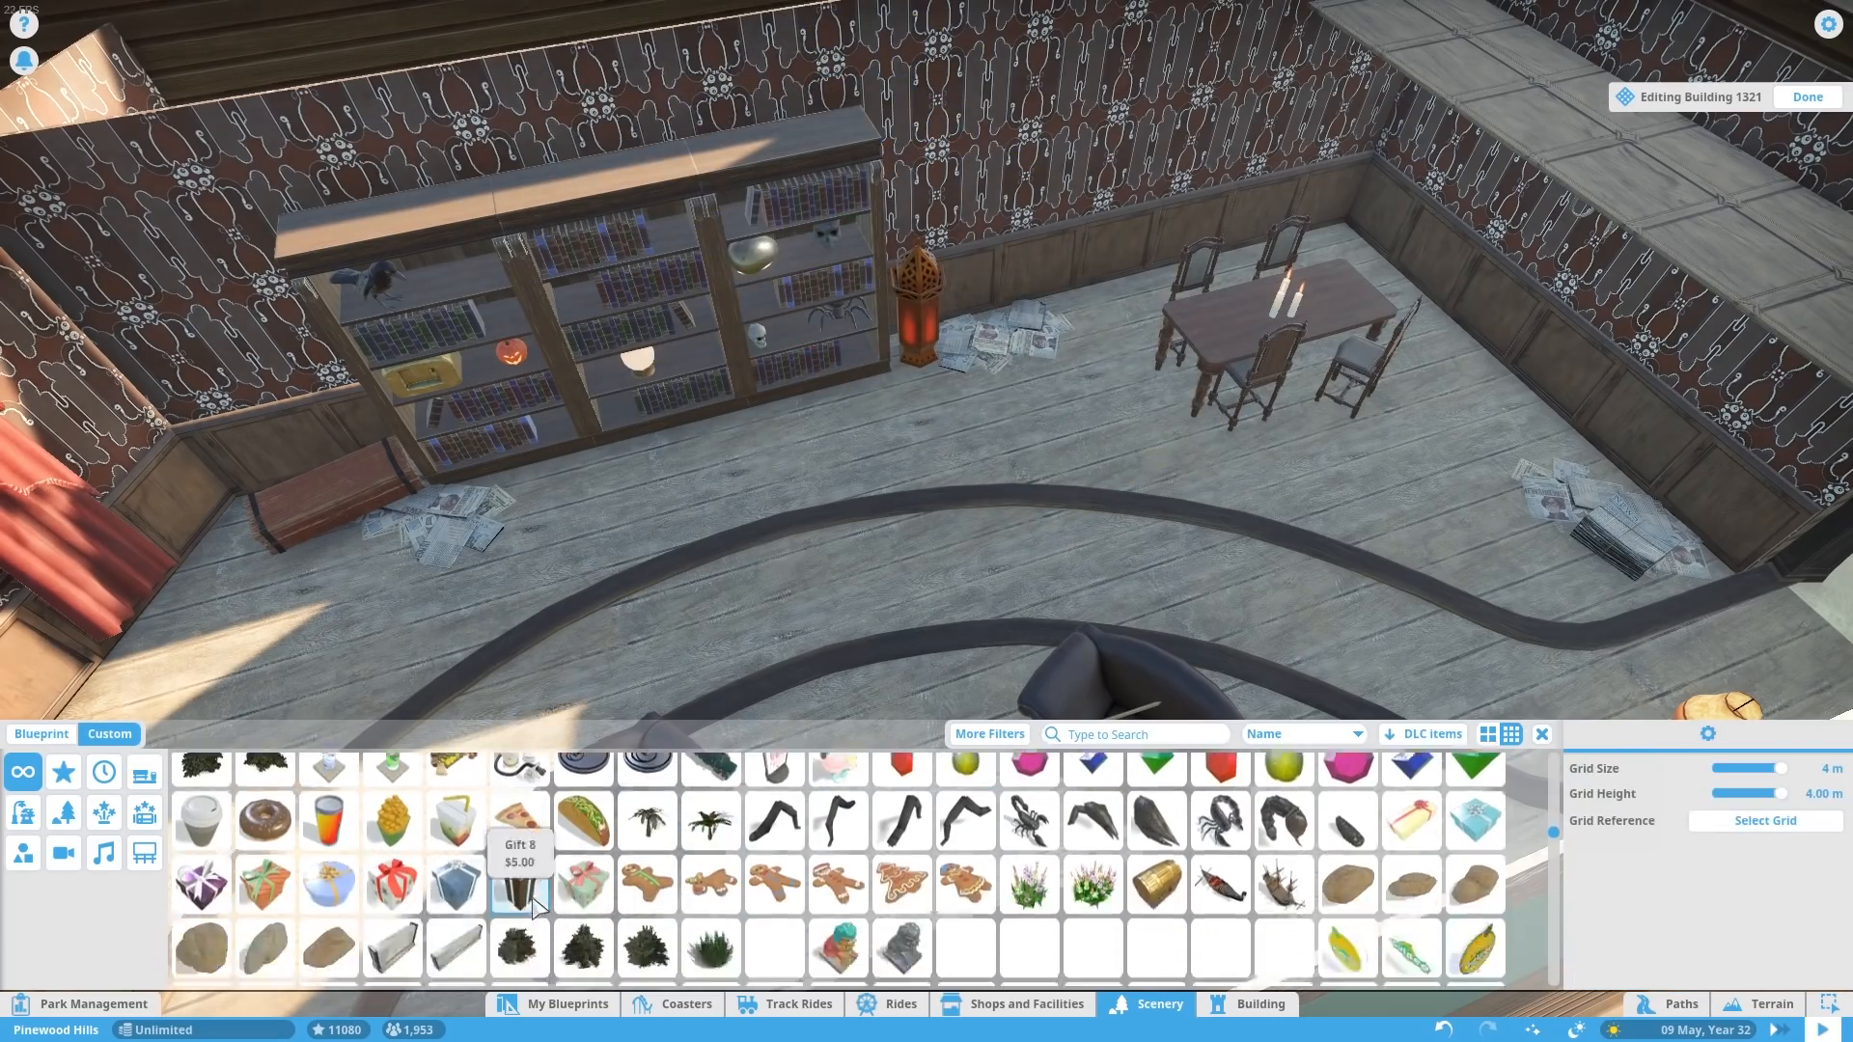
click(773, 811)
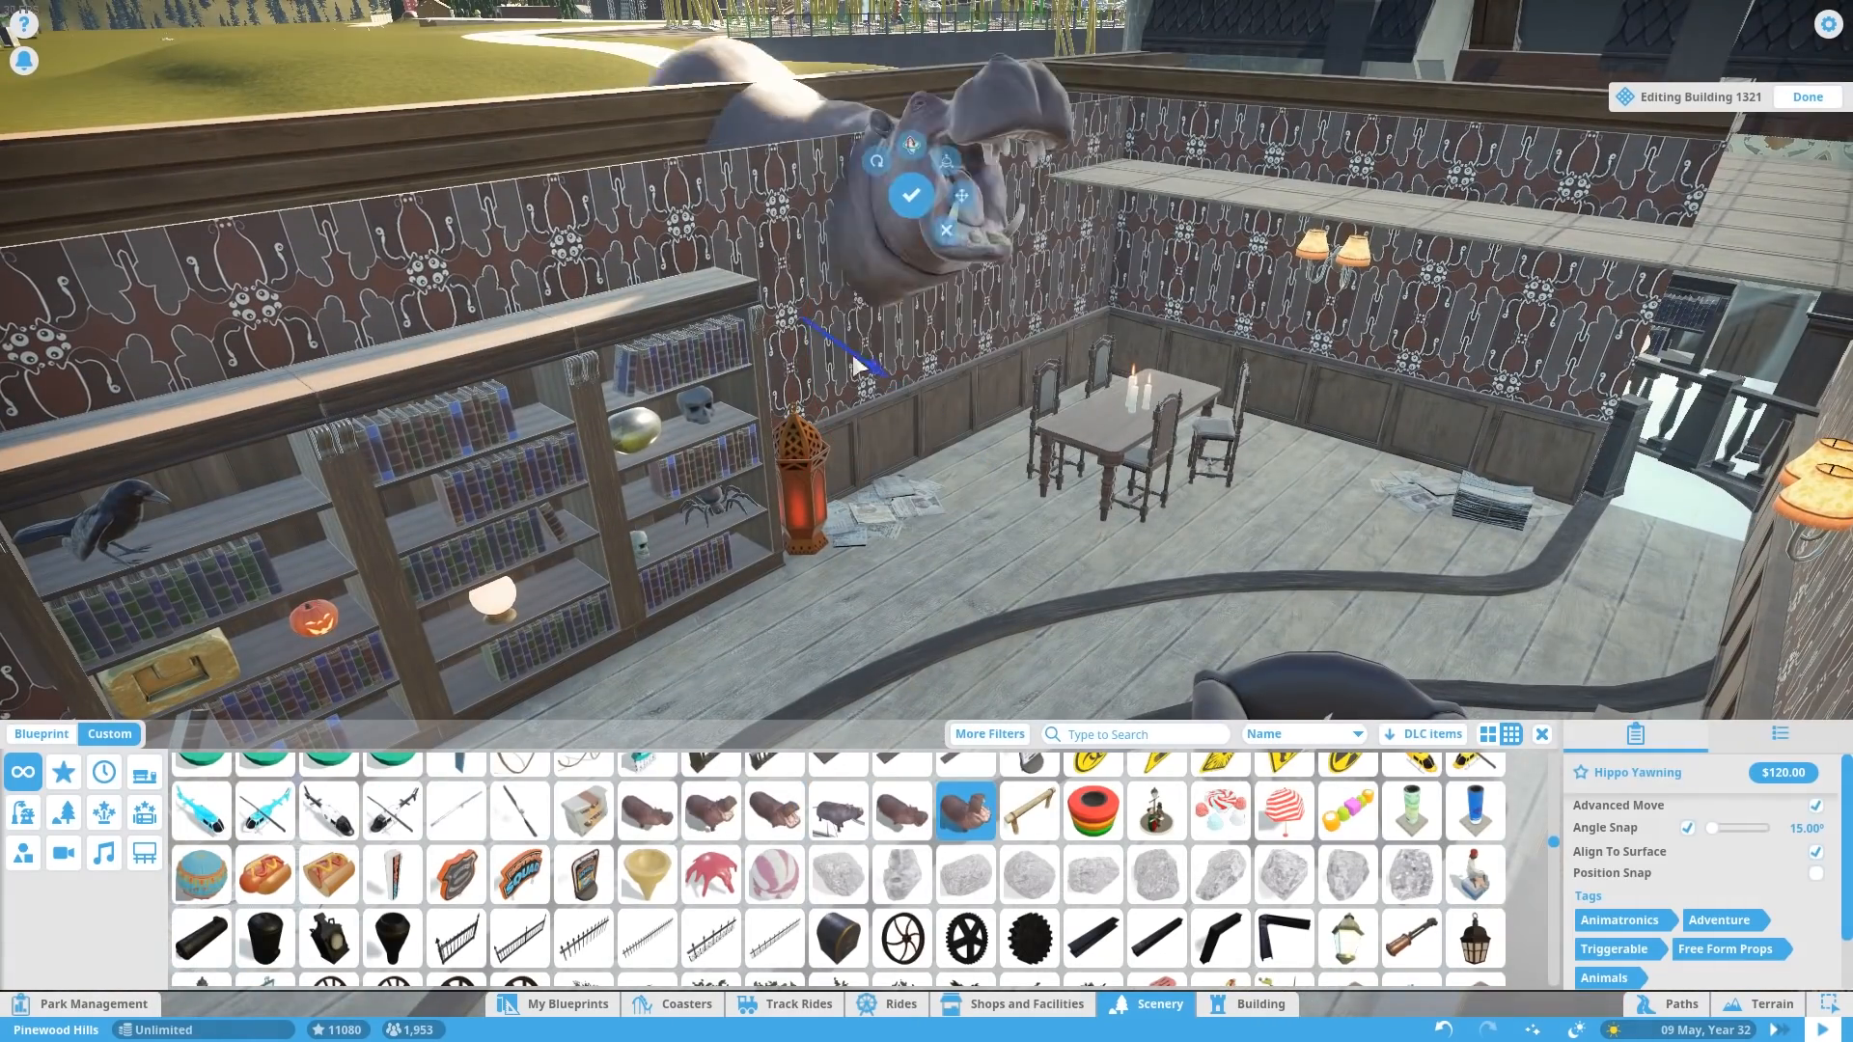
click(909, 191)
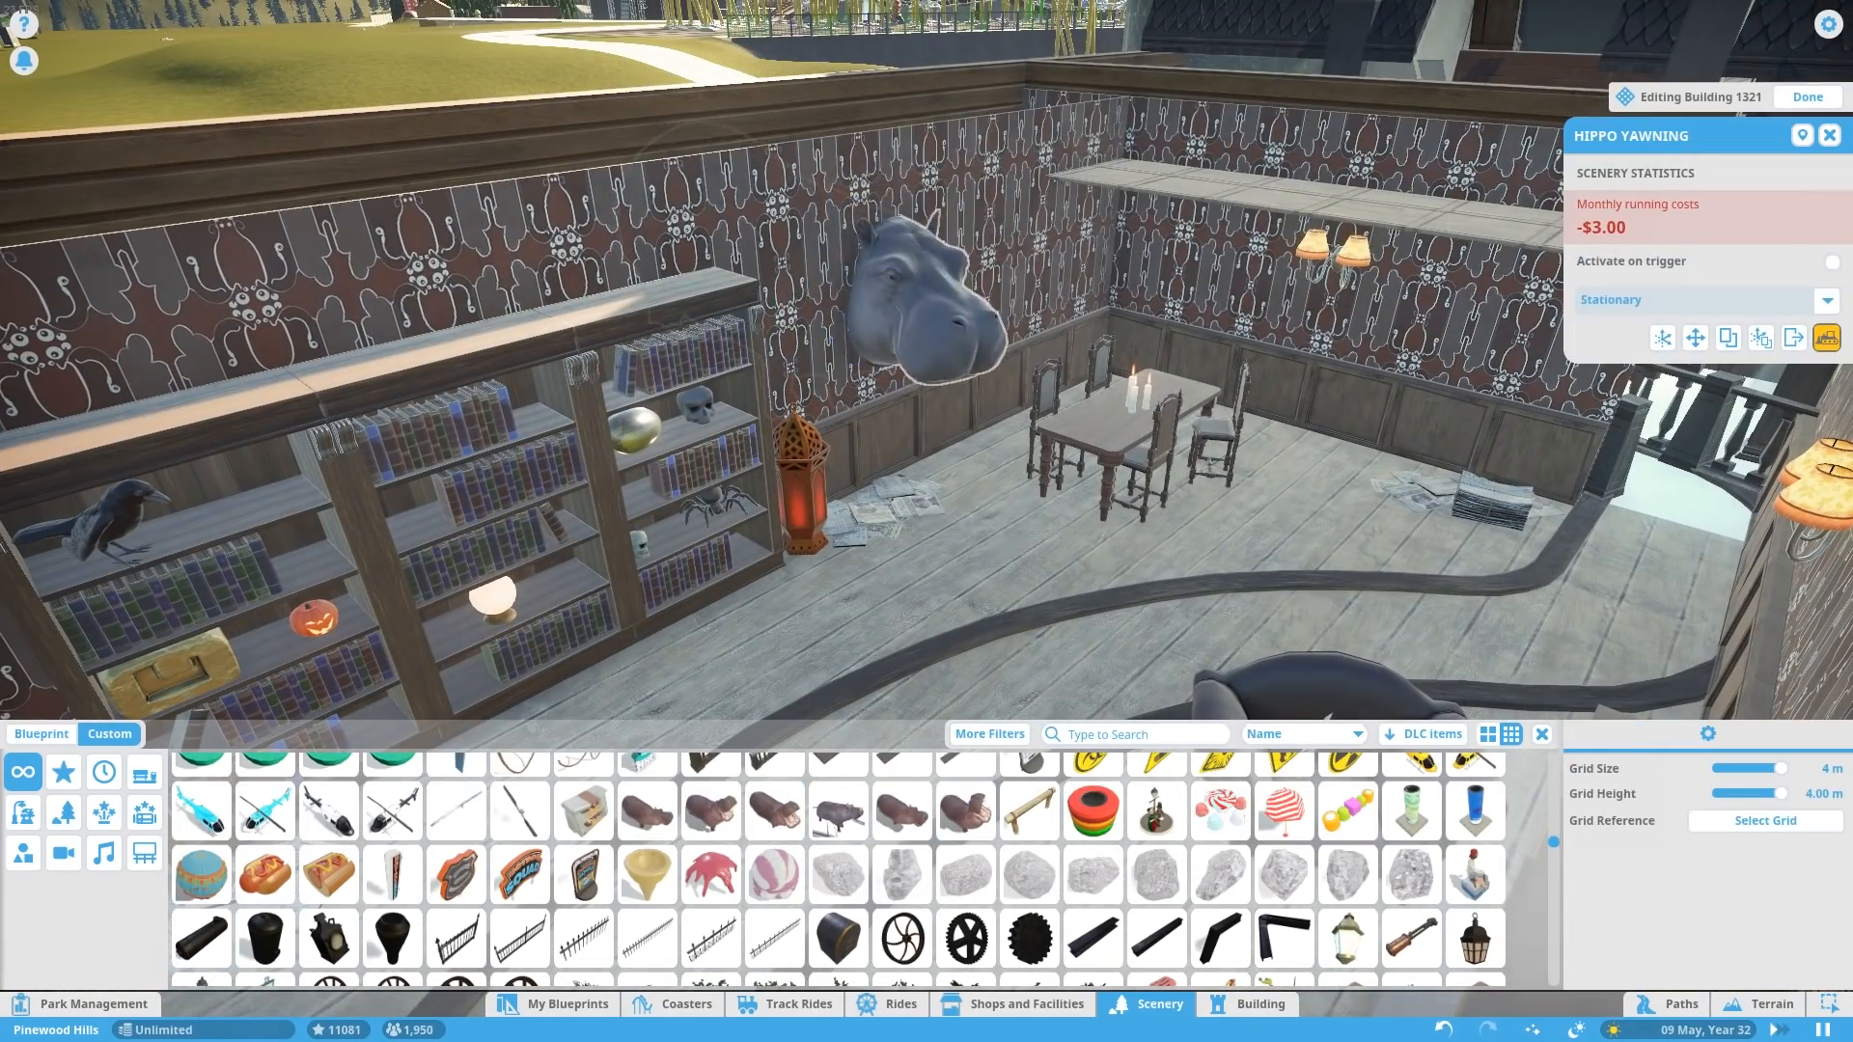
- Add the crocodile head and Spooky Cobweb pieces draped across the room
click(1259, 1003)
text(cobw)
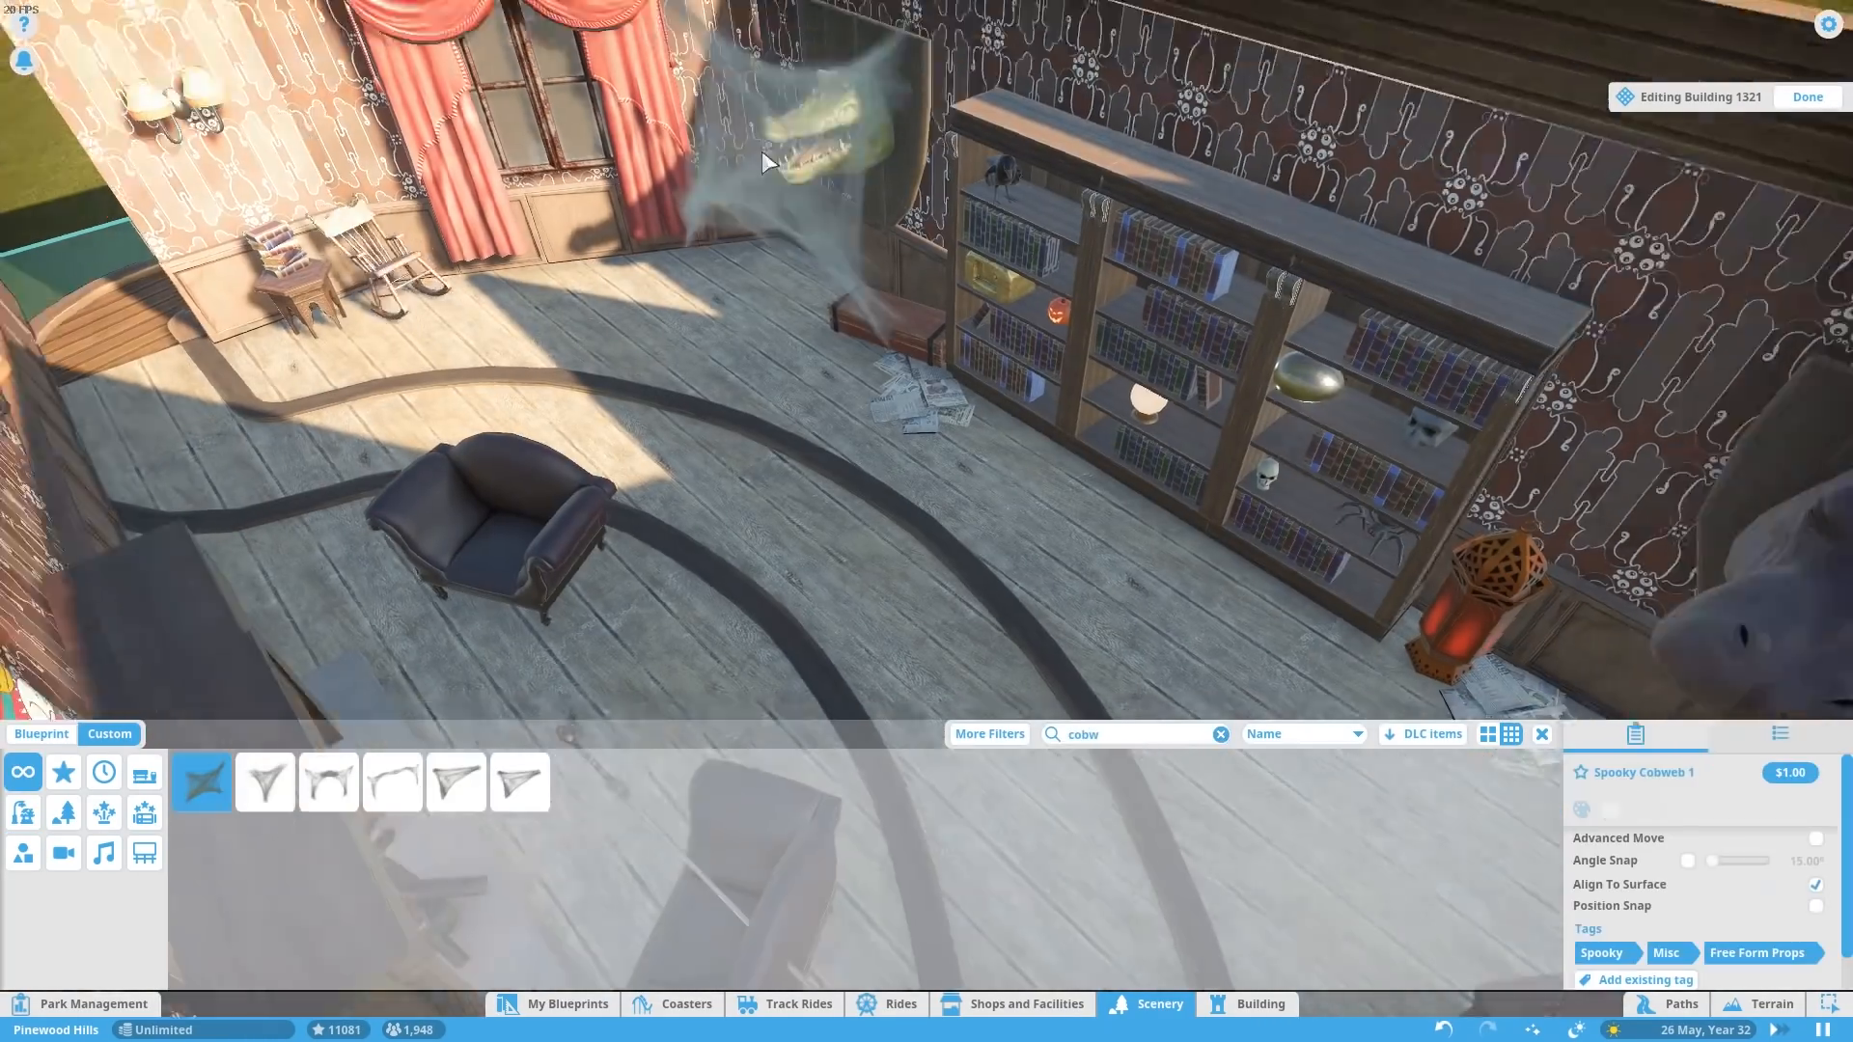
click(262, 783)
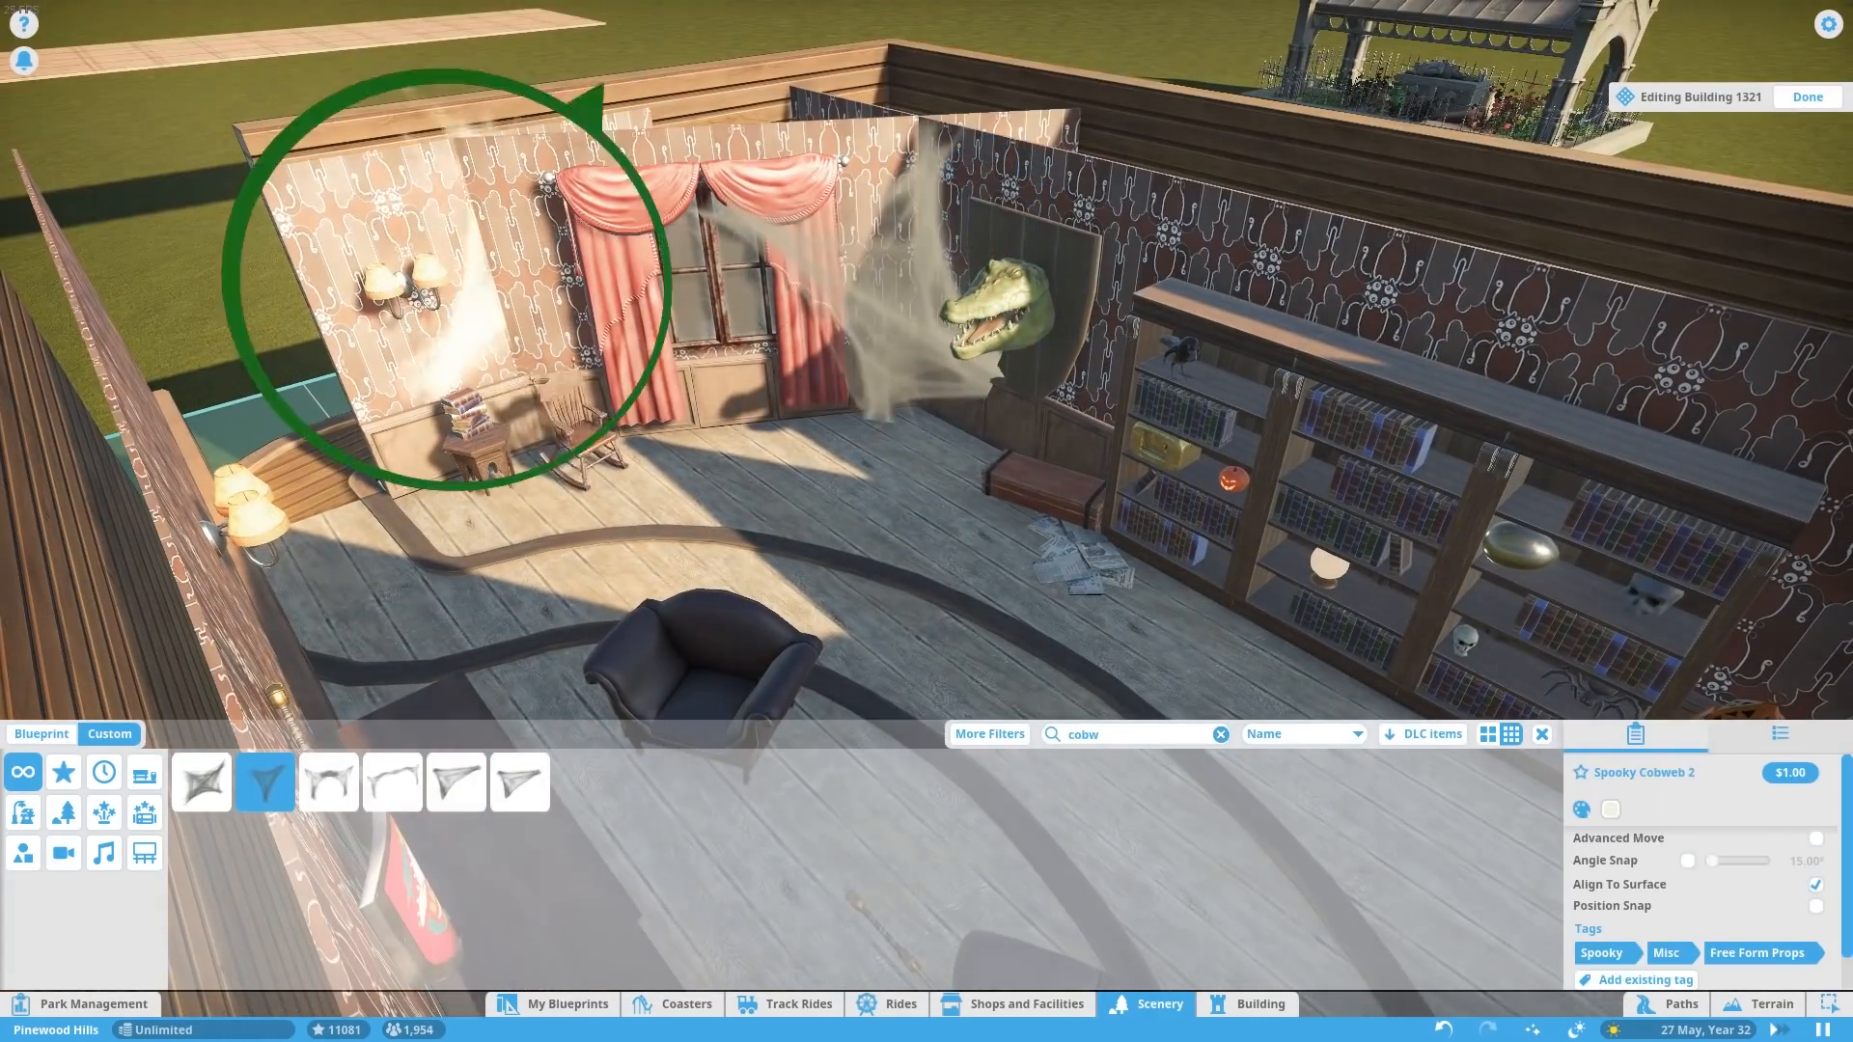